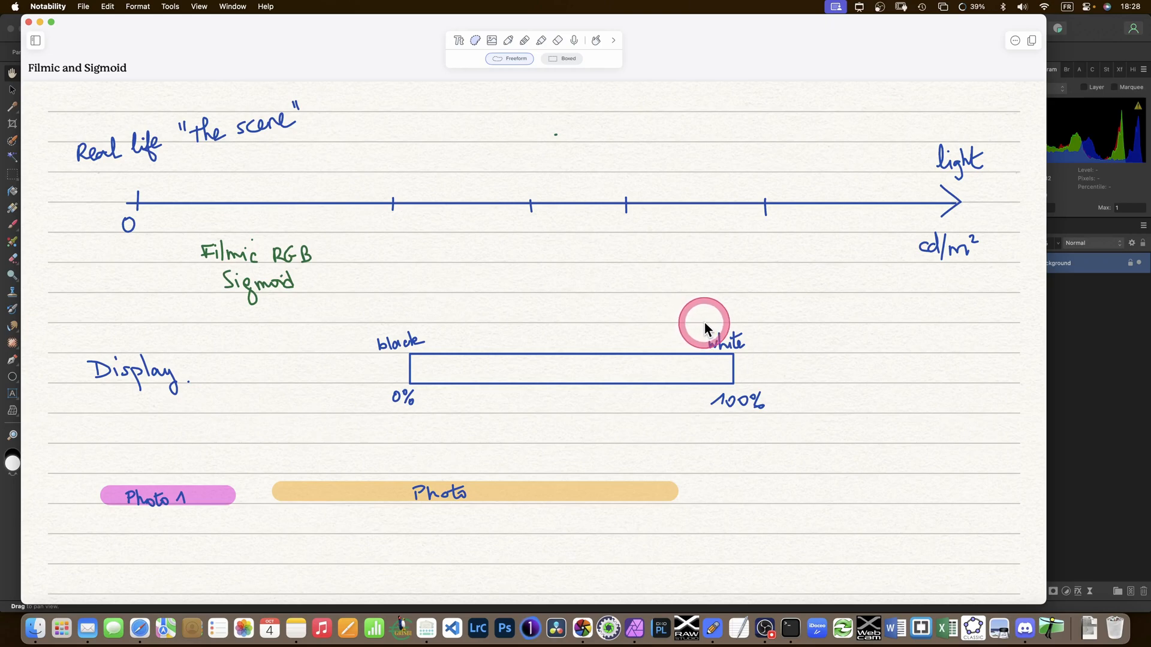
Select the Photo 1 bar and move it up above the scene light axis.
left_click(704, 324)
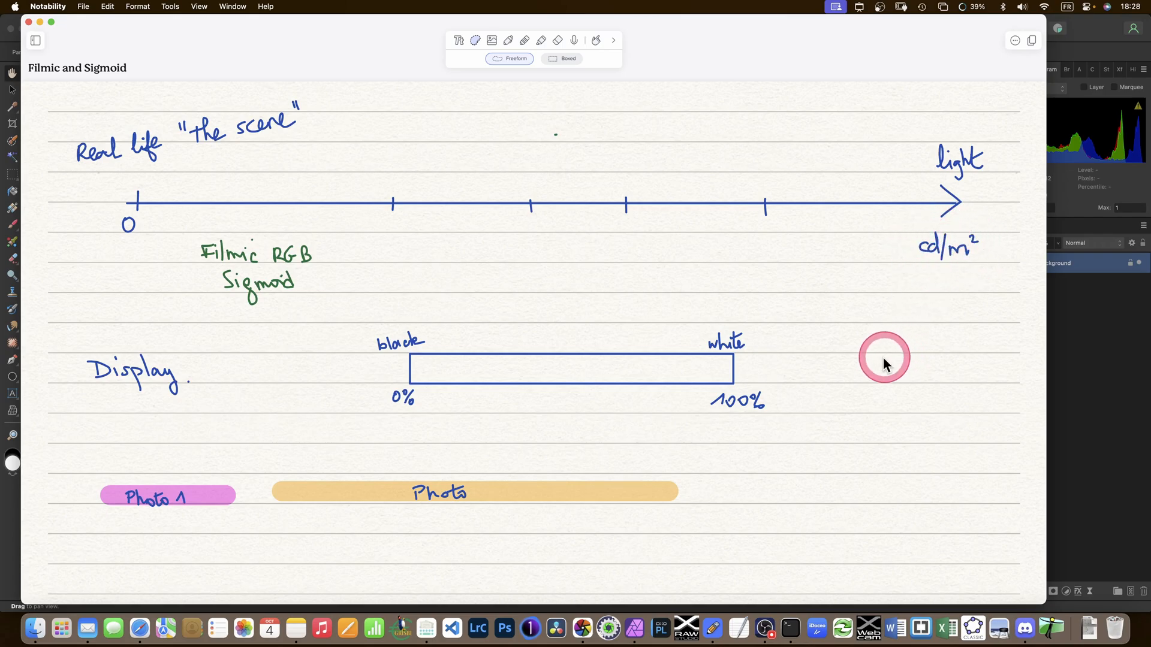
mouse_move(773, 302)
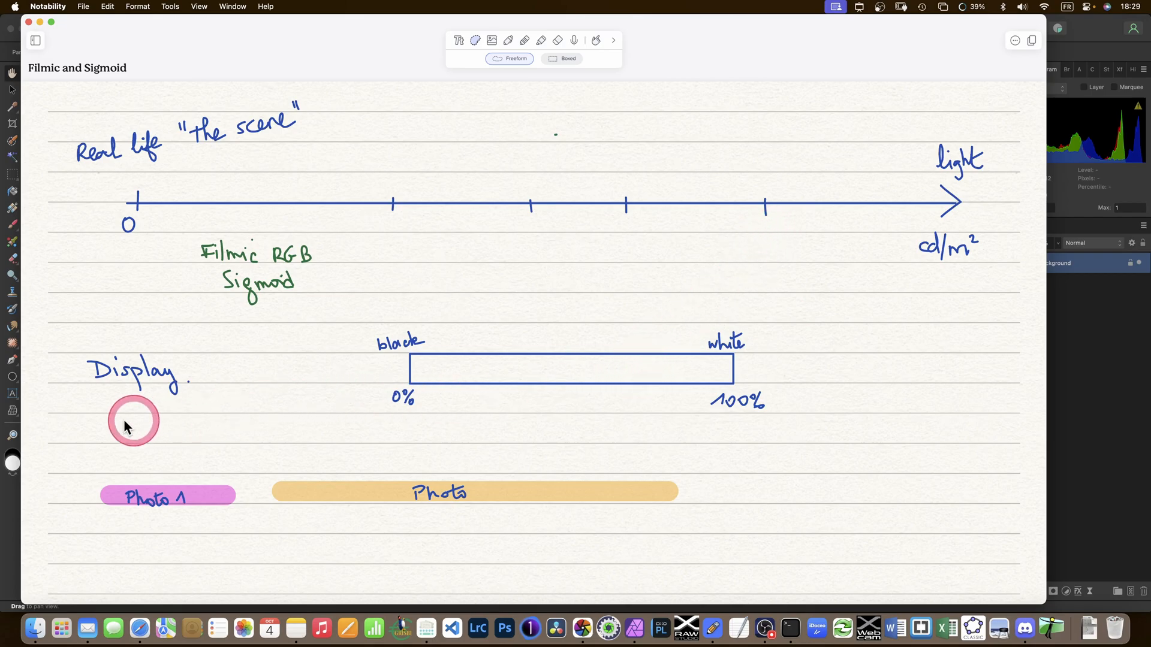
mouse_move(267, 429)
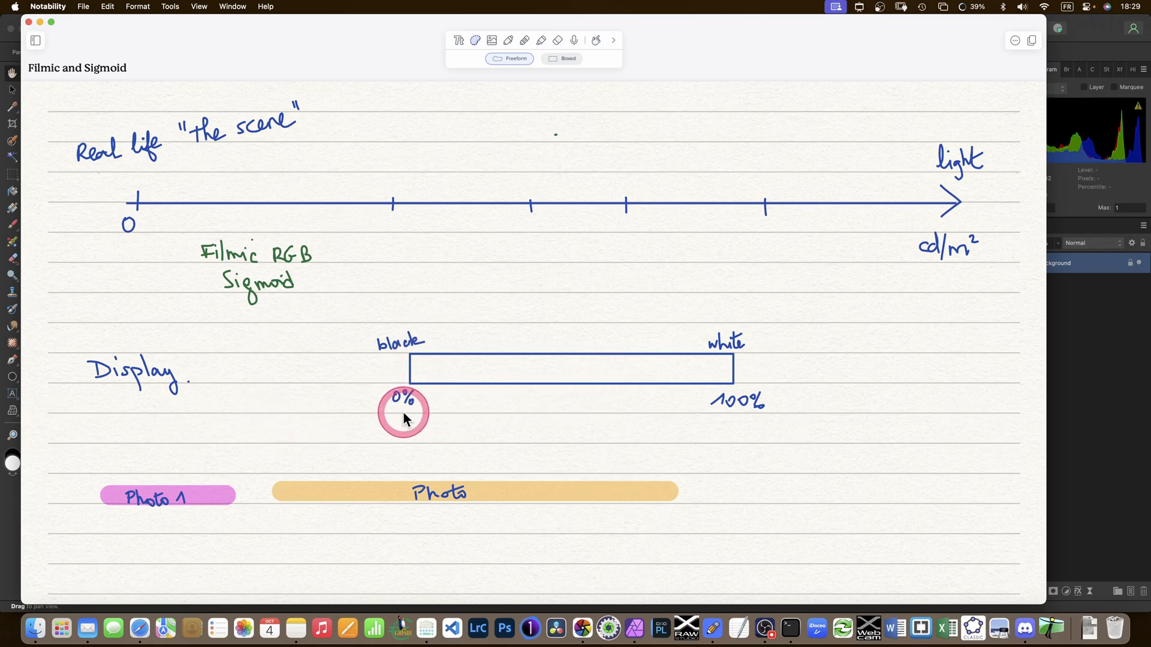
left_click_drag(404, 411, 406, 336)
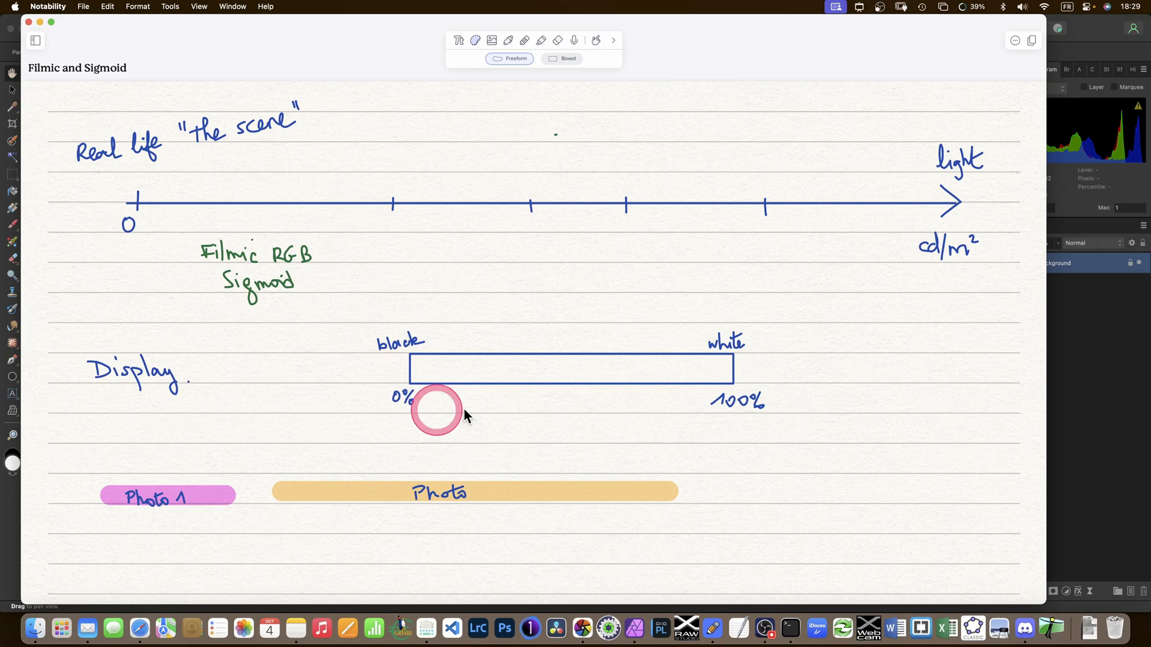
left_click_drag(436, 410, 682, 363)
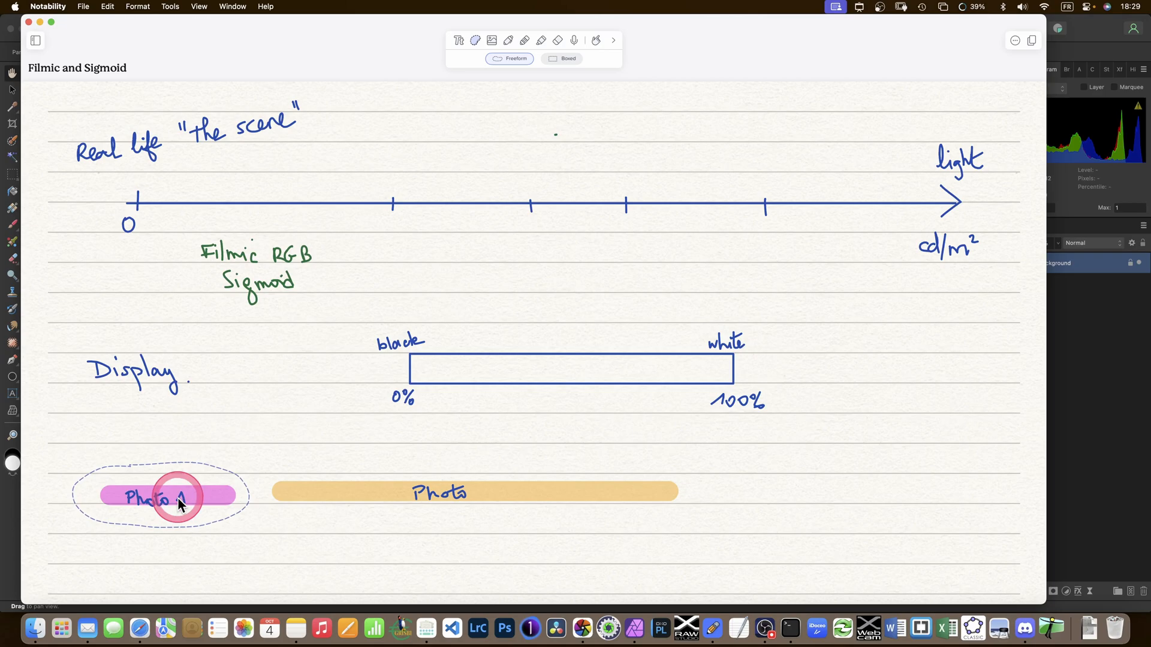
left_click_drag(180, 495, 481, 181)
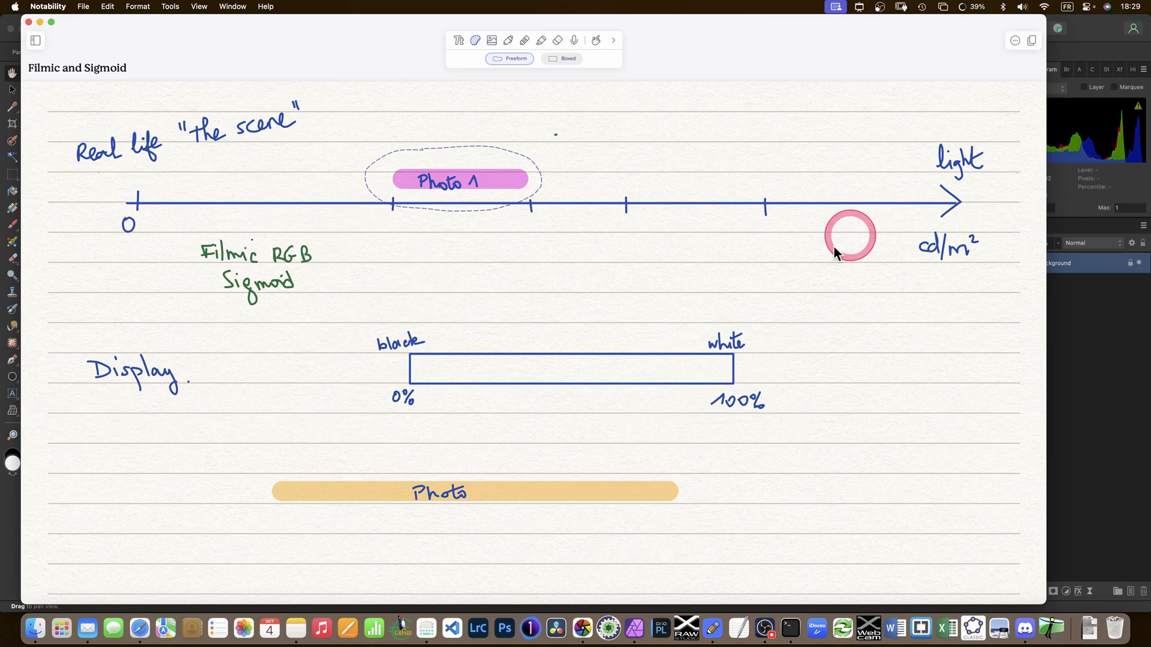
left_click_drag(850, 235, 707, 404)
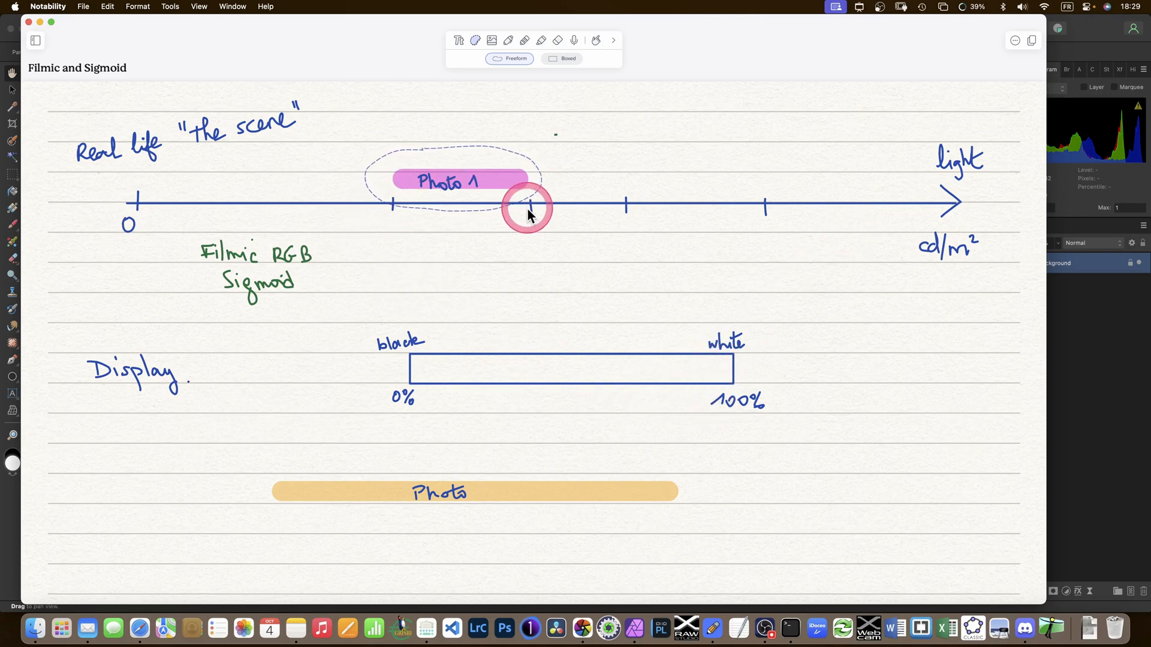
left_click_drag(528, 207, 492, 262)
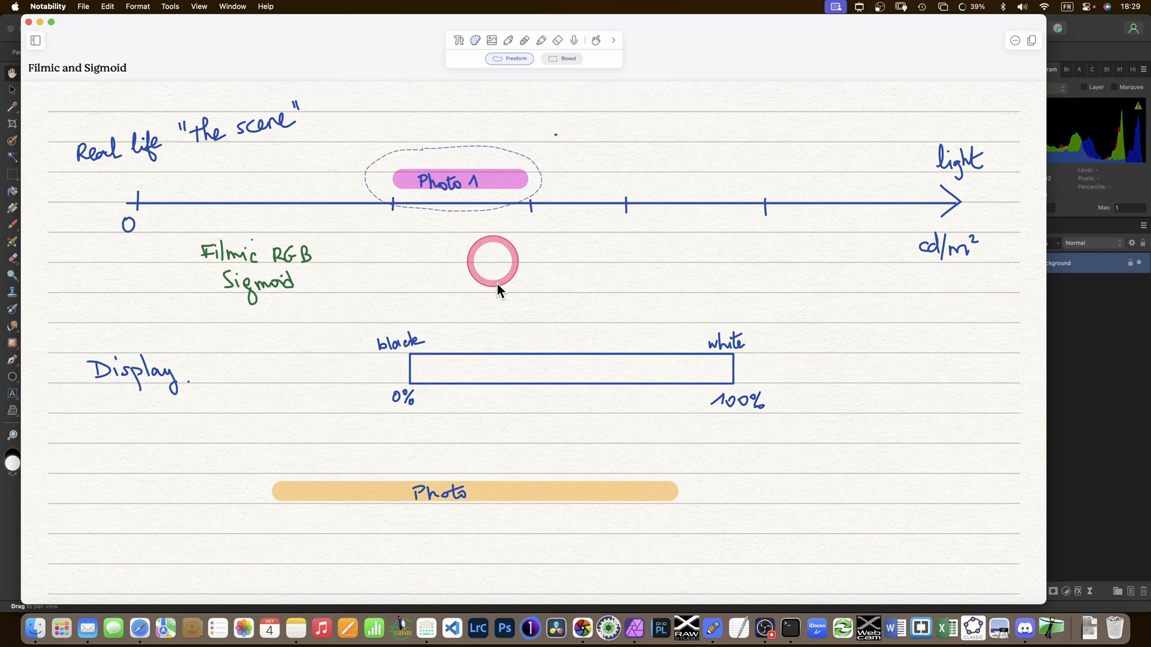
left_click_drag(493, 261, 471, 254)
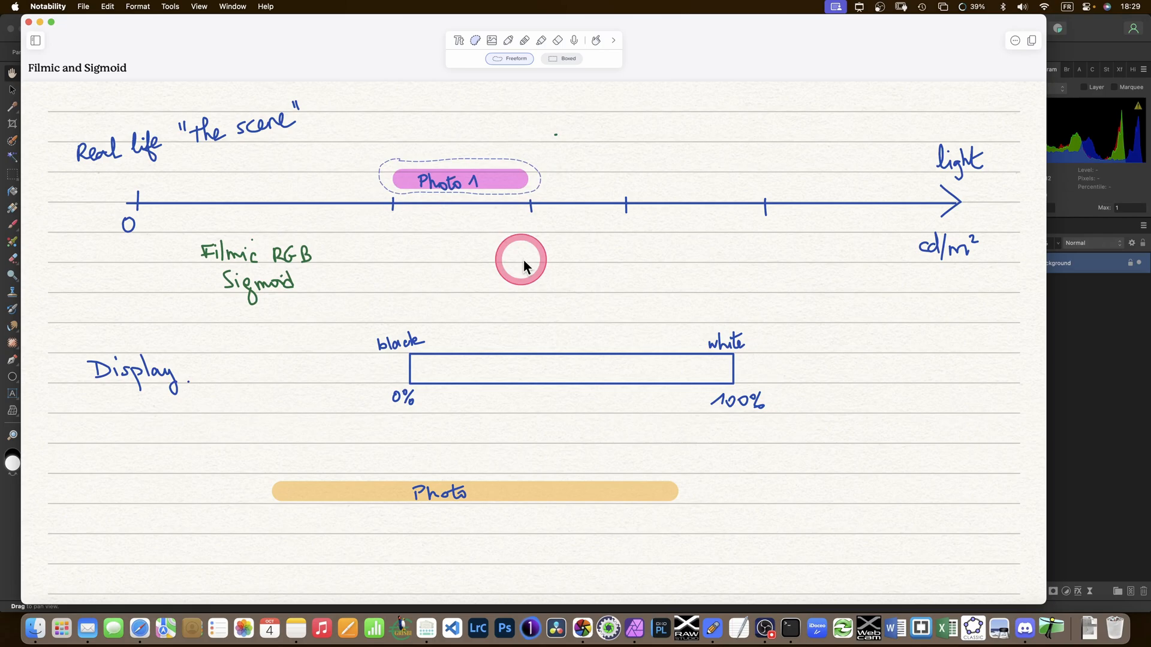
Duplicate the Photo 1 bar and move the copy further along toward brighter light.
left_click_drag(522, 259, 400, 159)
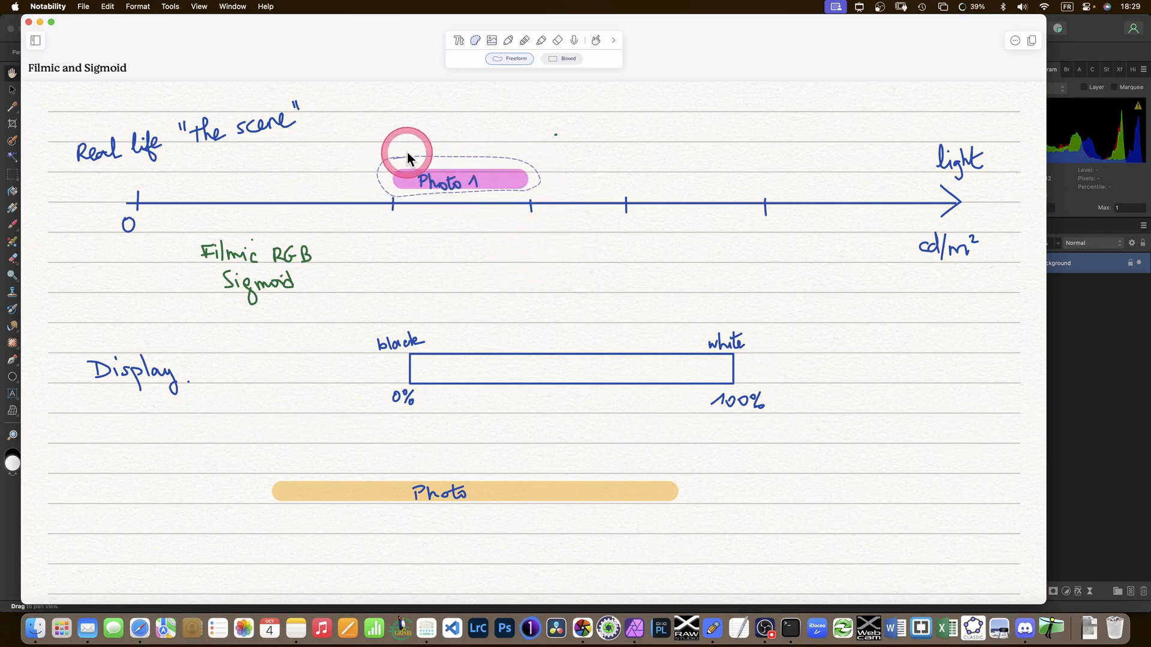
right_click(408, 158)
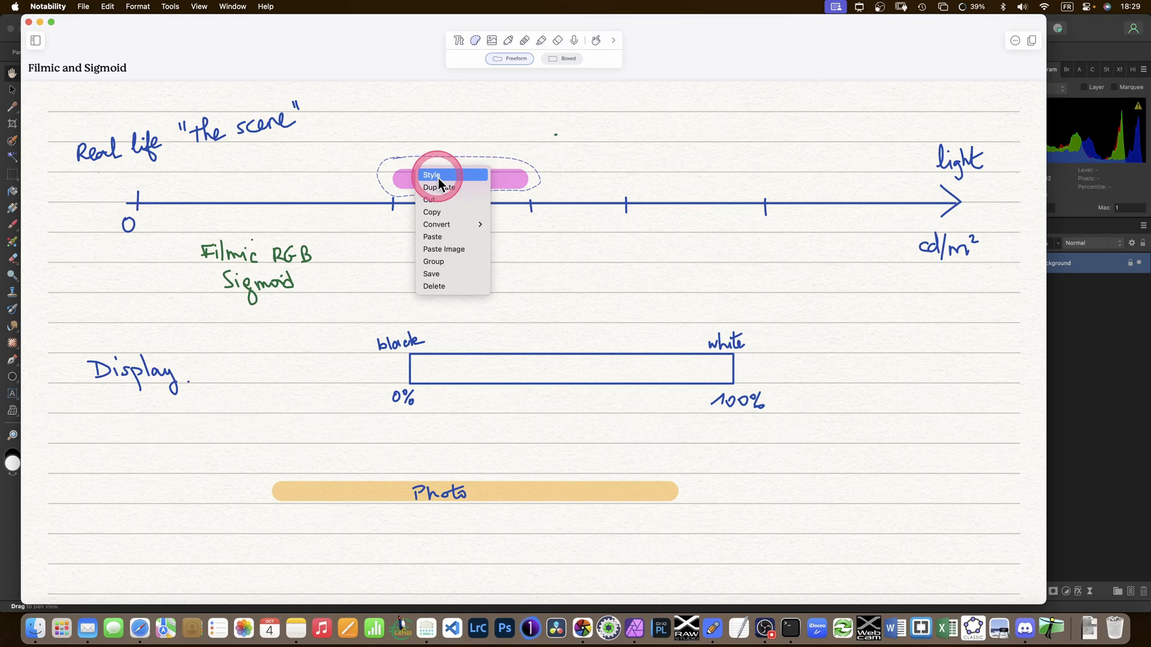
left_click(439, 187)
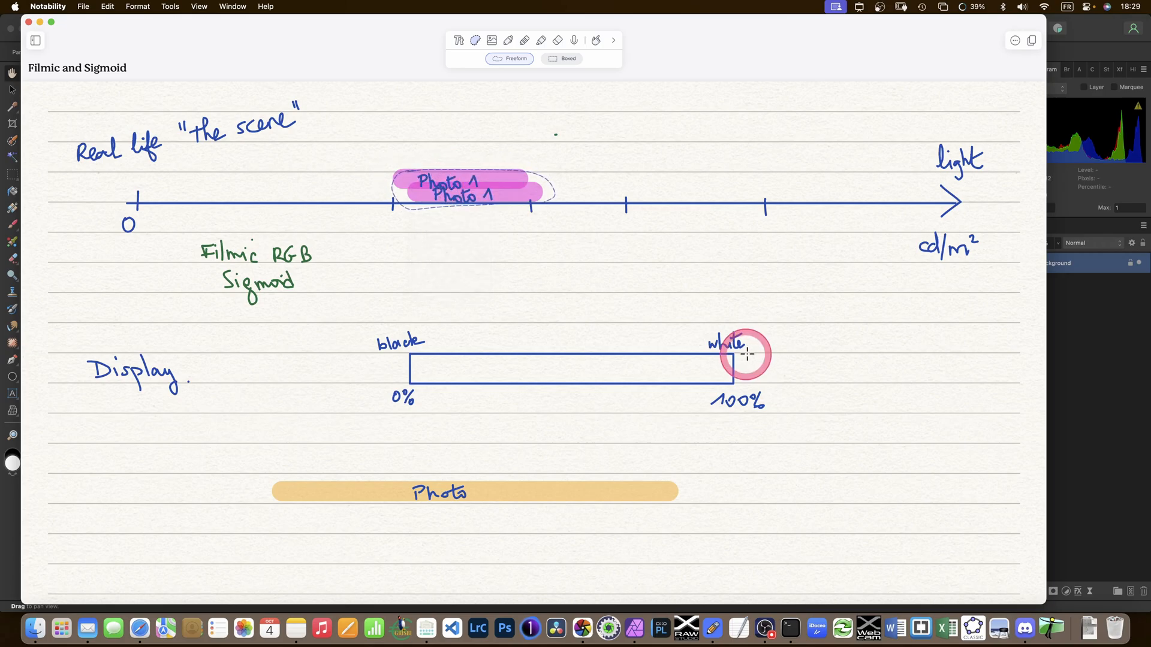
left_click_drag(470, 187, 691, 182)
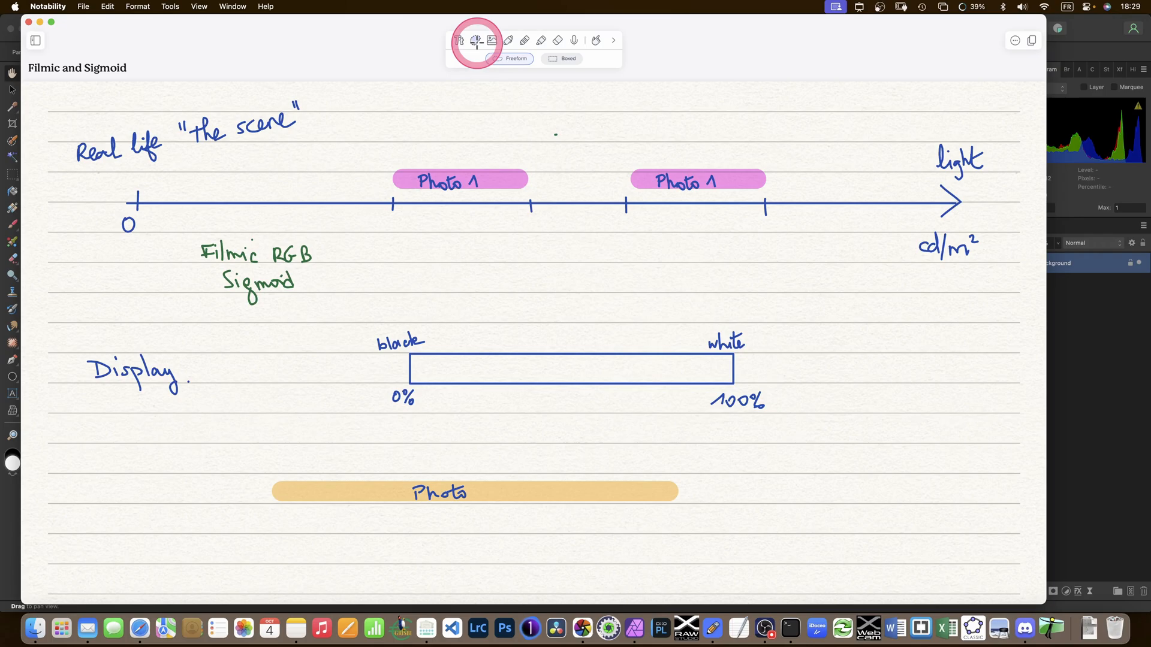
left_click_drag(393, 180, 529, 192)
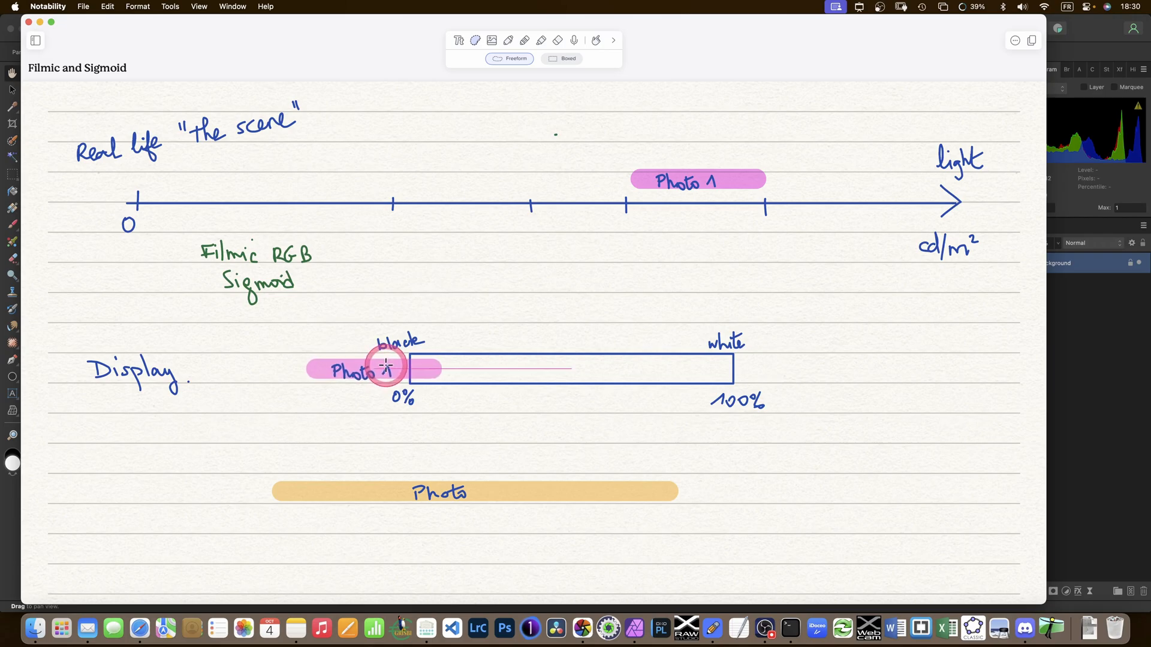
left_click_drag(385, 367, 319, 367)
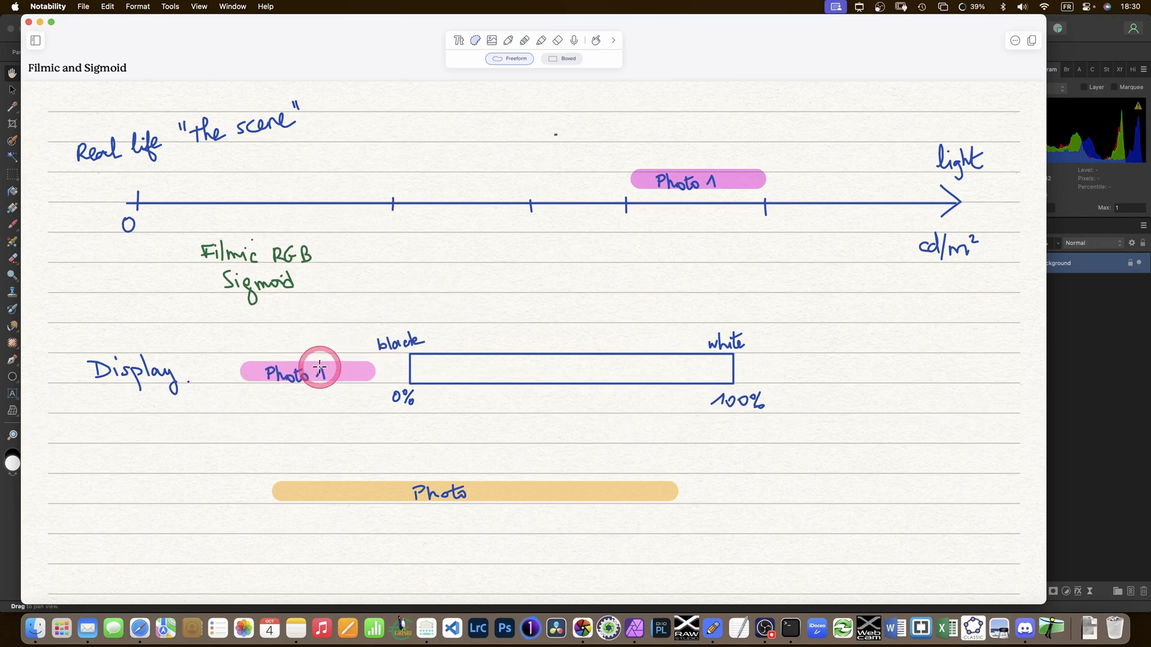
left_click_drag(319, 370, 455, 173)
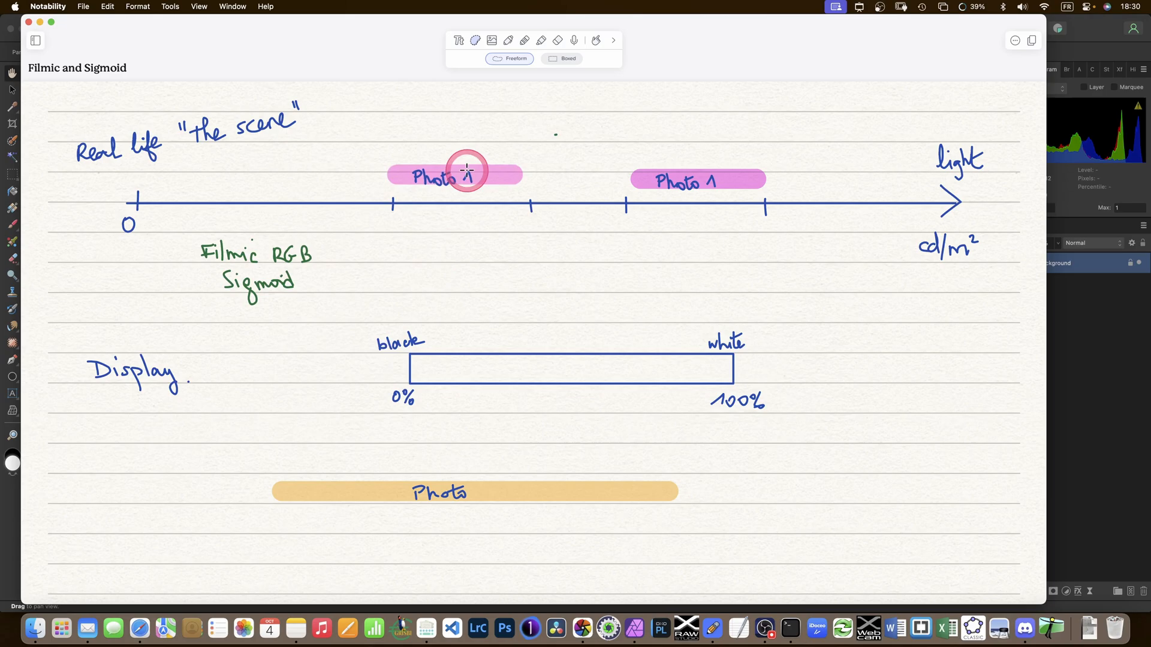
left_click_drag(455, 174, 828, 359)
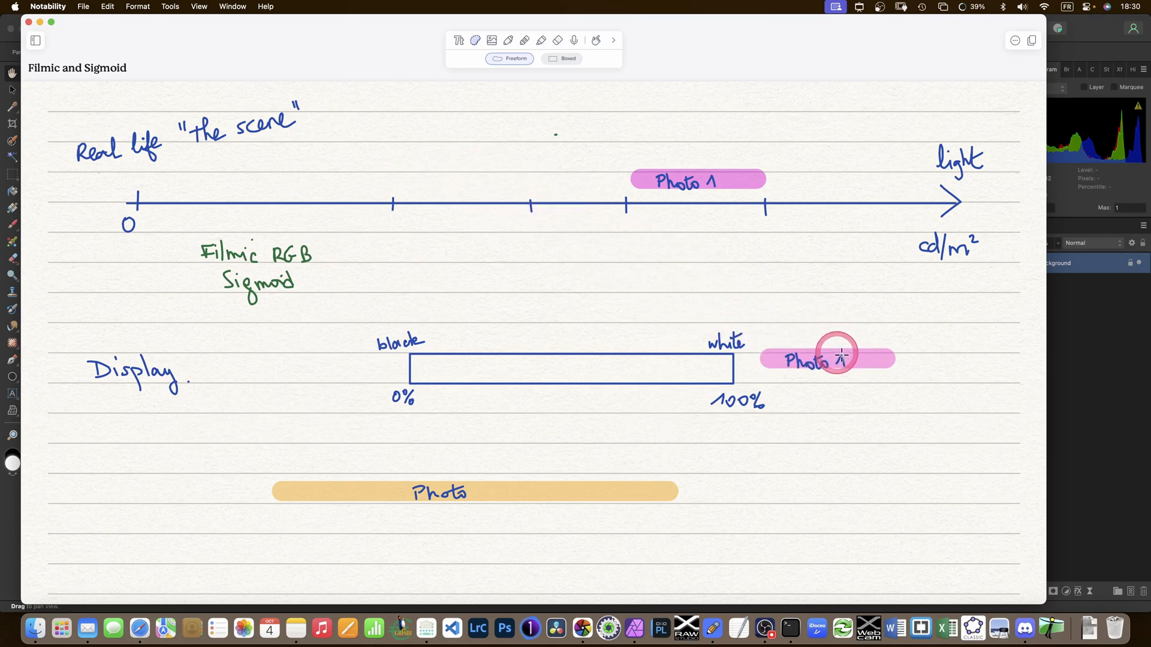
left_click_drag(837, 359, 881, 367)
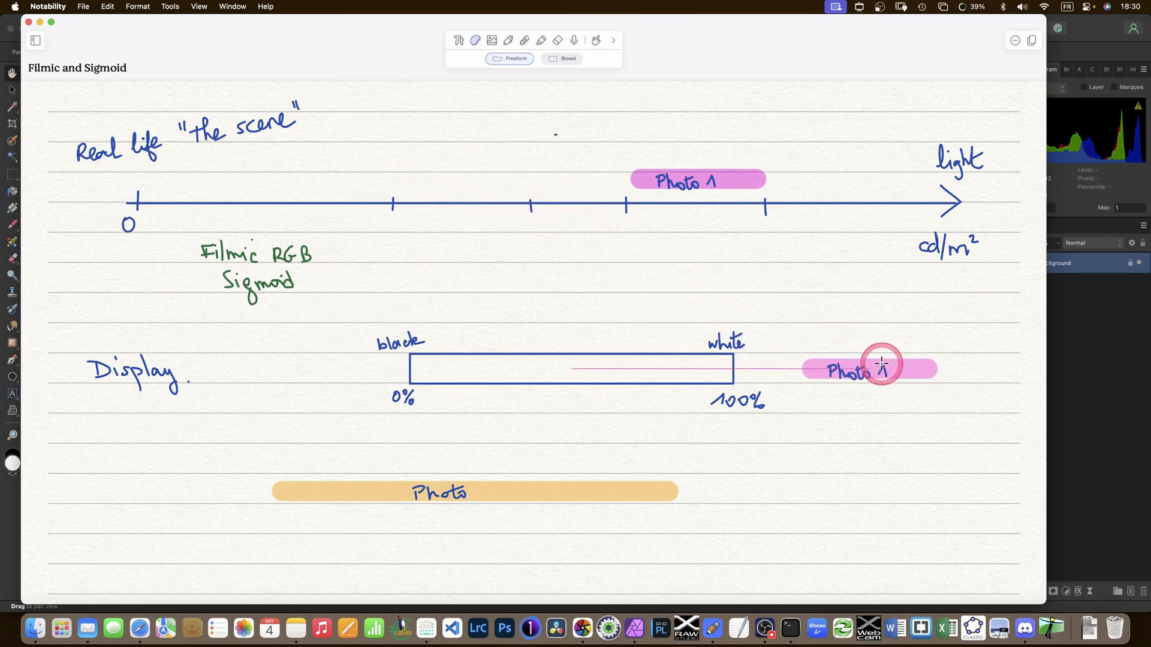
left_click_drag(881, 368, 871, 371)
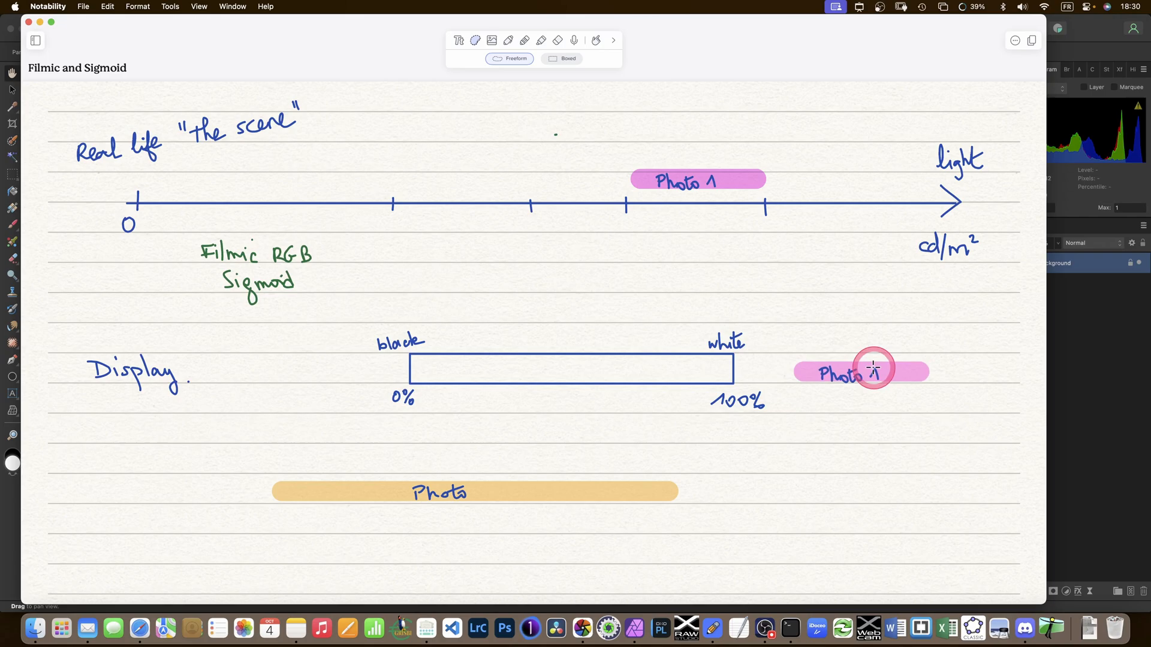
left_click_drag(874, 371, 767, 369)
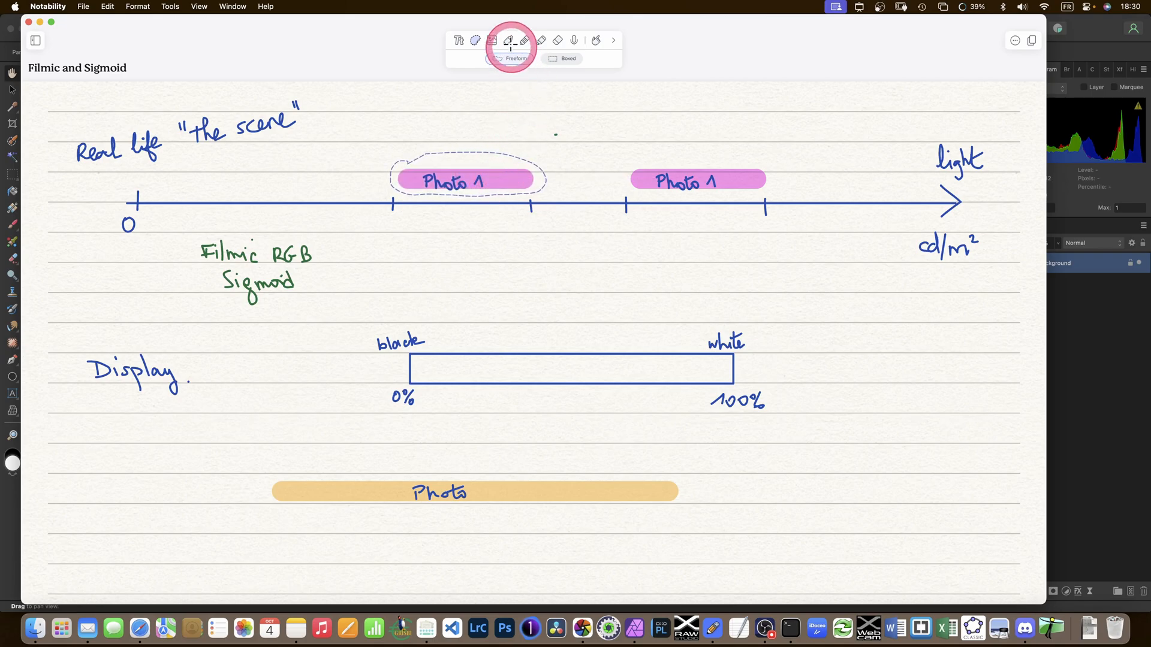
Draw two freehand lines from the Photo 1 bars down into the display range and its white end.
left_click(507, 41)
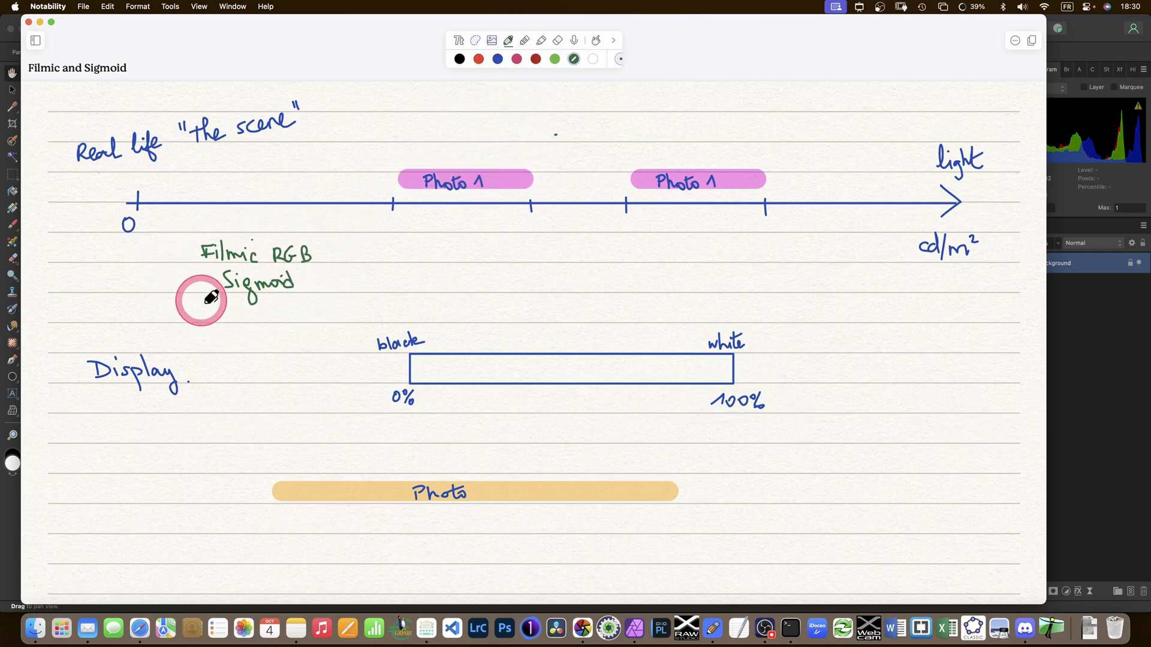
mouse_move(511, 337)
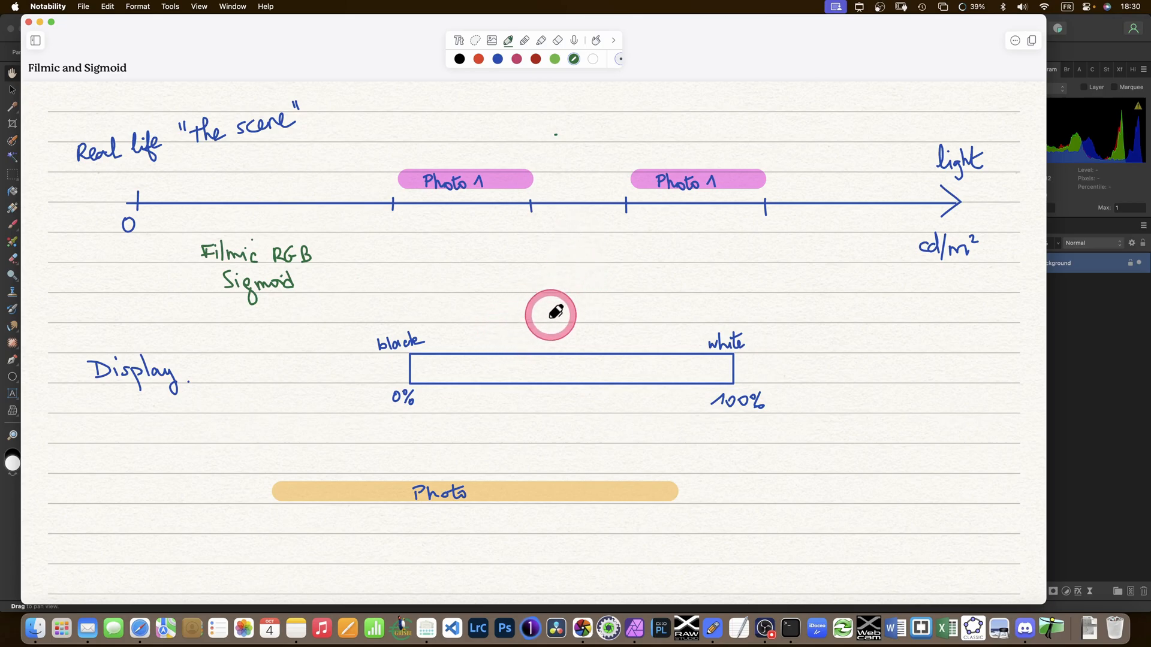
mouse_move(411, 235)
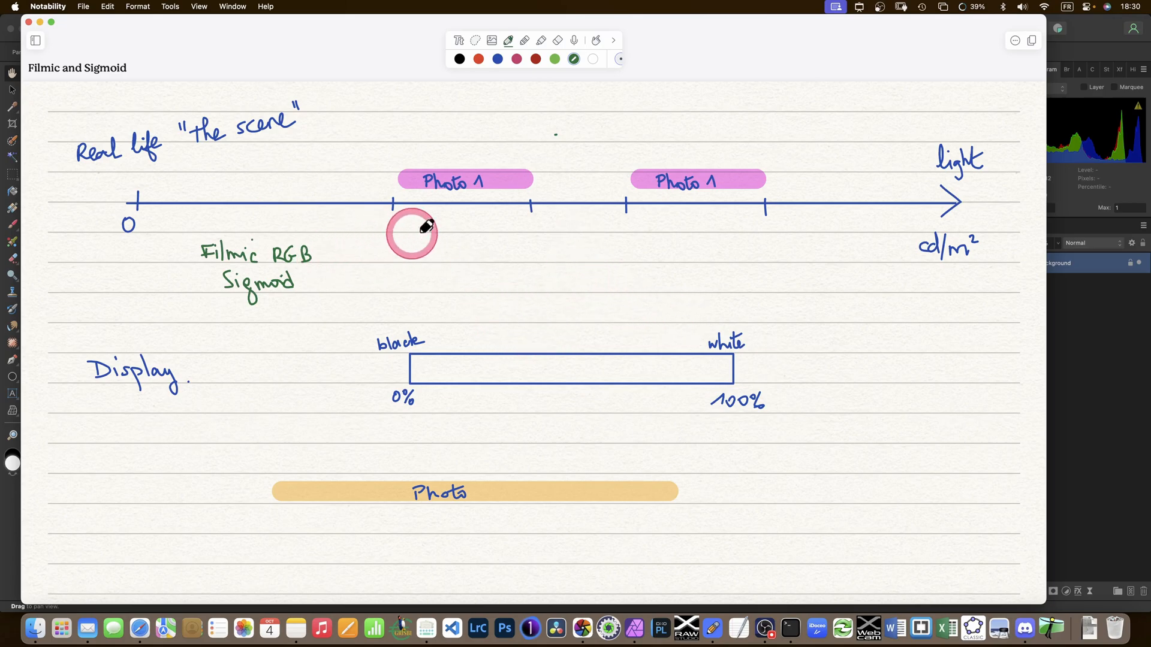
left_click_drag(411, 235, 407, 191)
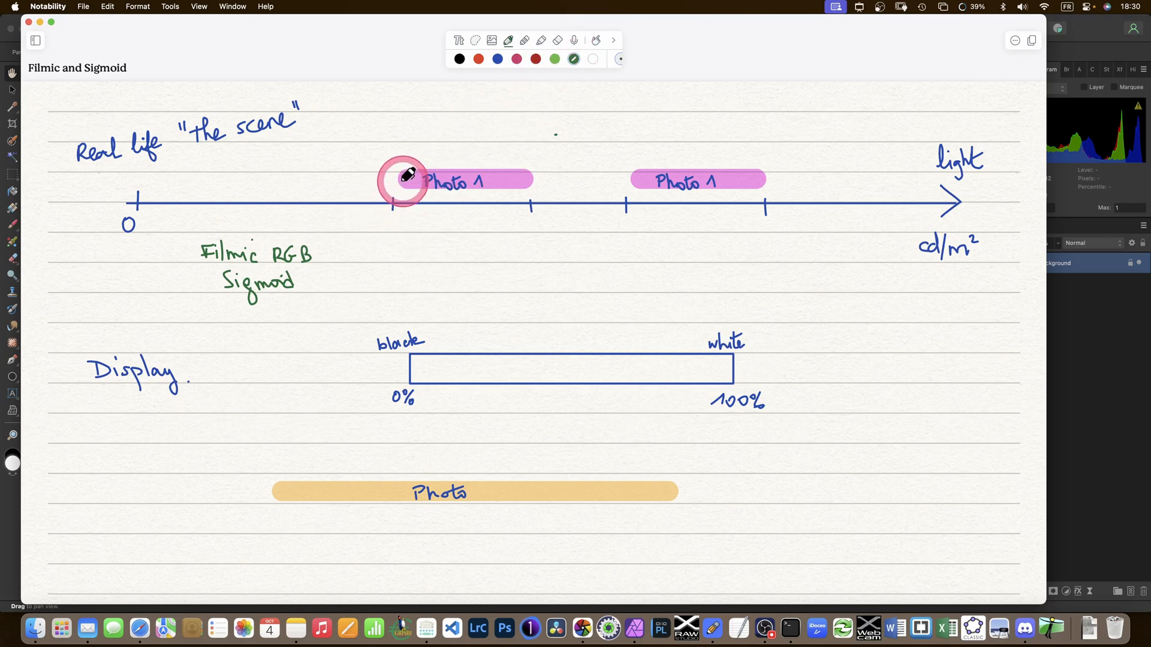
left_click_drag(401, 187, 474, 356)
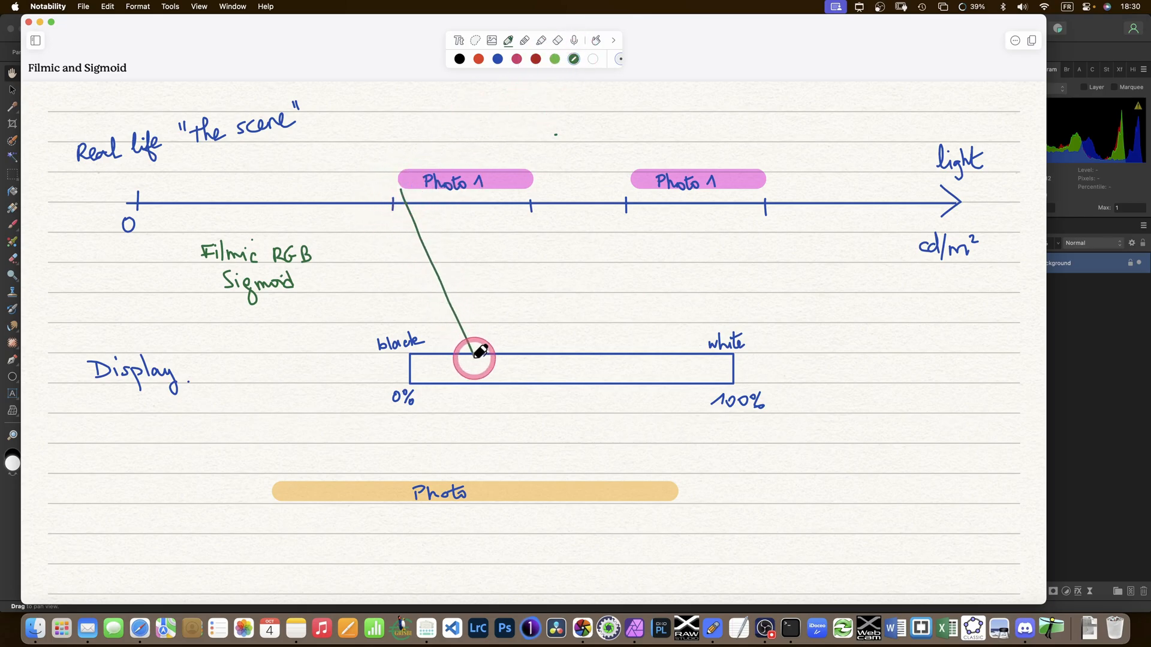
left_click_drag(530, 184, 726, 363)
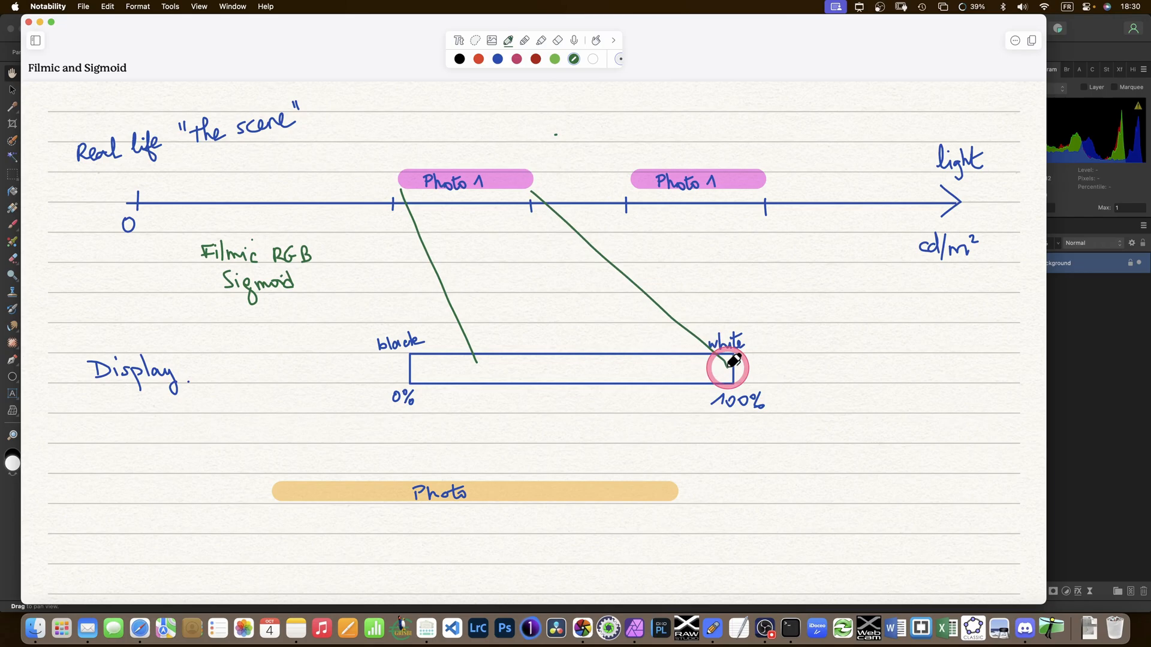
Erase both green mapping lines between the Photo 1 bars and the display box.
left_click(557, 40)
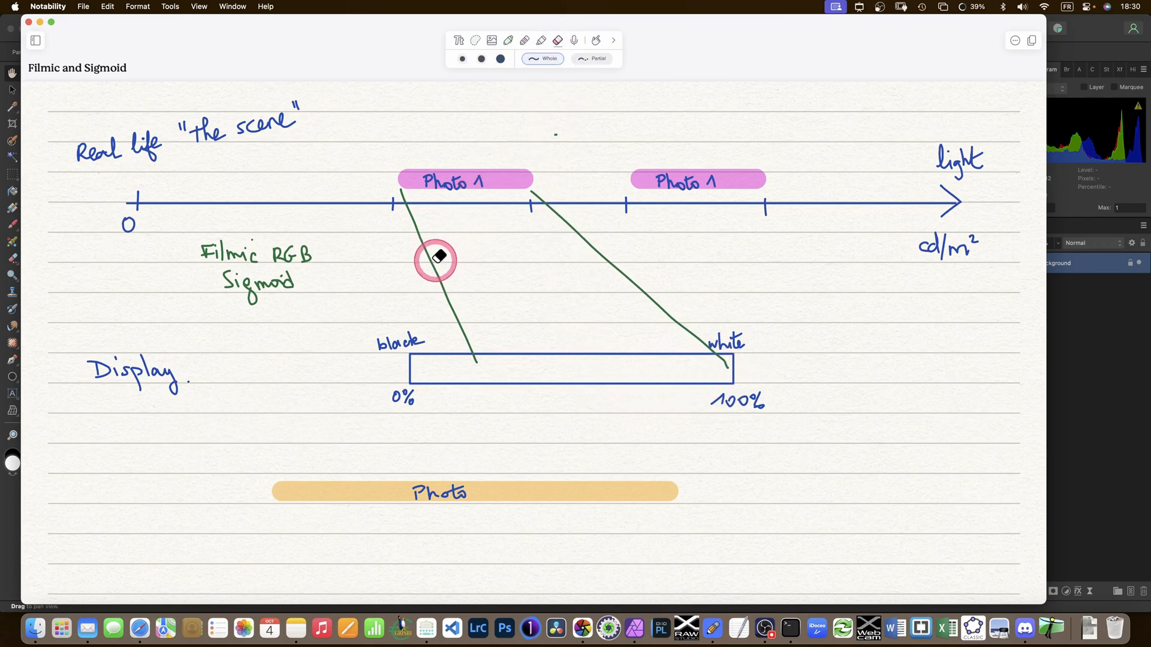
left_click(508, 41)
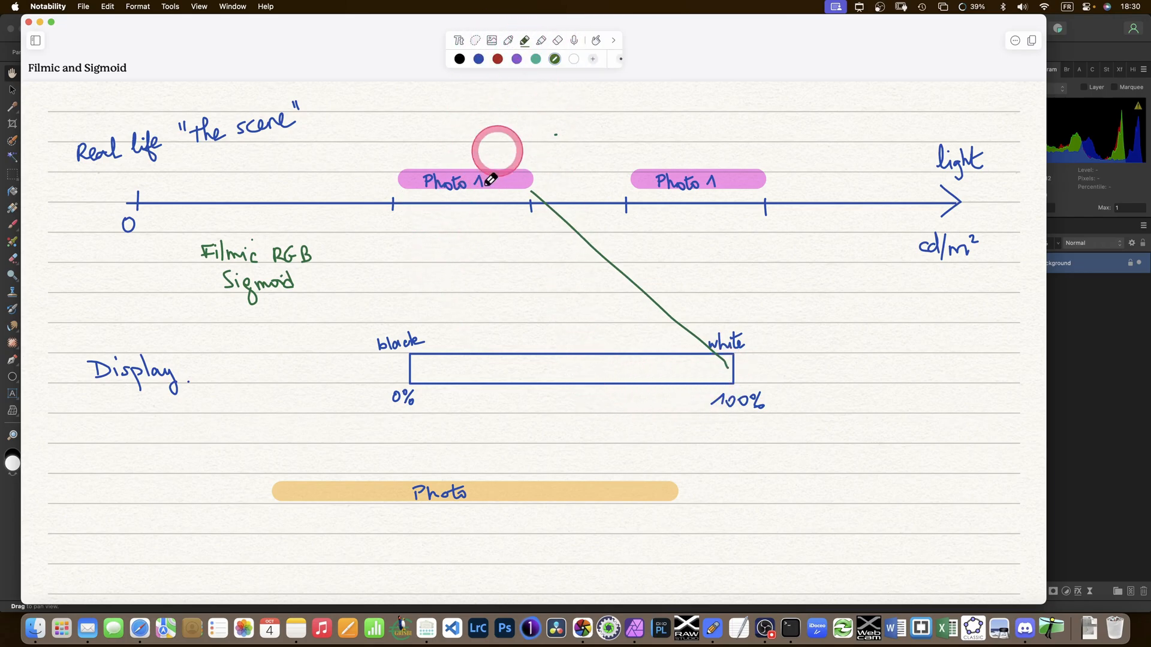
left_click_drag(404, 192, 417, 335)
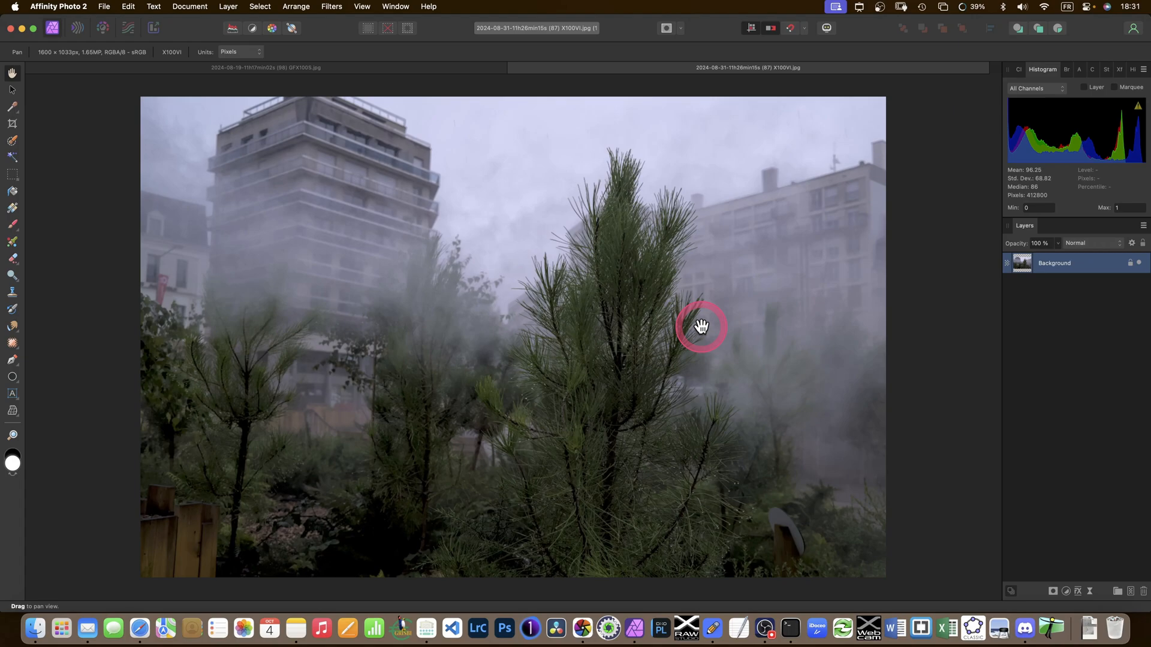
mouse_move(742, 382)
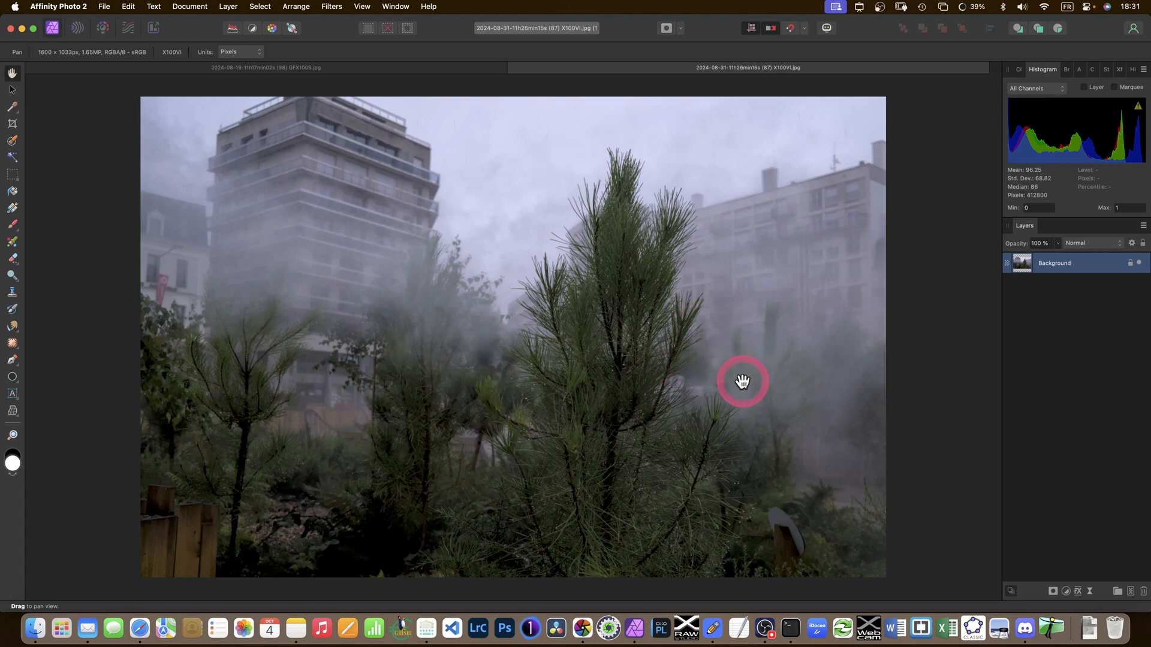
mouse_move(1009, 170)
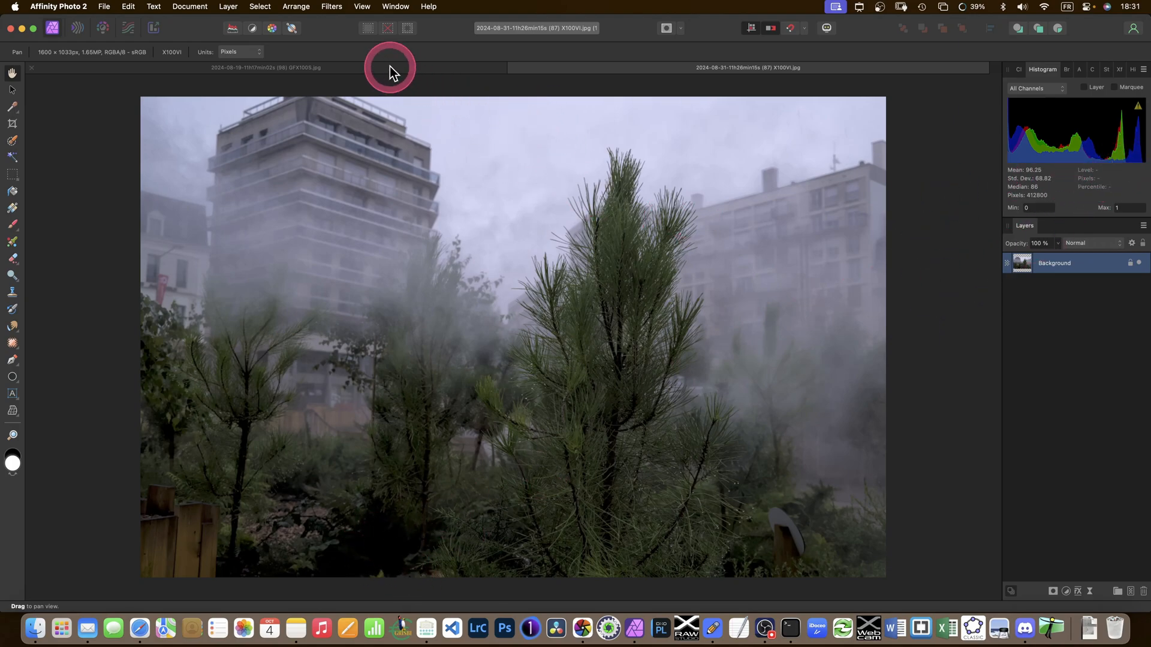
left_click(266, 67)
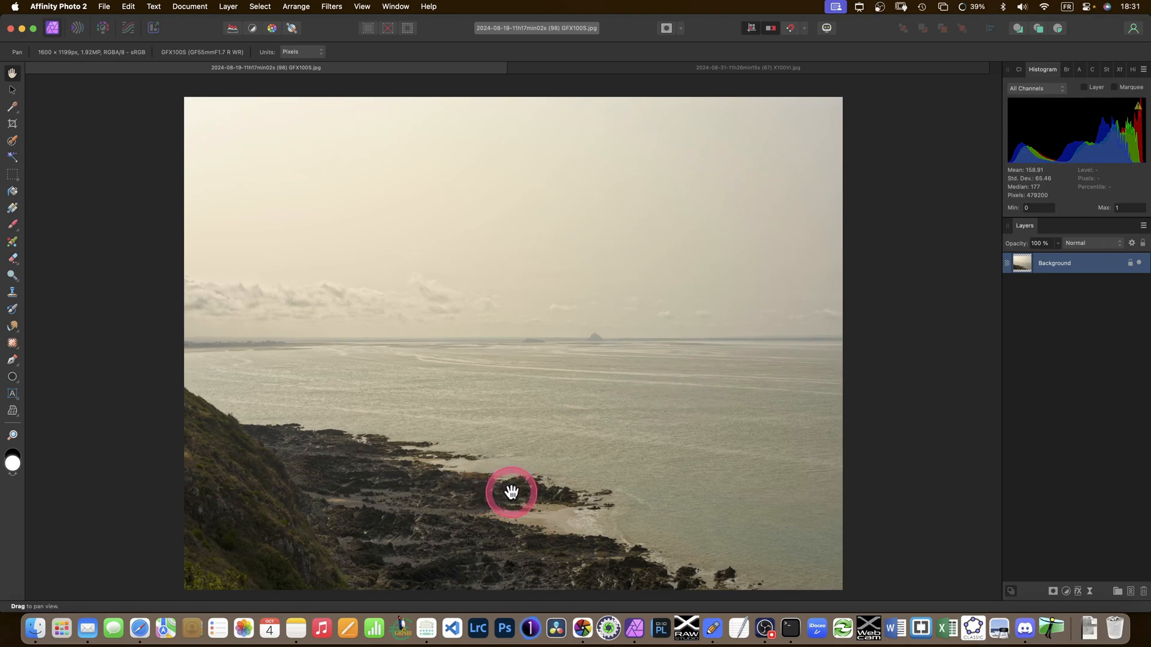
mouse_move(218, 131)
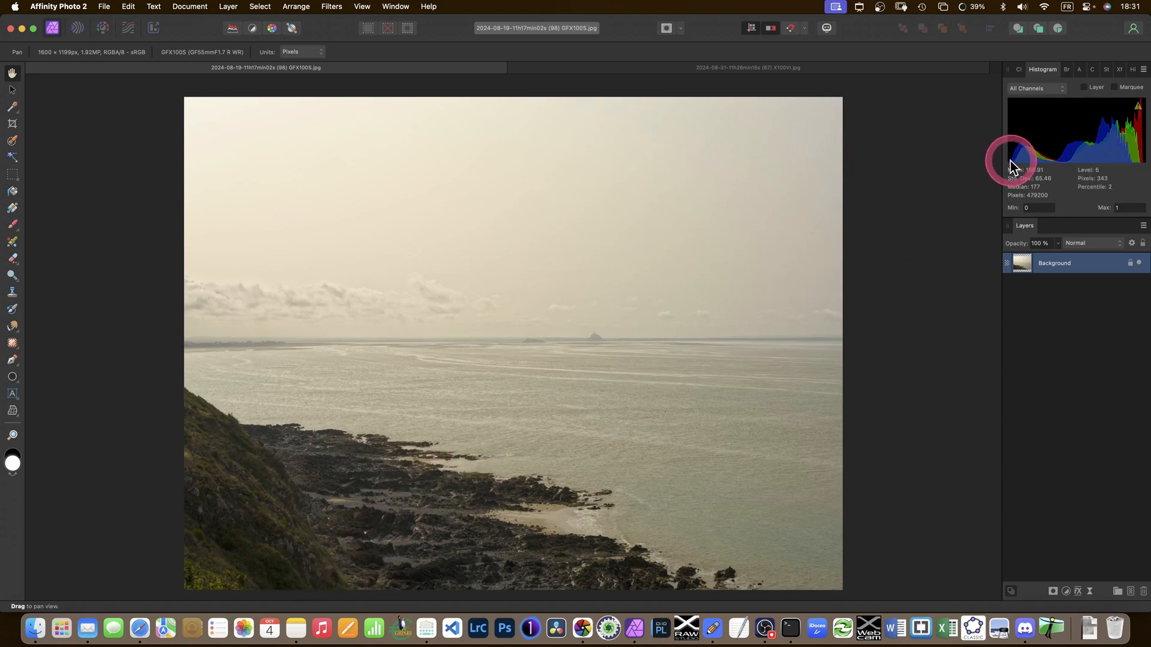
mouse_move(456, 547)
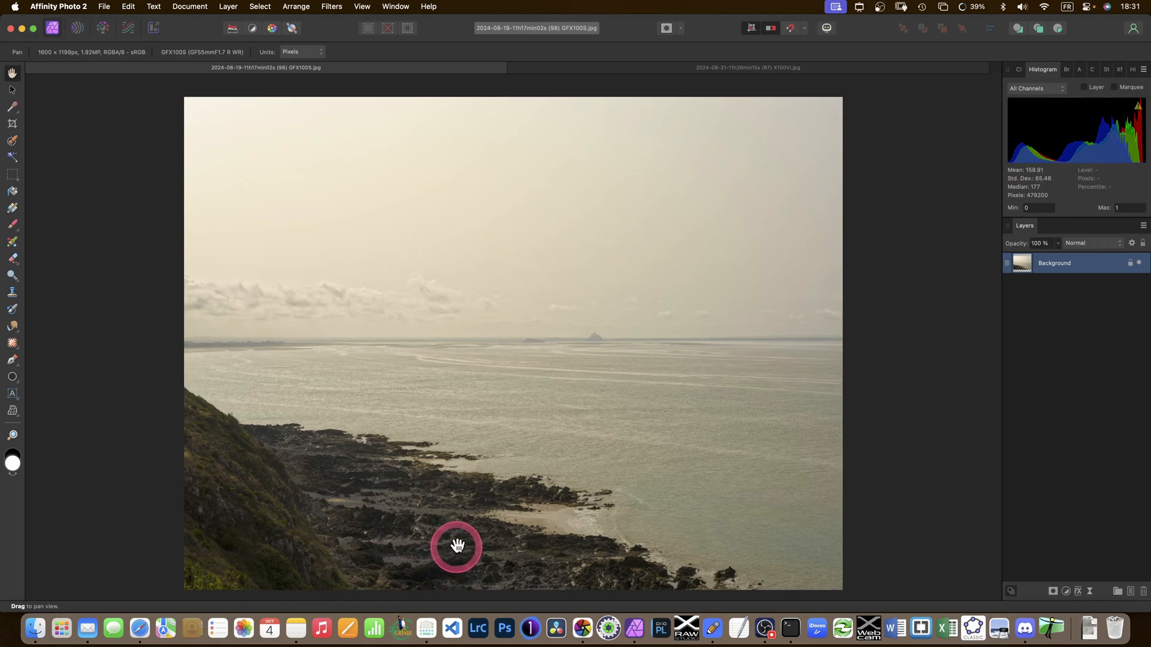
left_click(747, 67)
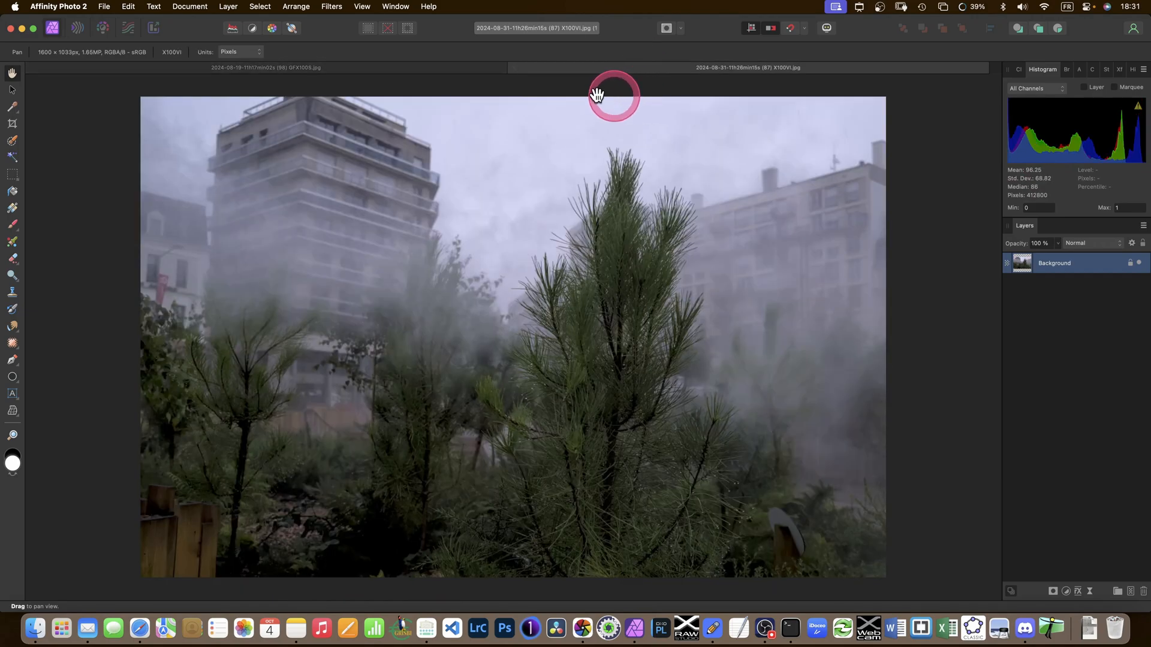
left_click(266, 68)
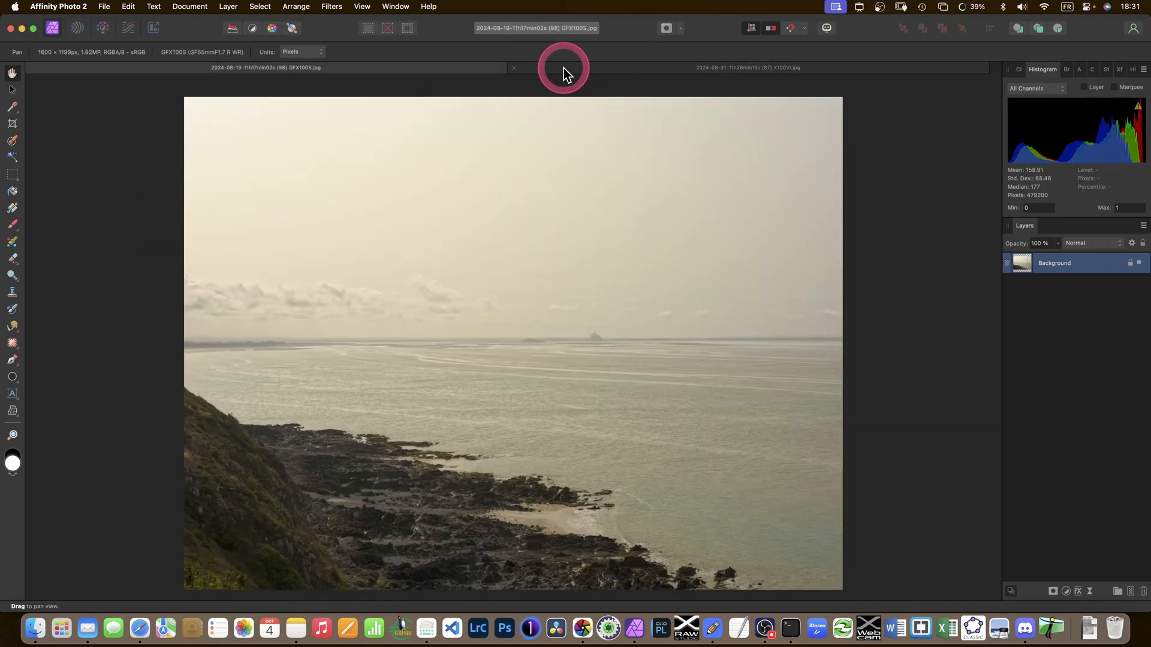
left_click(747, 67)
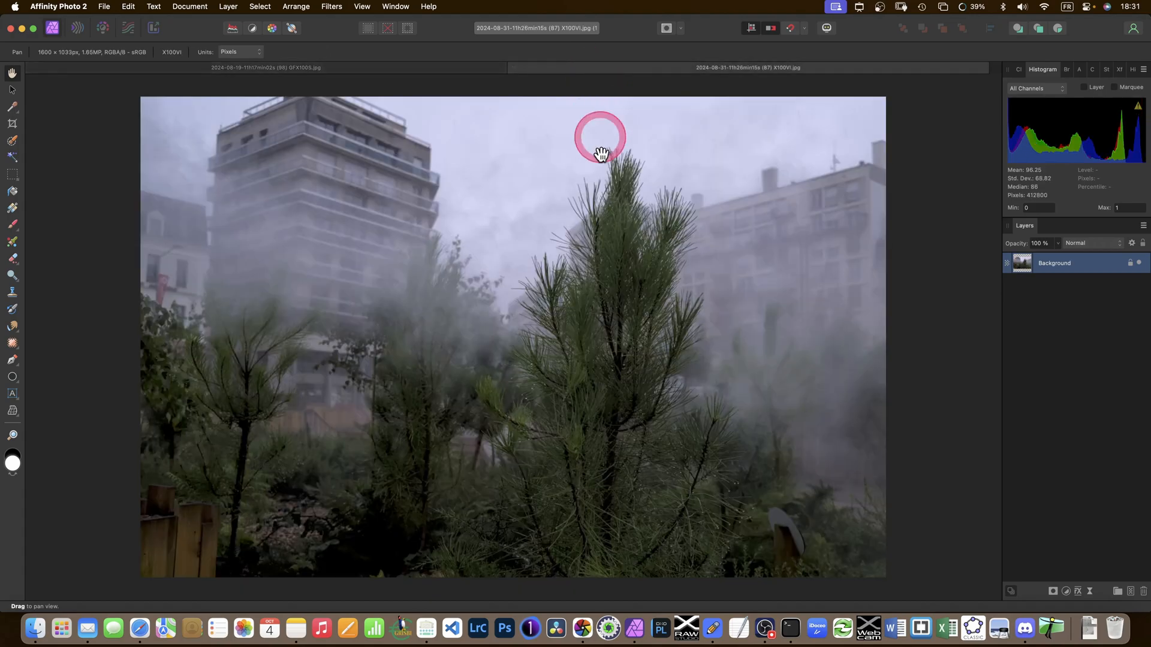
mouse_move(619, 512)
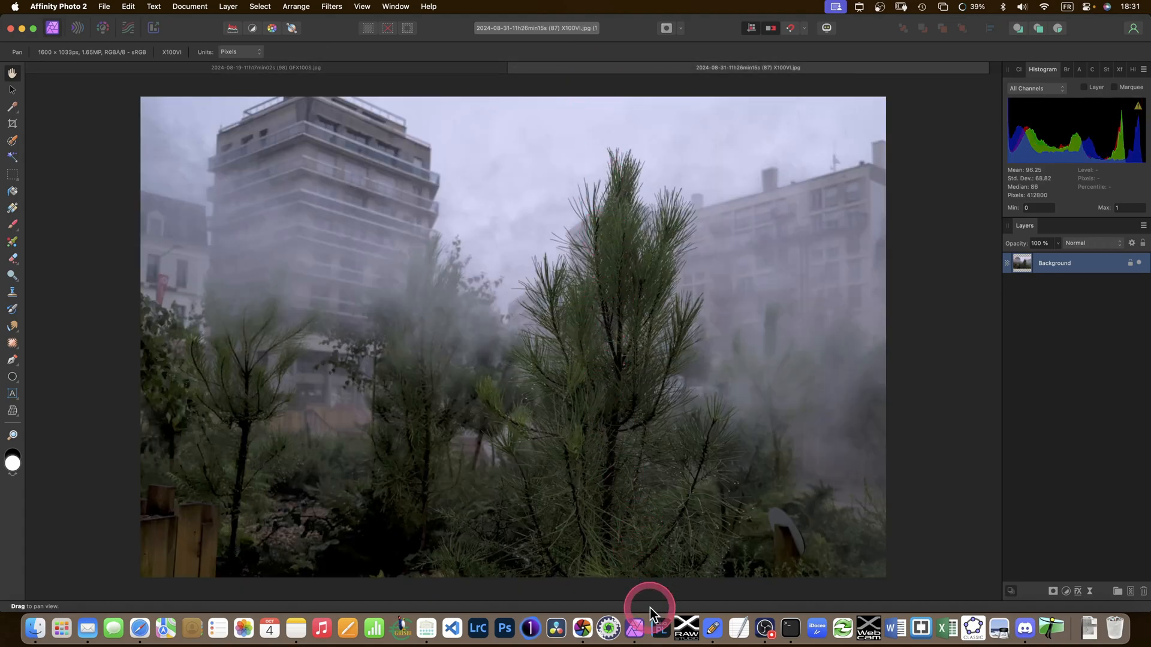
mouse_move(636, 631)
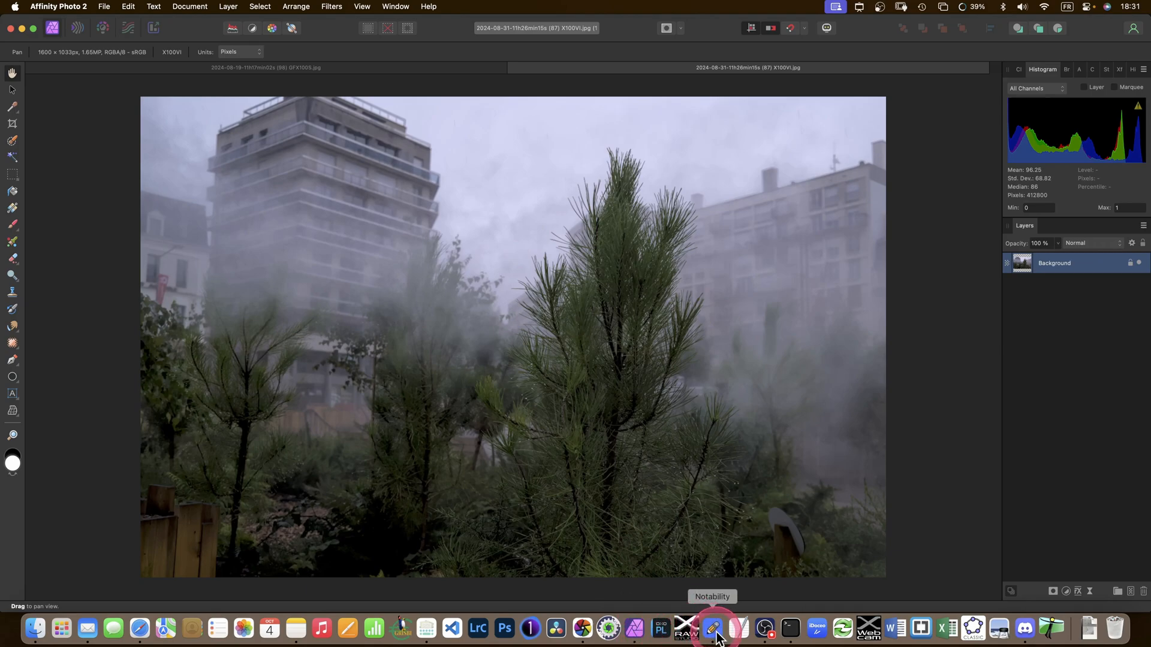
Delete the right Photo 1 bar and settle the remaining bar slightly right, lowered onto the axis.
left_click(711, 629)
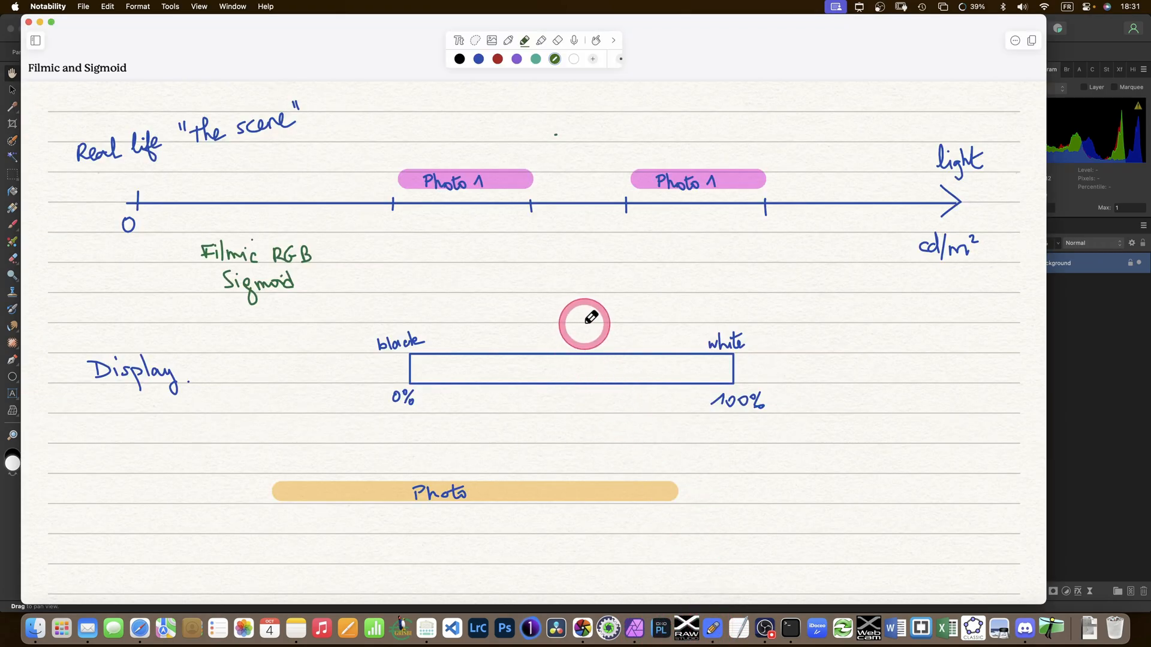
mouse_move(778, 256)
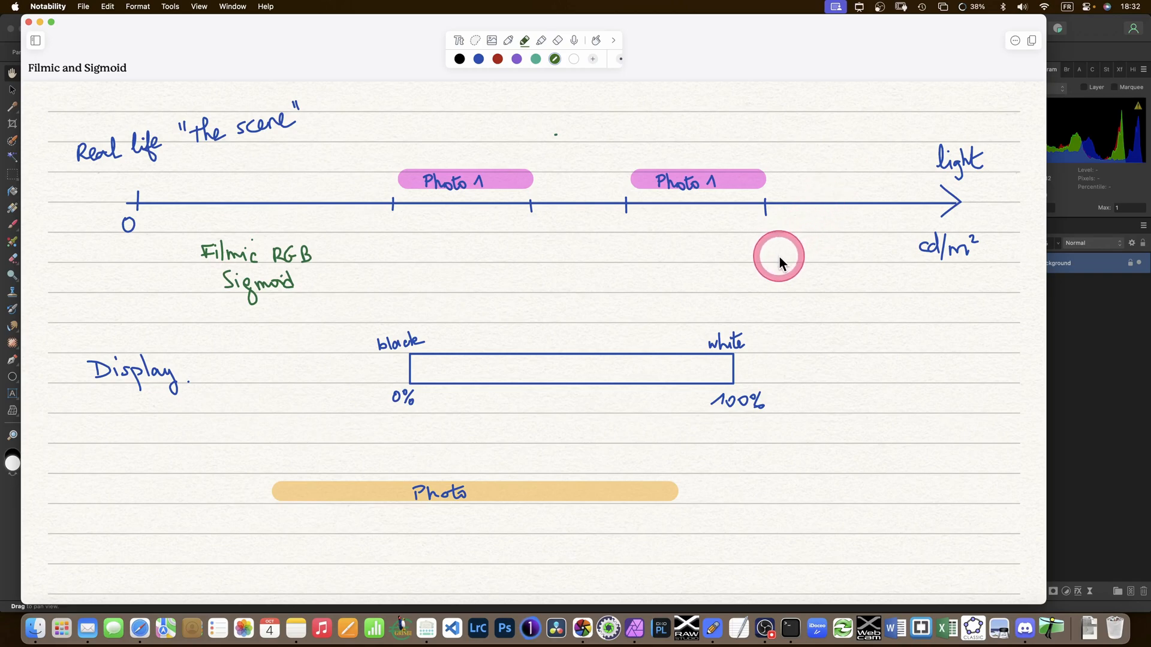
left_click_drag(778, 257, 739, 217)
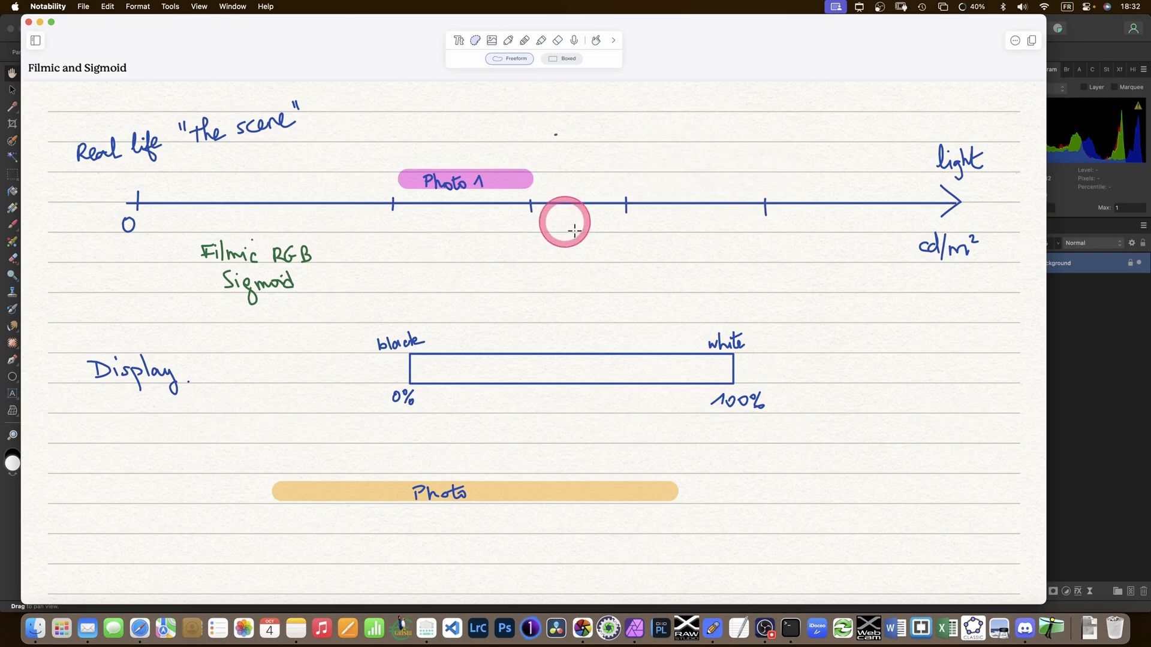
mouse_move(229, 263)
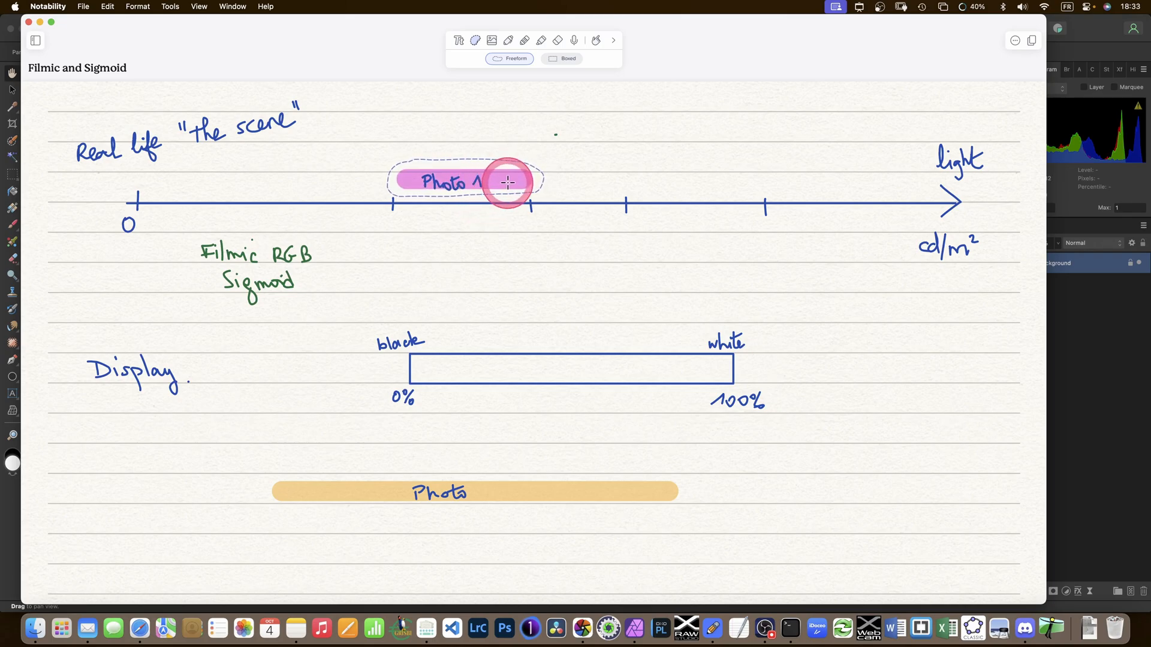
mouse_move(665, 401)
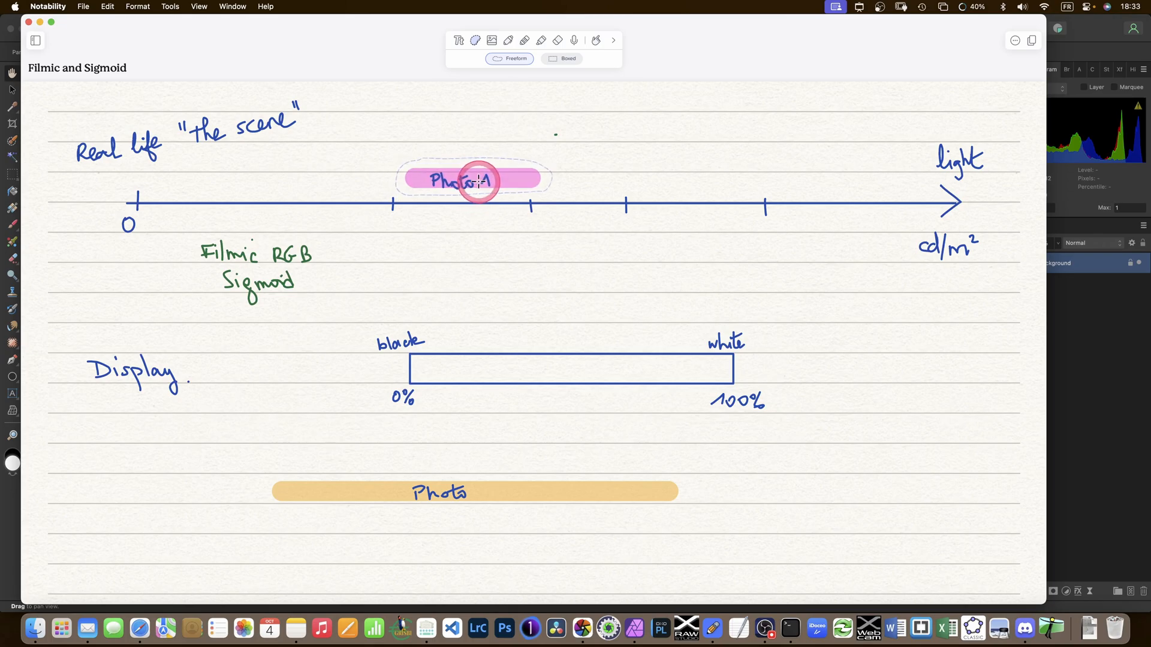
left_click_drag(476, 179, 583, 182)
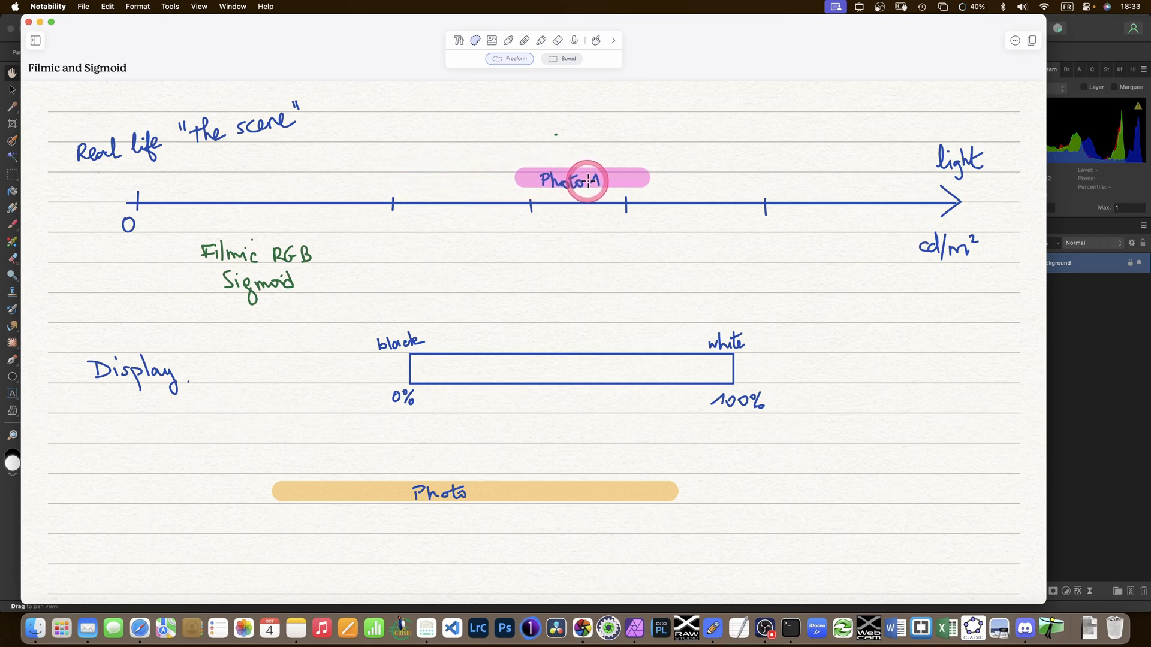
left_click_drag(583, 181, 474, 181)
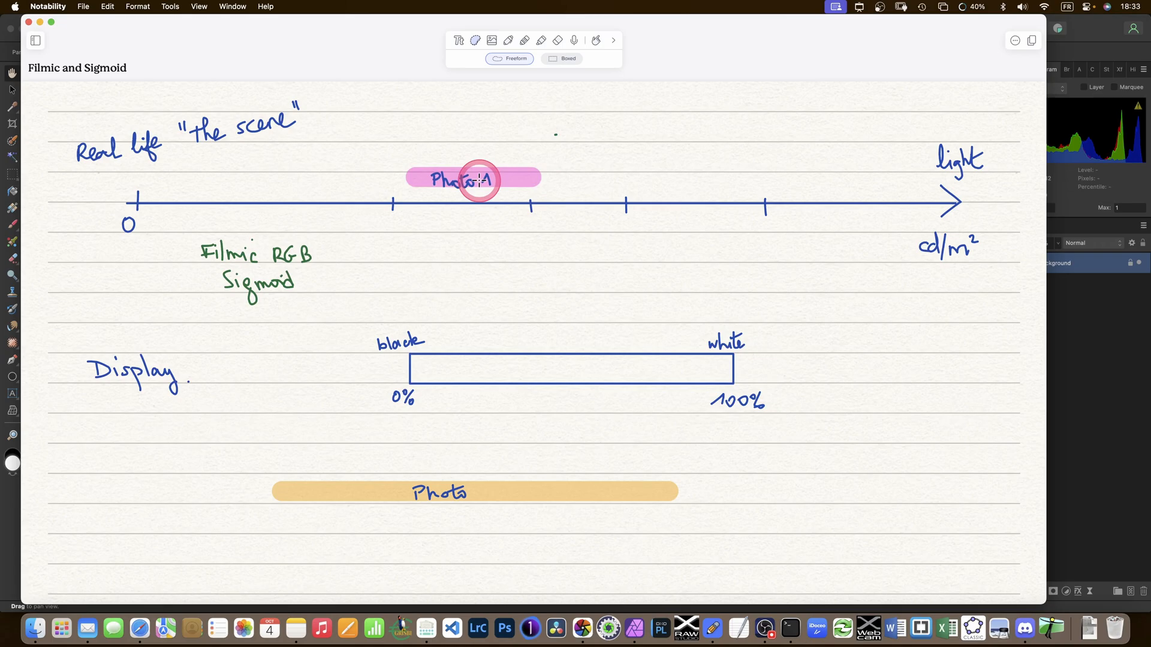
left_click_drag(479, 180, 488, 181)
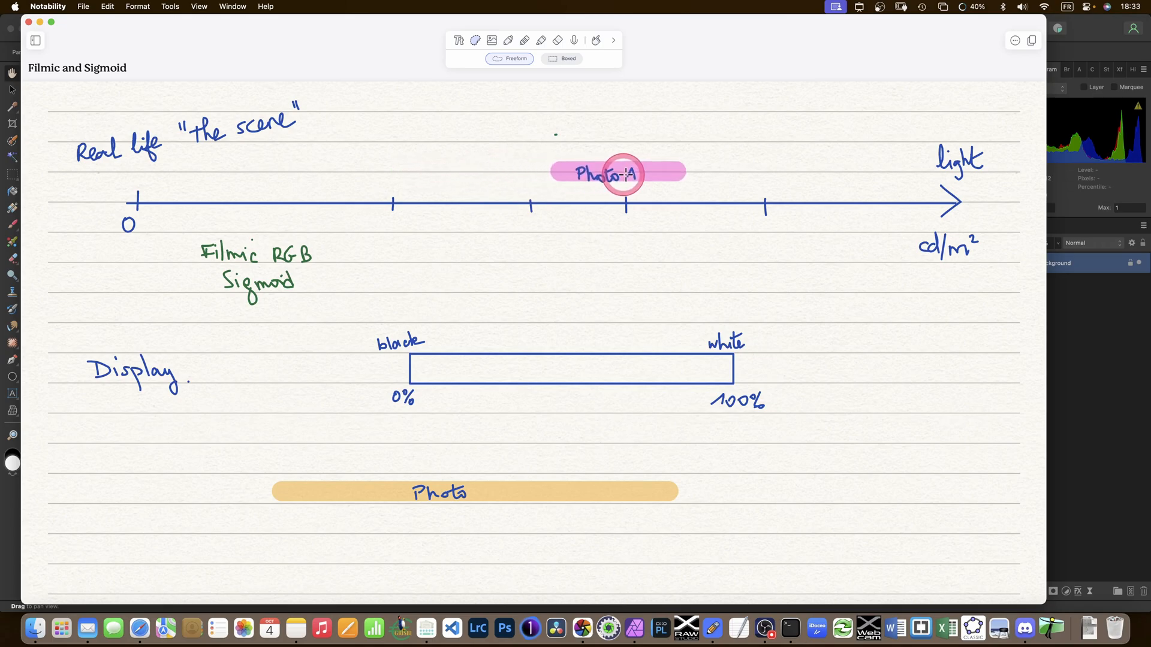
left_click_drag(622, 173, 456, 181)
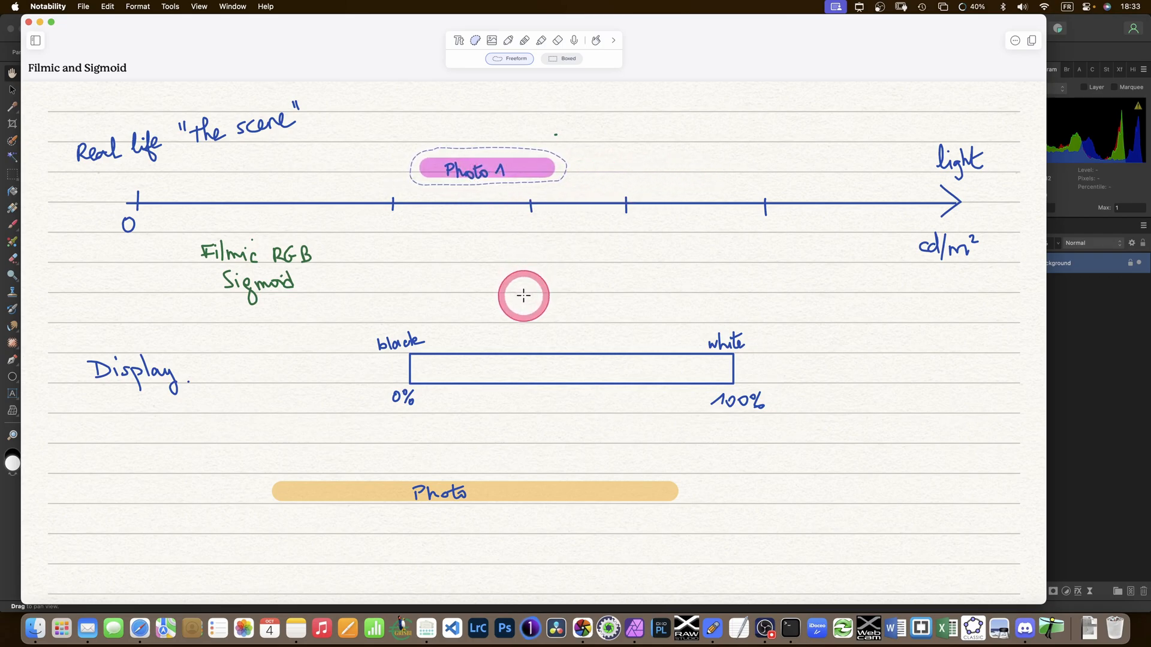
mouse_move(534, 272)
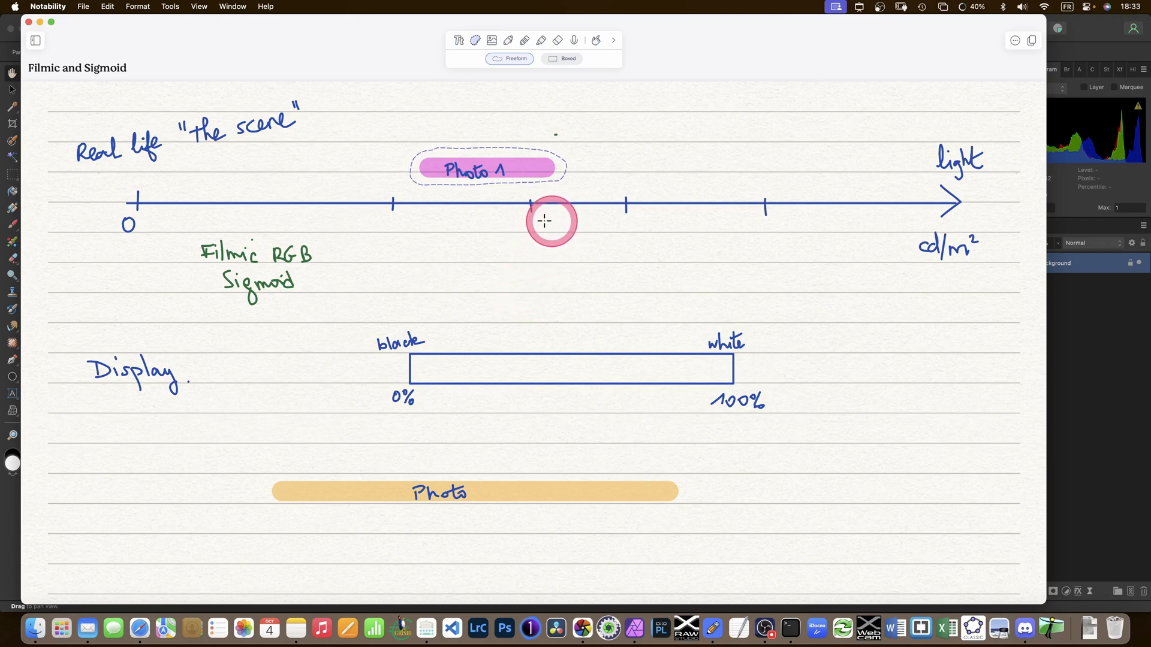
left_click_drag(486, 168, 626, 365)
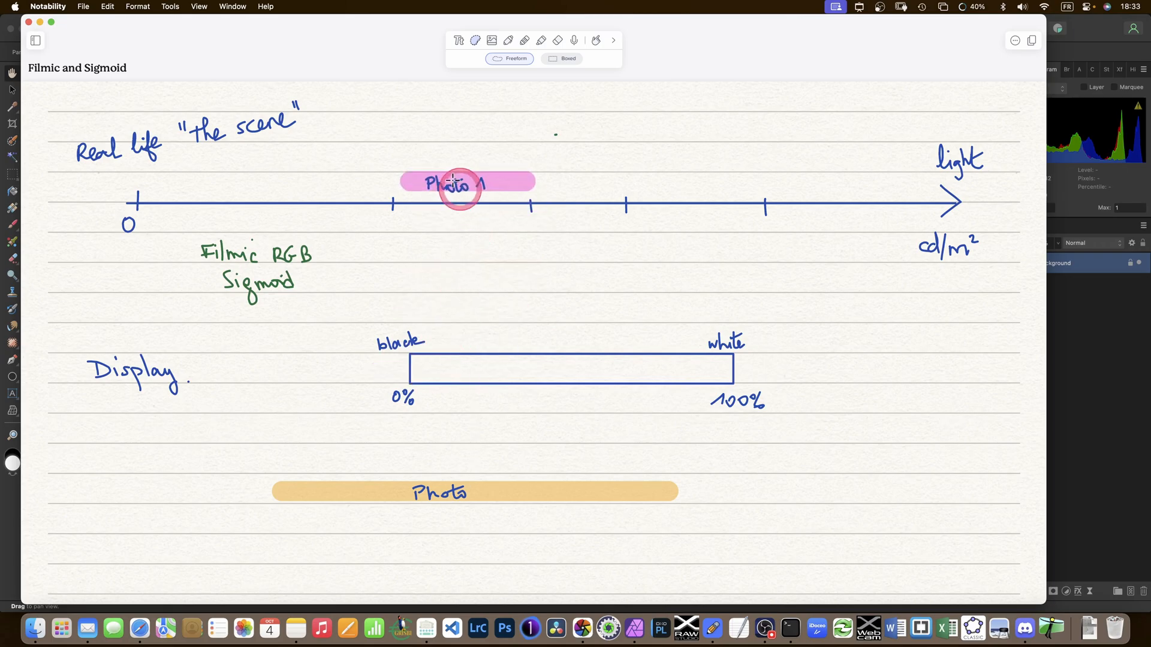
left_click_drag(460, 188, 483, 167)
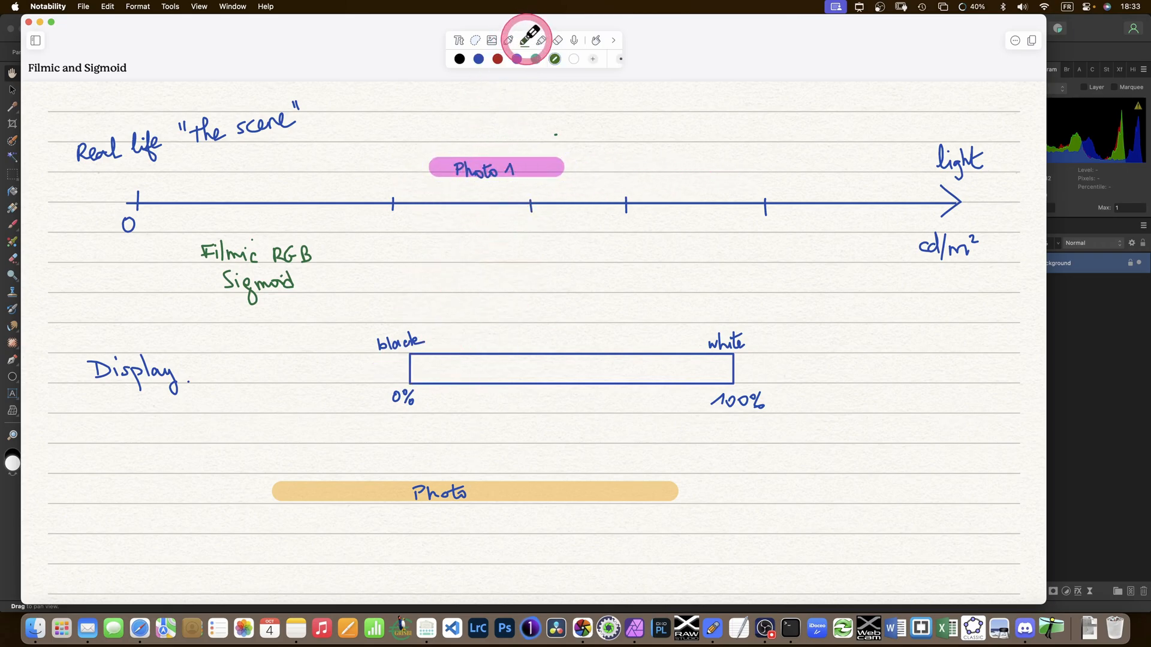
left_click(542, 40)
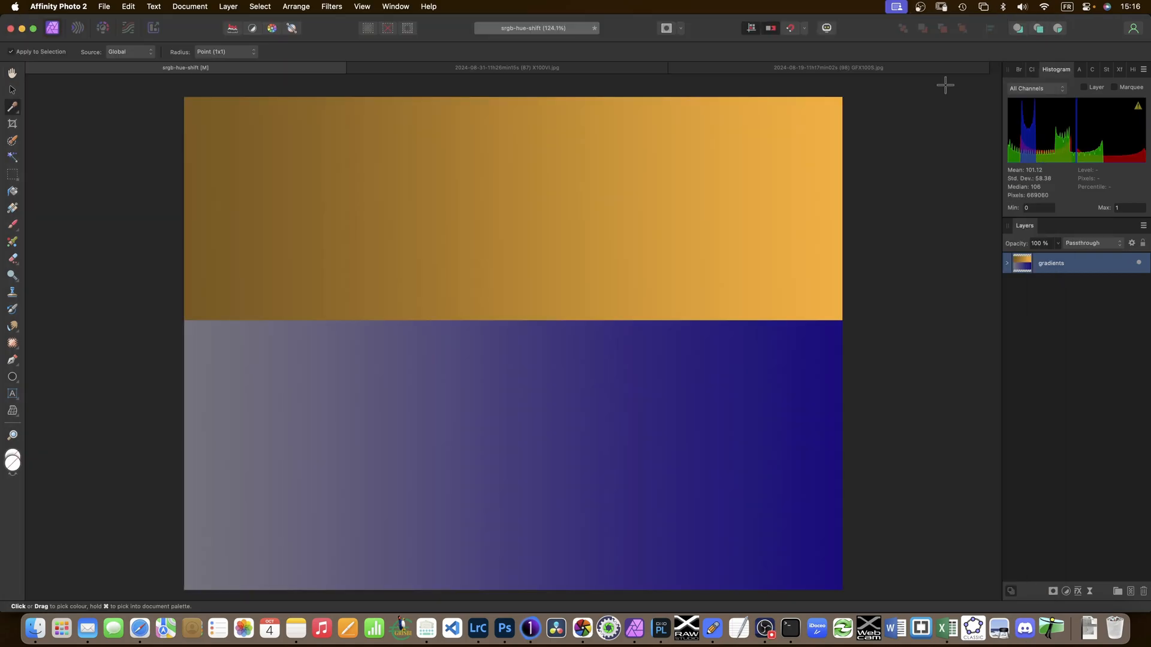
mouse_move(722, 387)
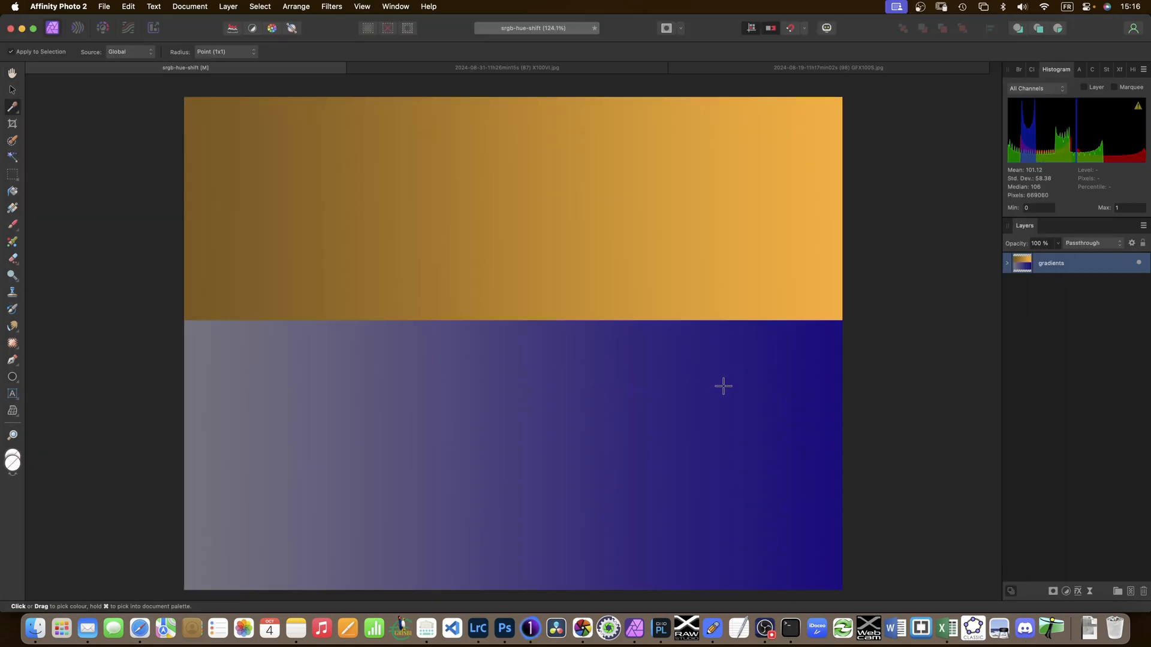
mouse_move(314, 239)
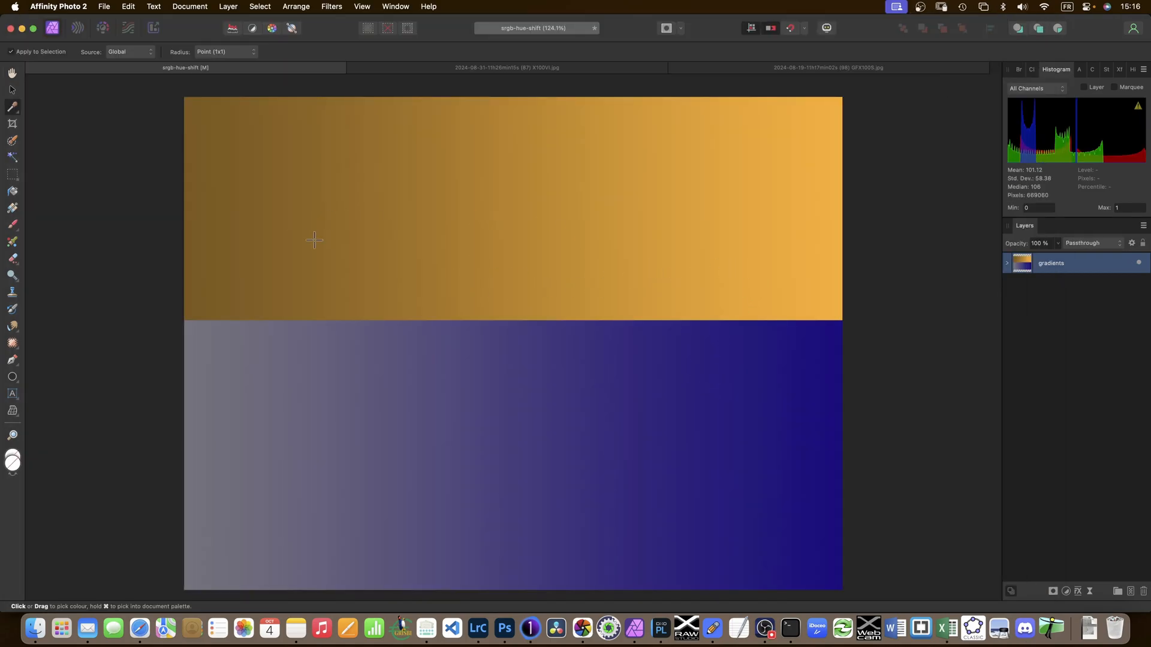
mouse_move(275, 229)
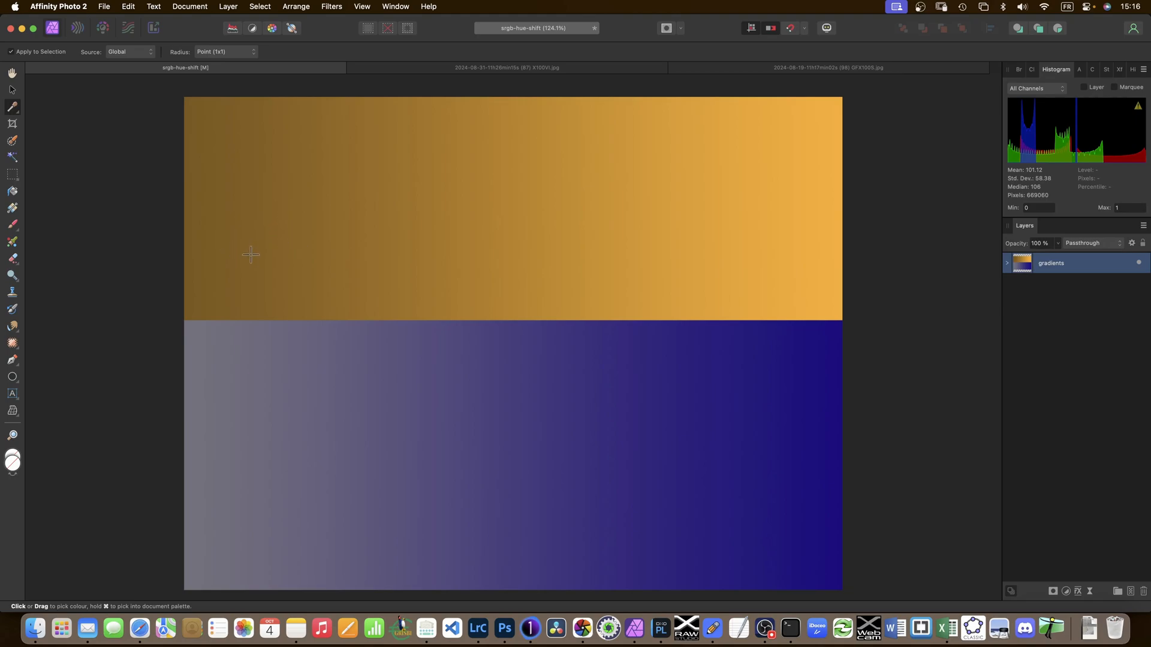
mouse_move(215, 241)
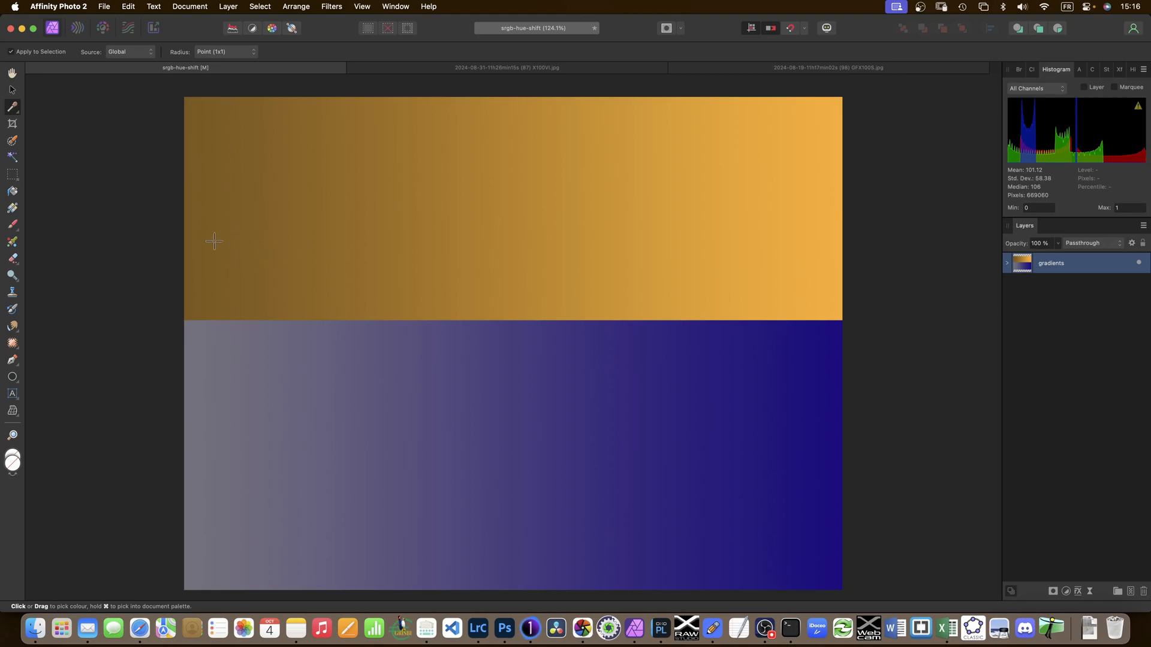
mouse_move(574, 191)
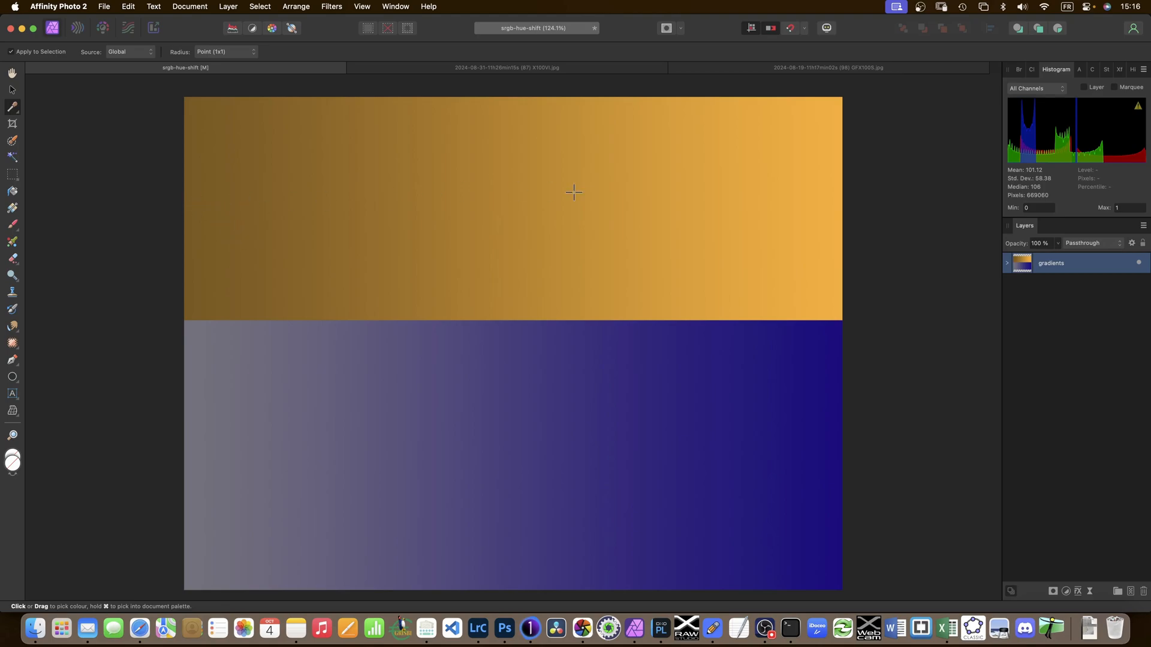
mouse_move(629, 224)
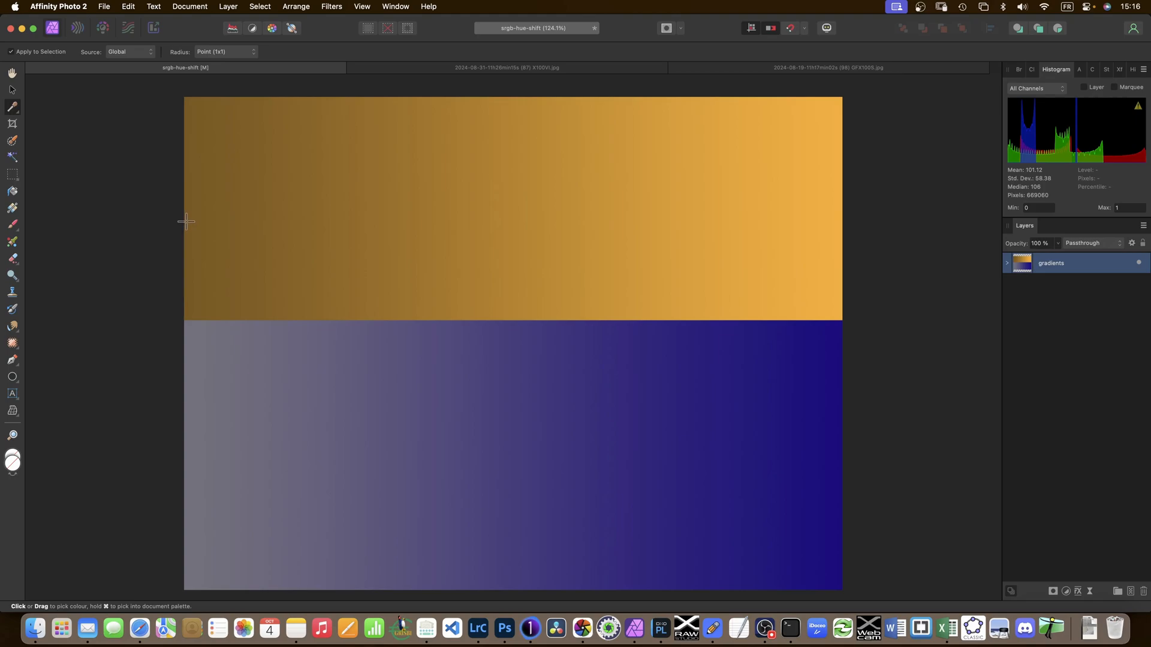
mouse_move(874, 217)
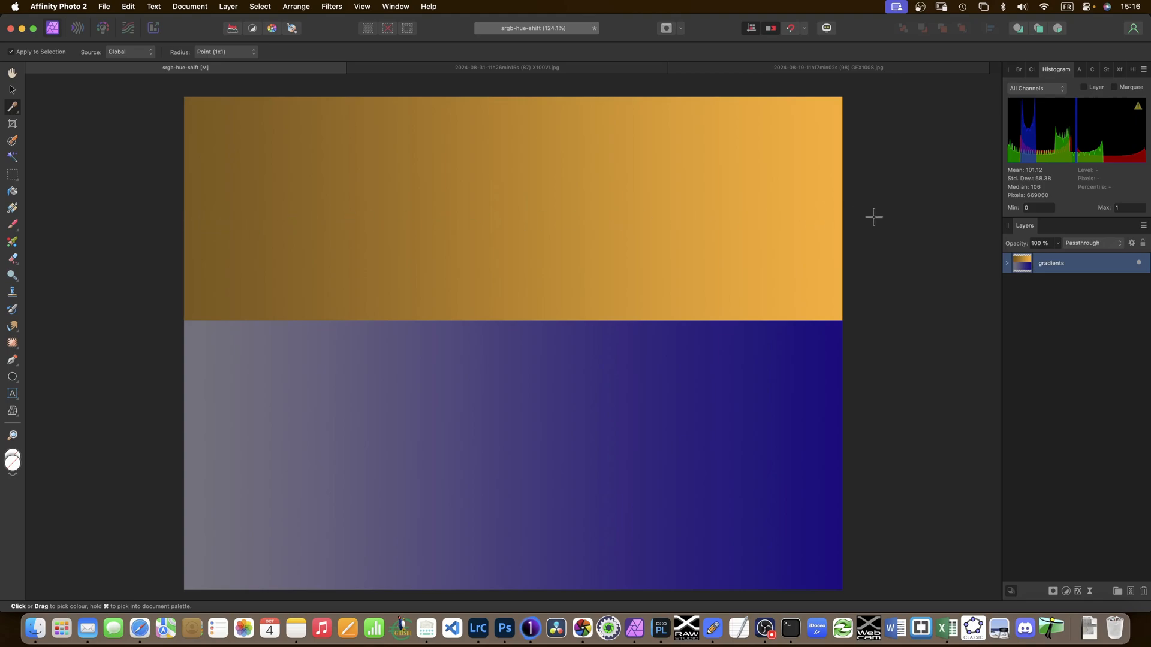
mouse_move(256, 458)
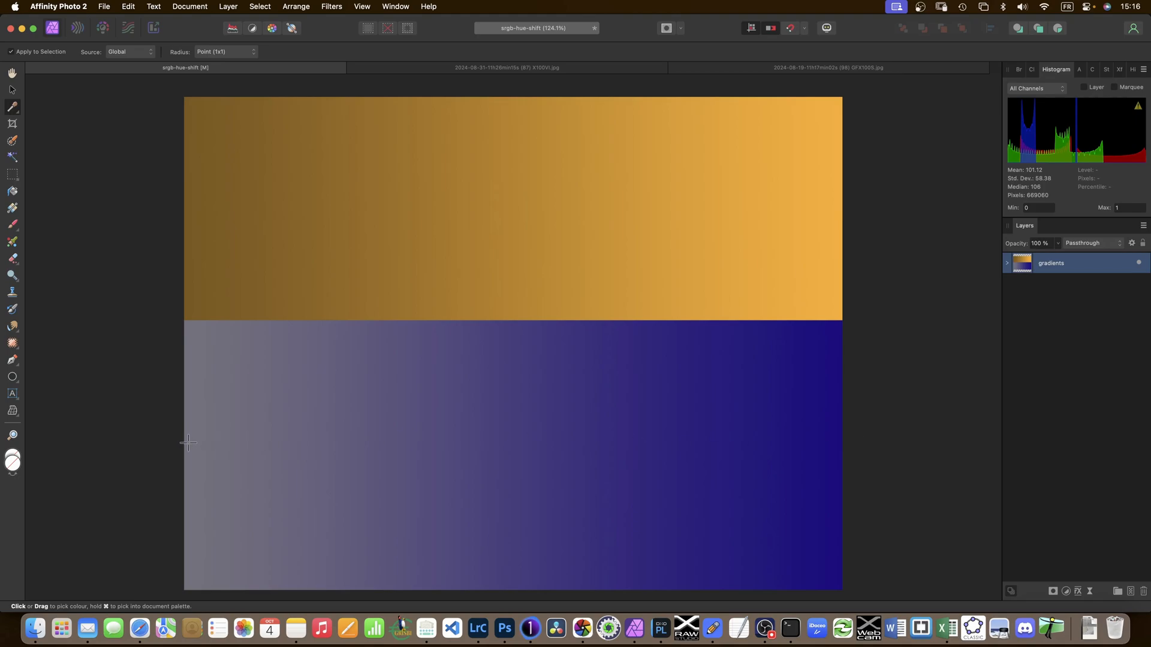
mouse_move(838, 428)
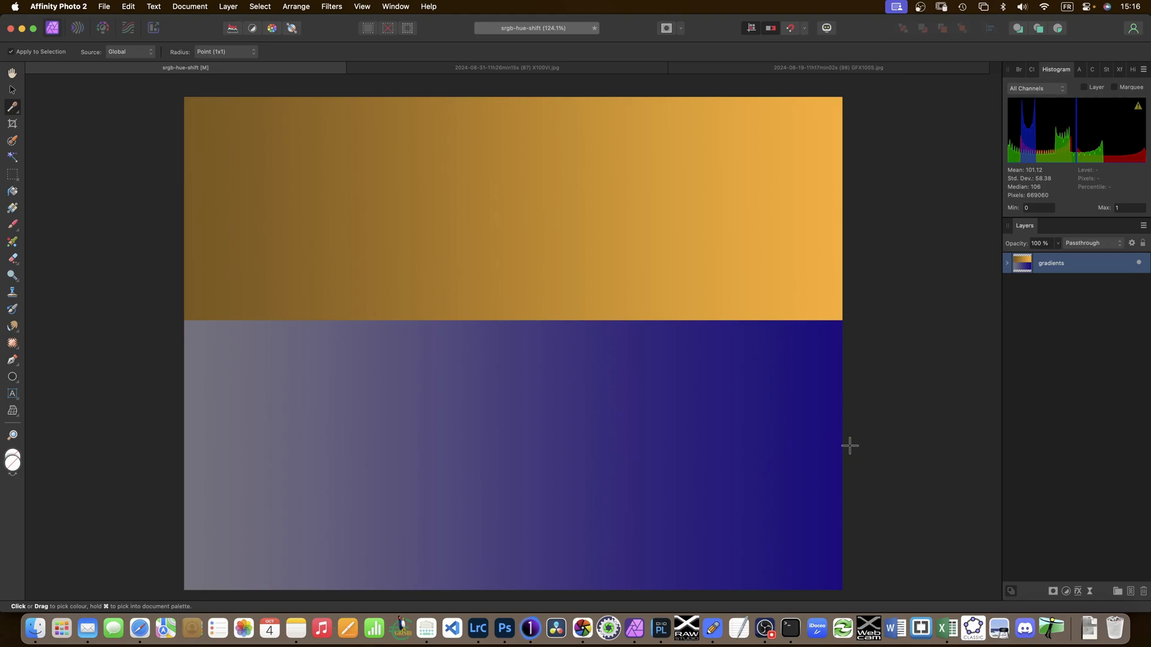
mouse_move(795, 370)
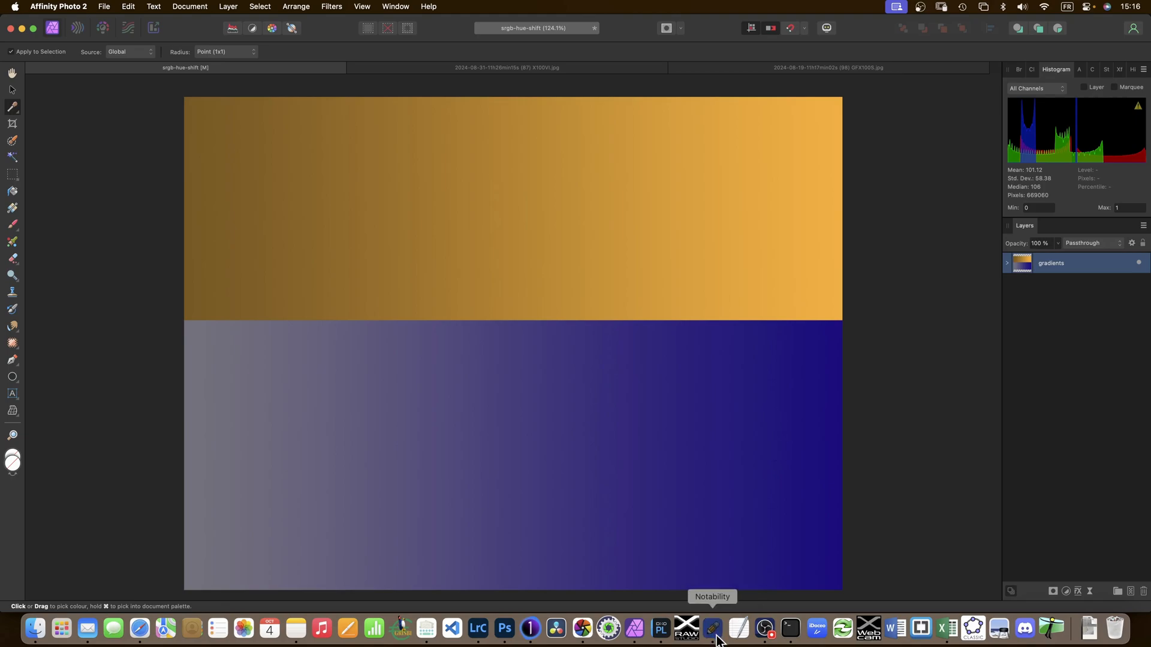
Nudge the Photo 1 bar further right along the axis, then return to the gradient image in Affinity Photo.
left_click(713, 628)
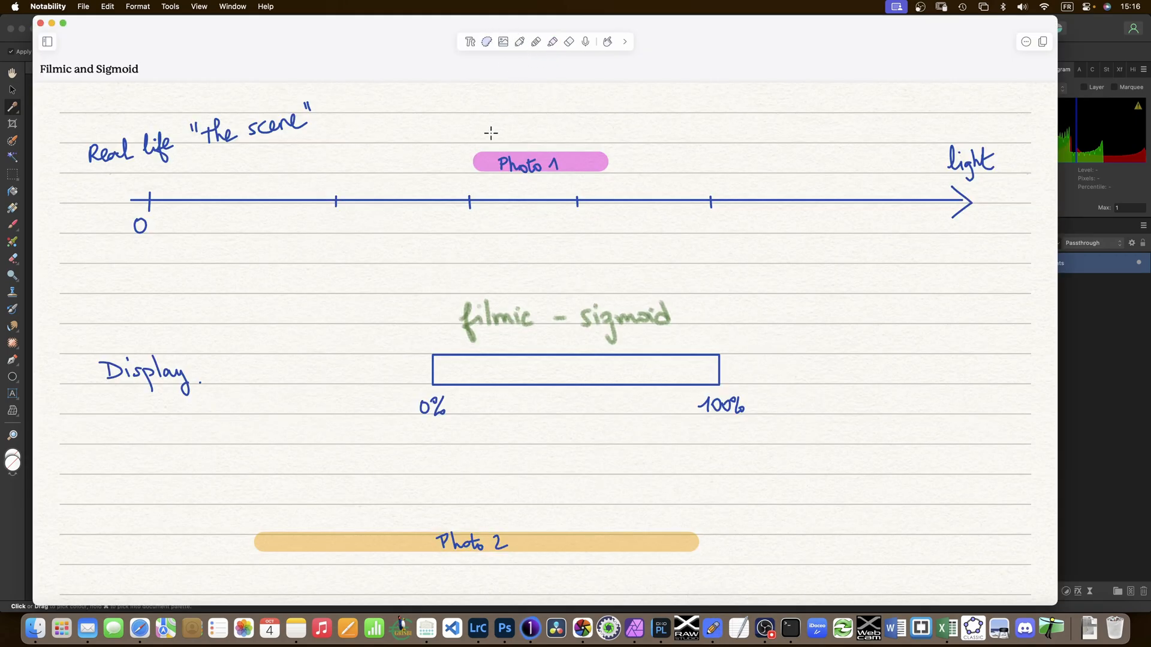
left_click_drag(539, 162, 495, 166)
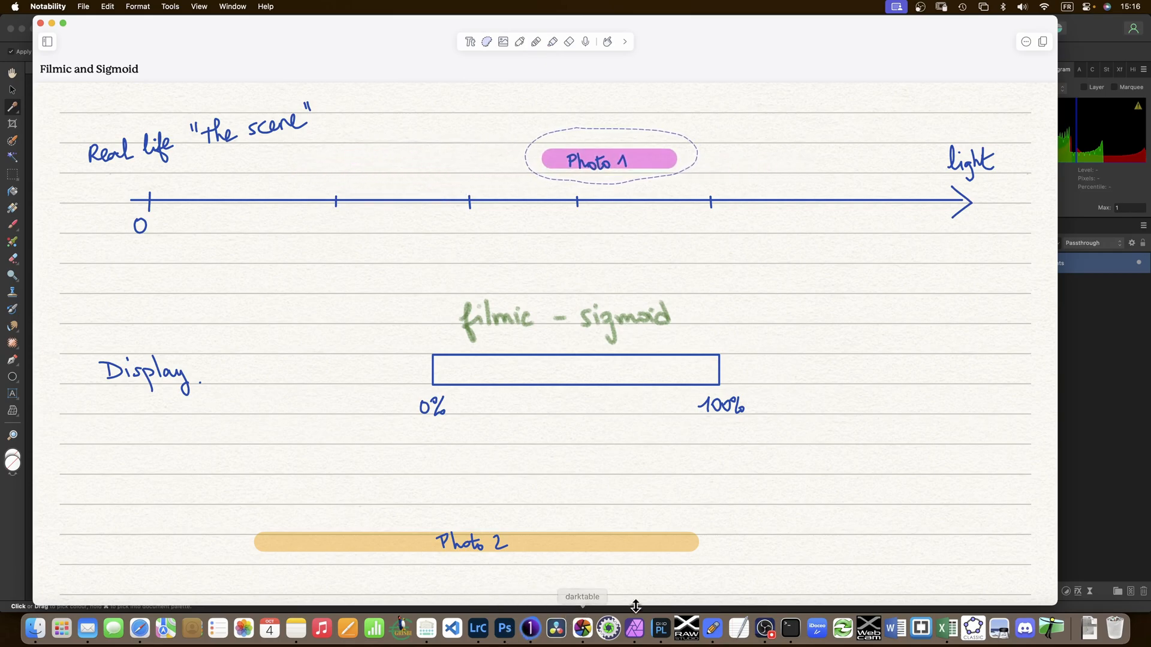
left_click(505, 630)
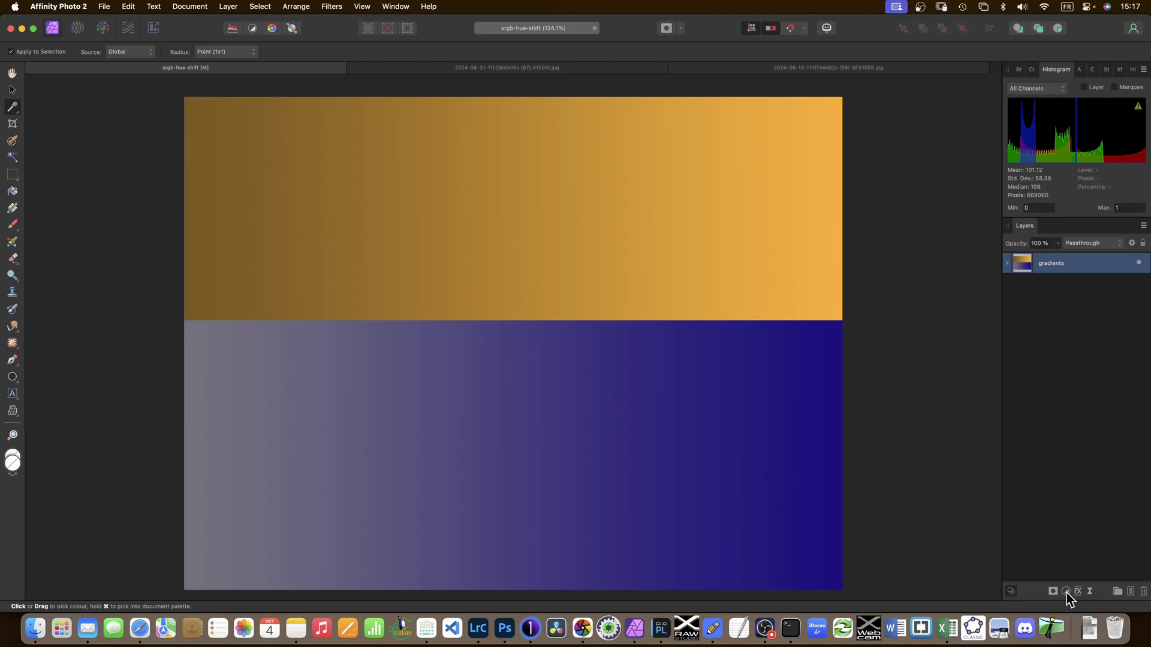
mouse_move(1069, 432)
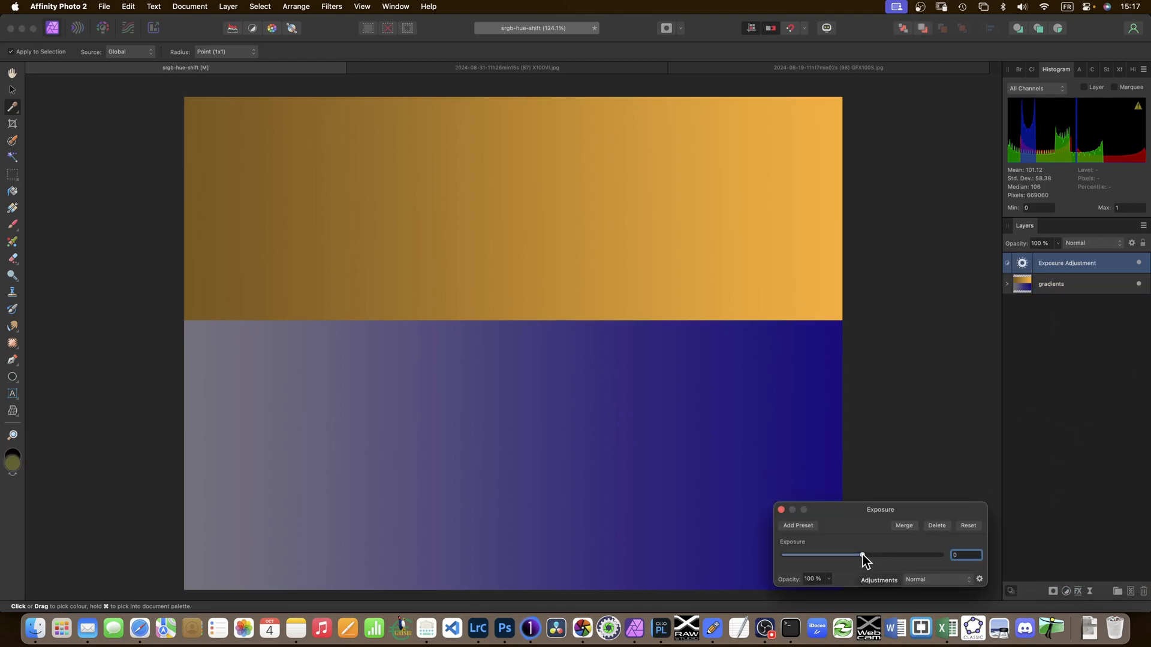
Raise the Exposure slider until the orange gradient turns yellow and the pale purple clips to white.
left_click_drag(860, 555, 875, 555)
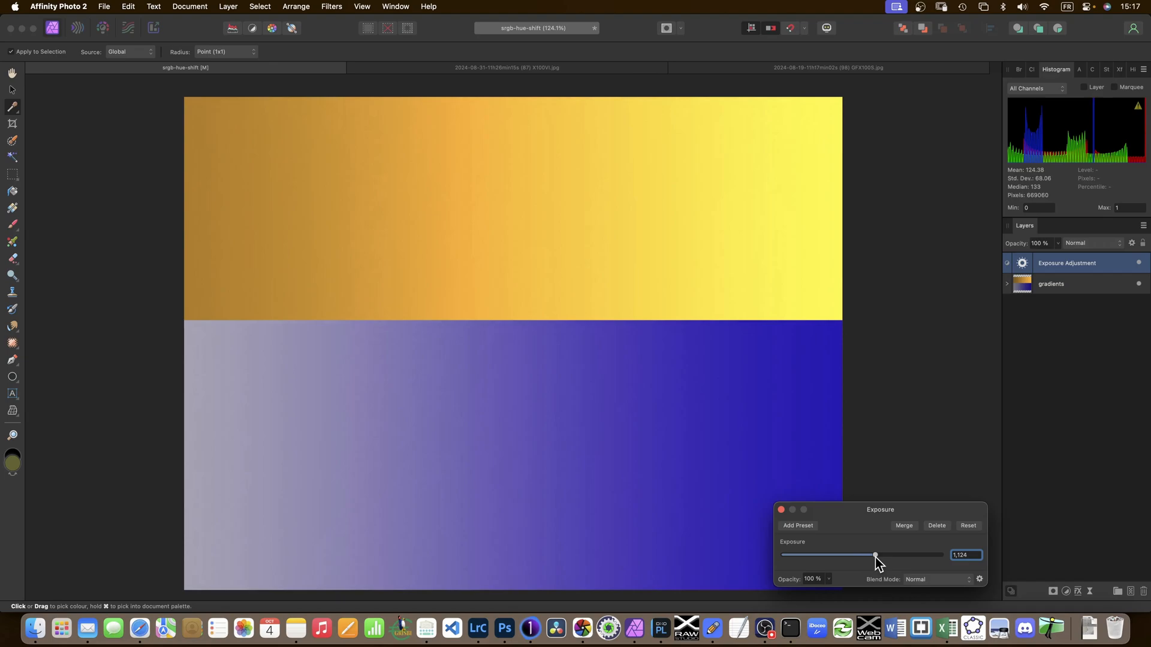
left_click_drag(875, 555, 941, 555)
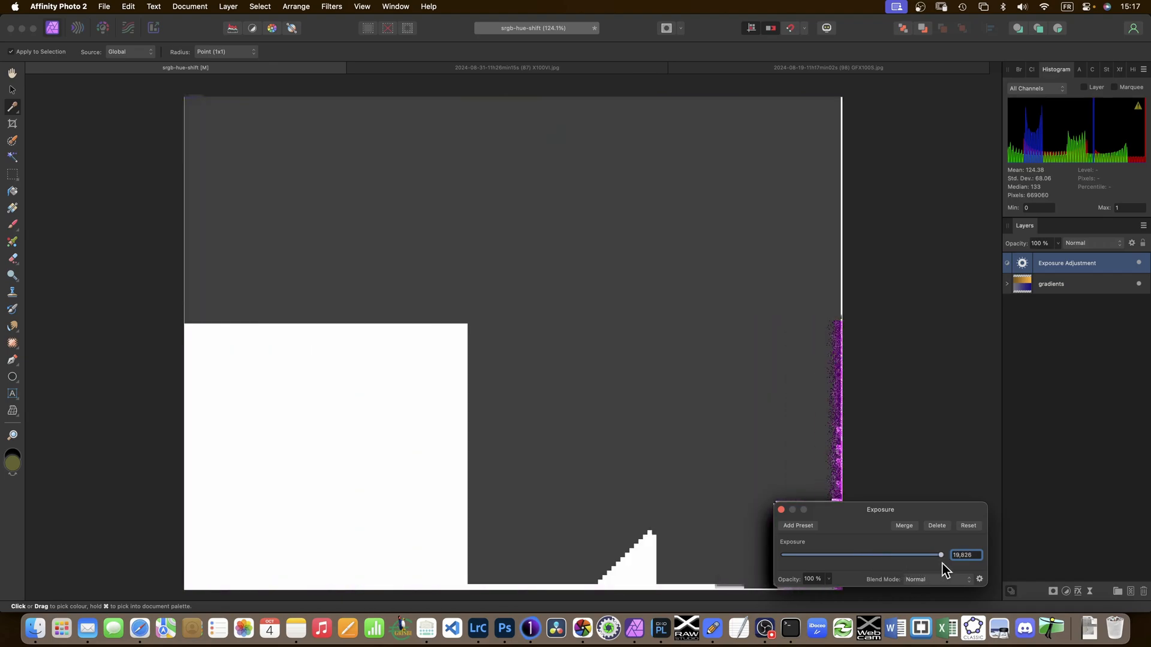
left_click_drag(942, 555, 871, 555)
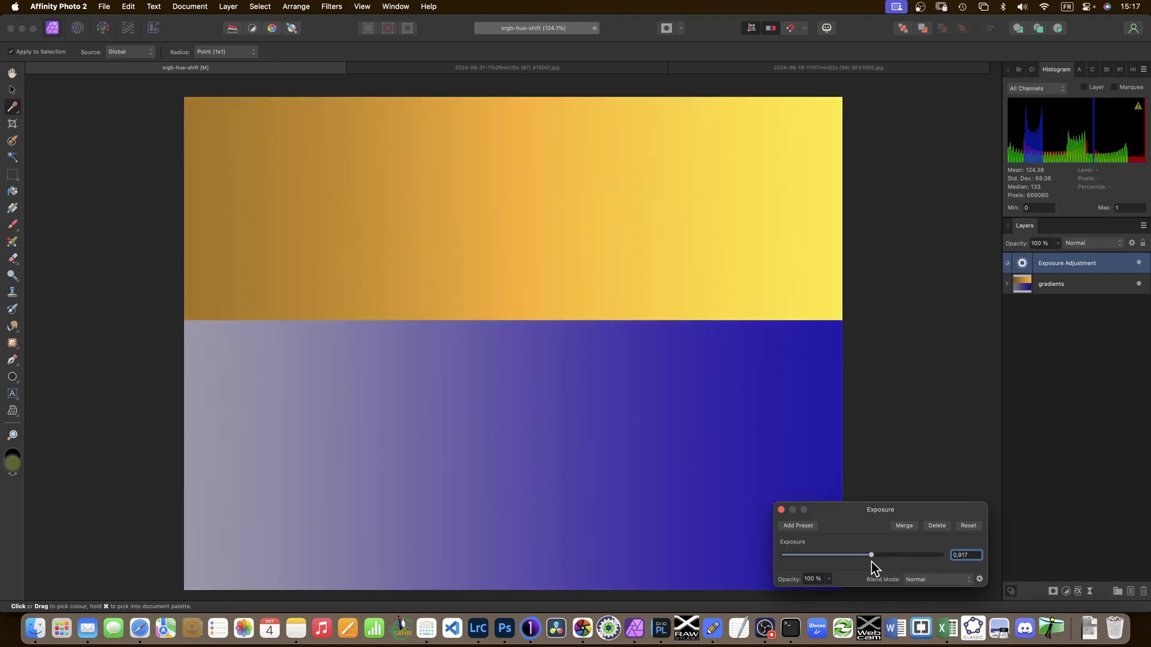
left_click_drag(870, 555, 868, 555)
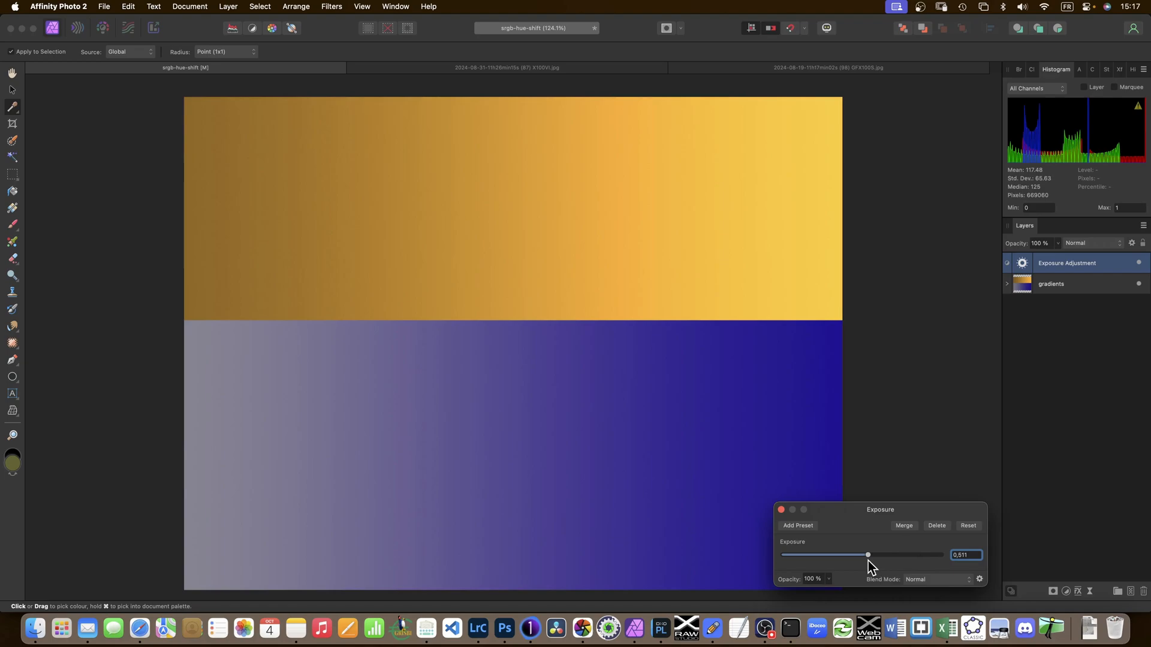
left_click_drag(869, 555, 882, 555)
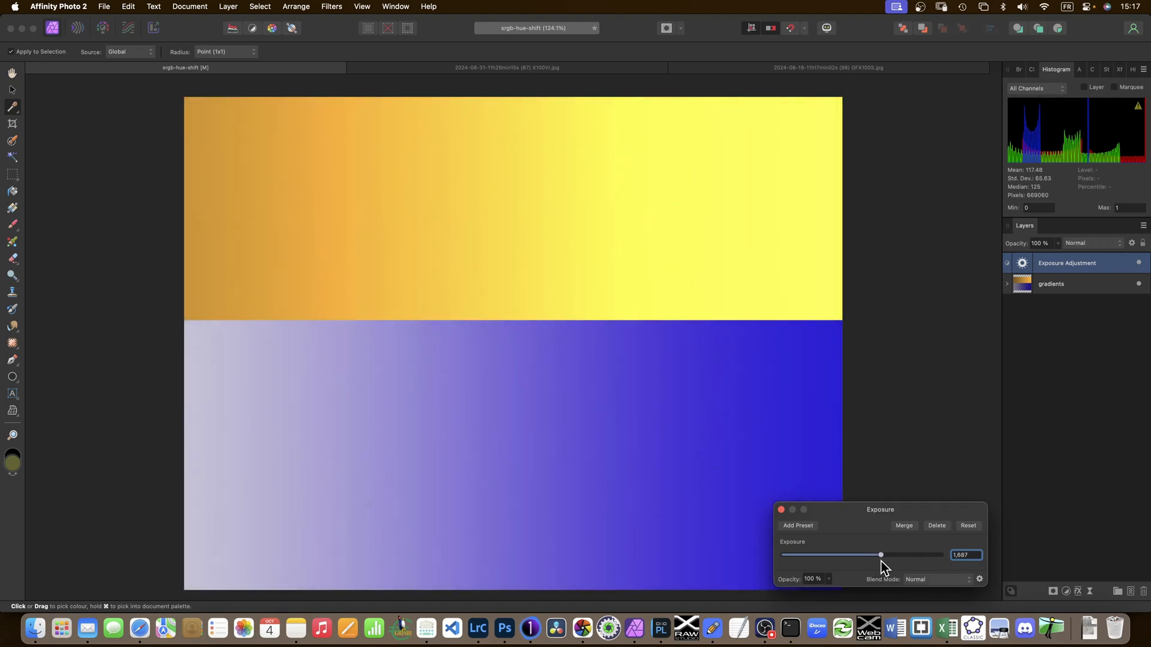
left_click_drag(880, 556, 883, 555)
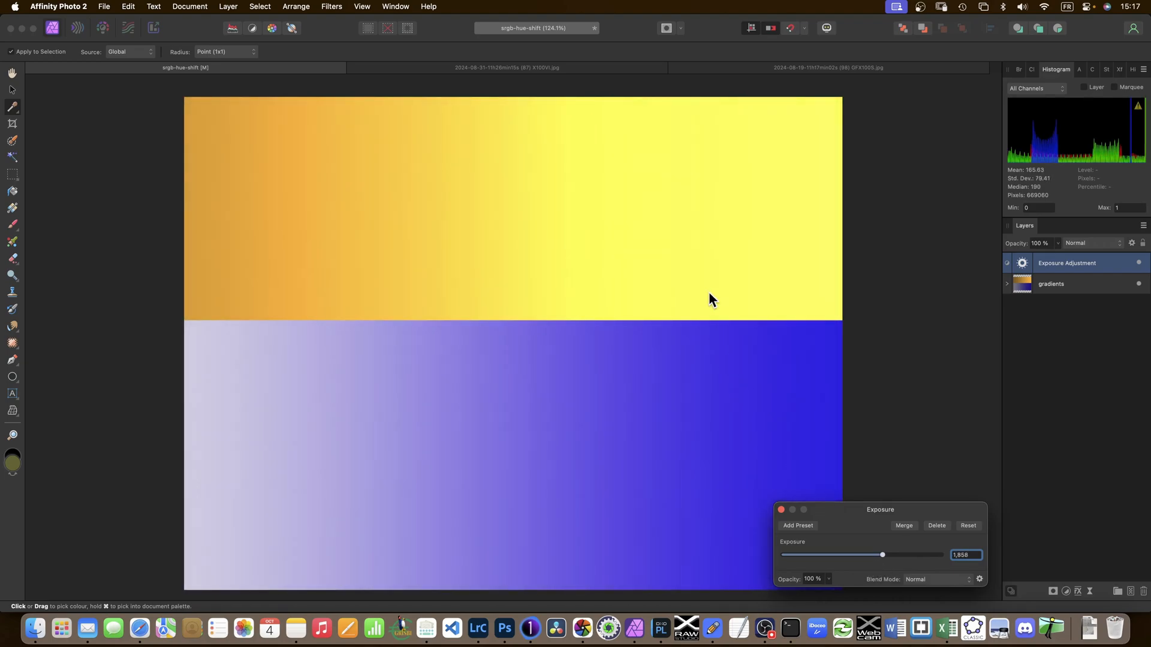
mouse_move(708, 251)
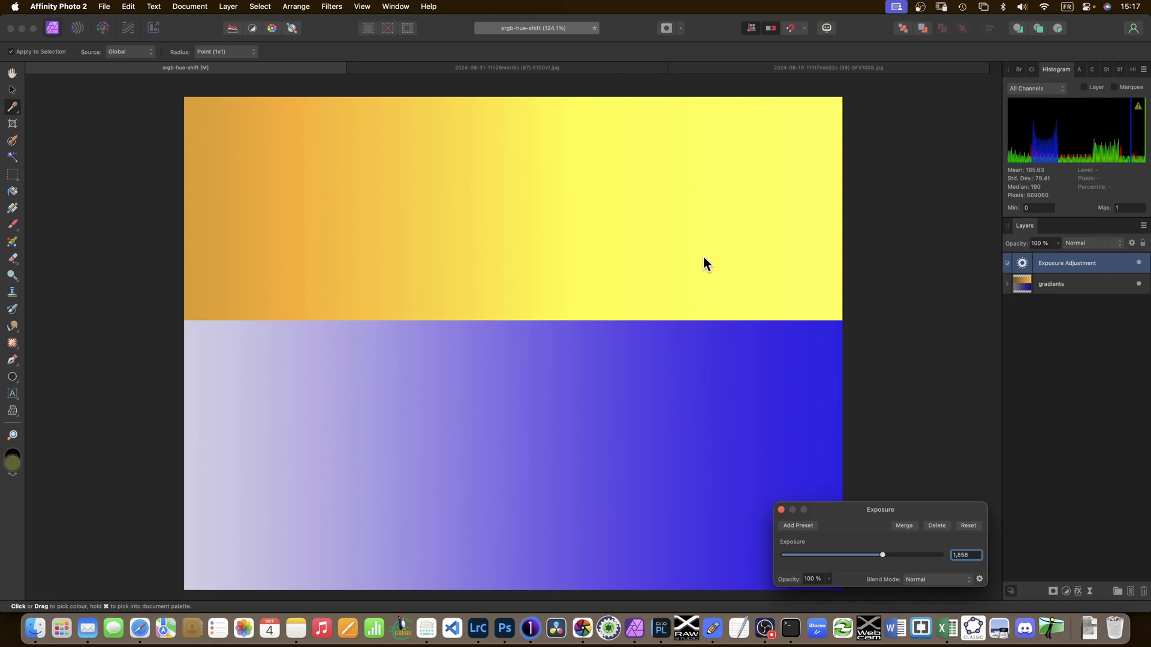
mouse_move(275, 159)
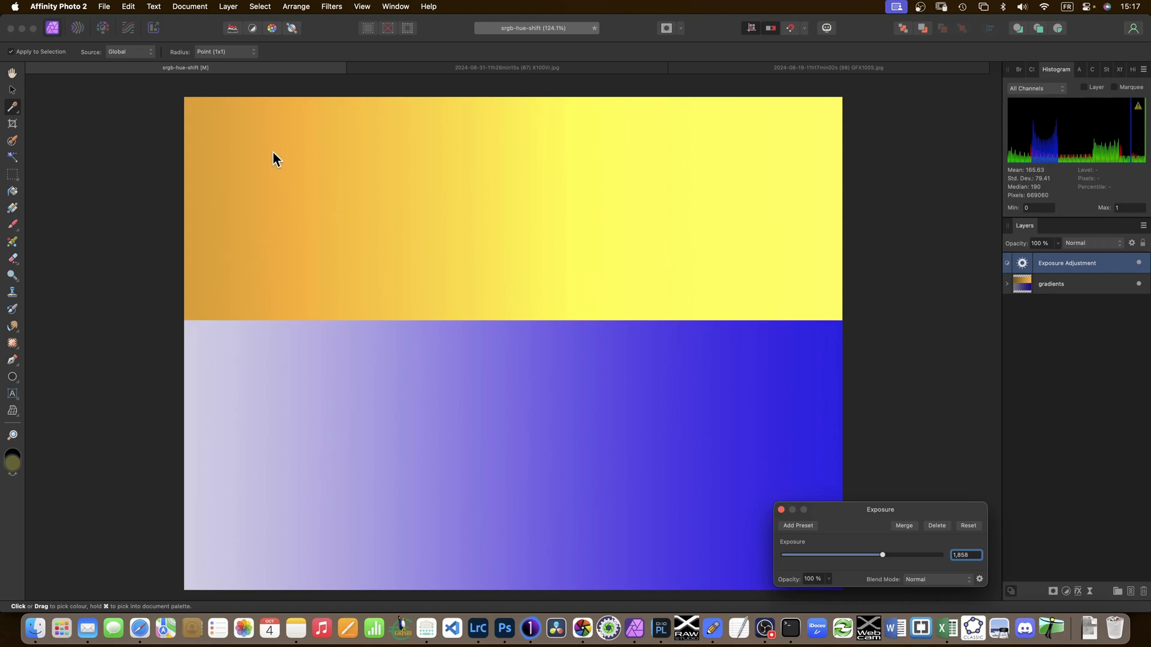
mouse_move(683, 311)
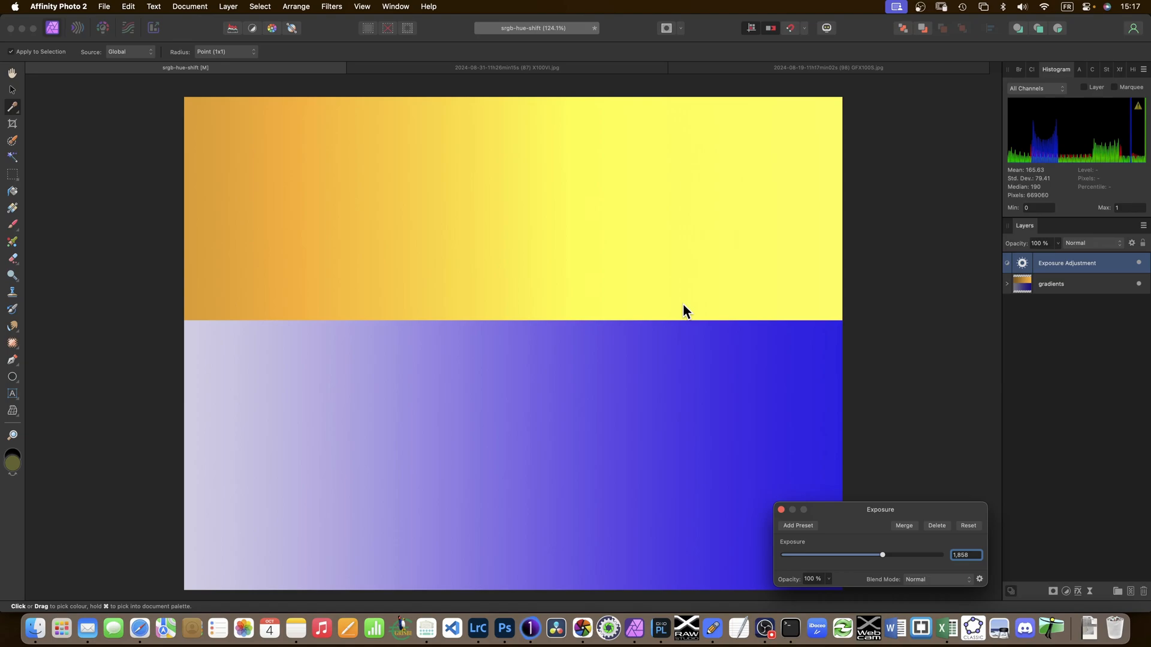
mouse_move(709, 416)
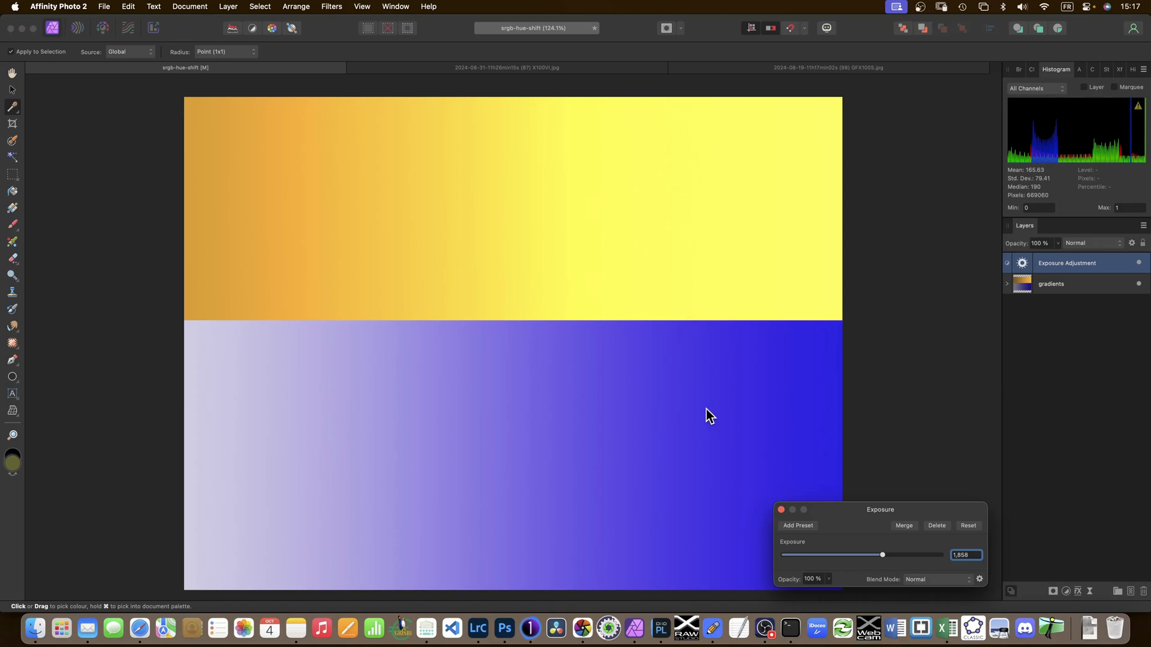
left_click_drag(883, 555, 889, 555)
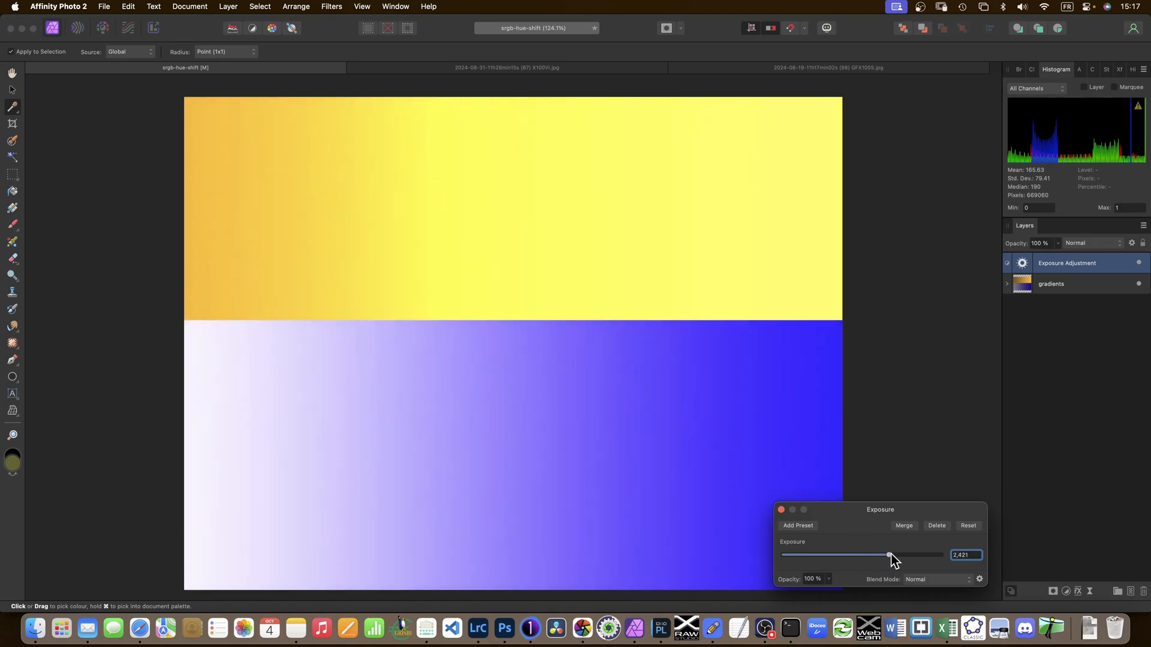
left_click_drag(888, 555, 895, 555)
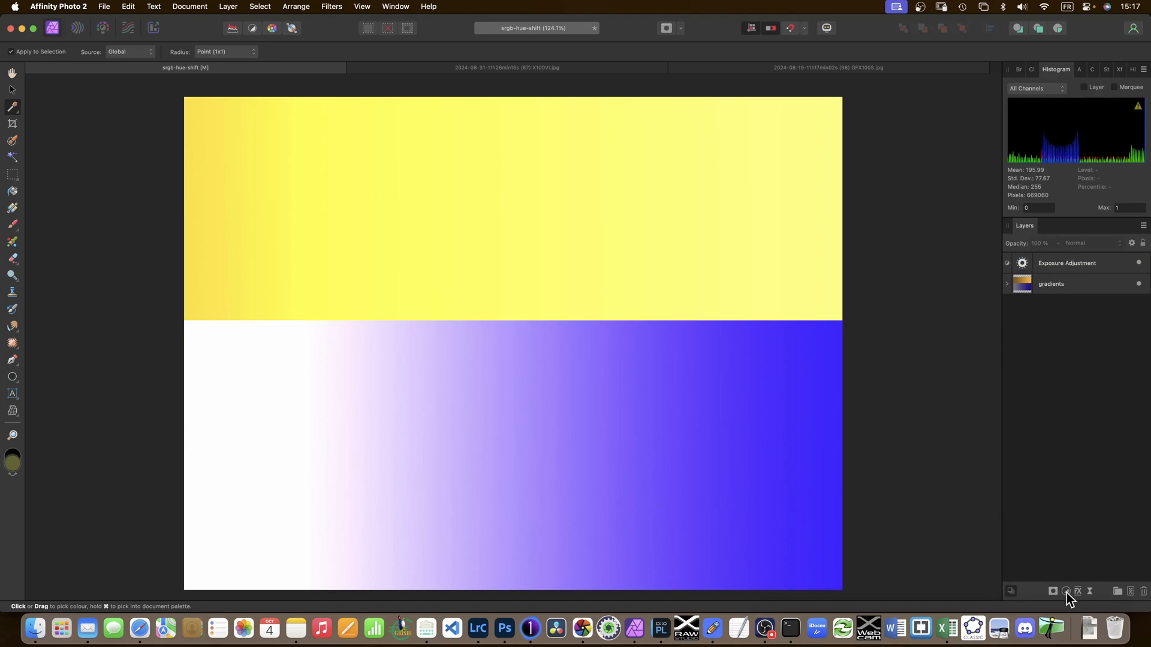
mouse_move(1079, 425)
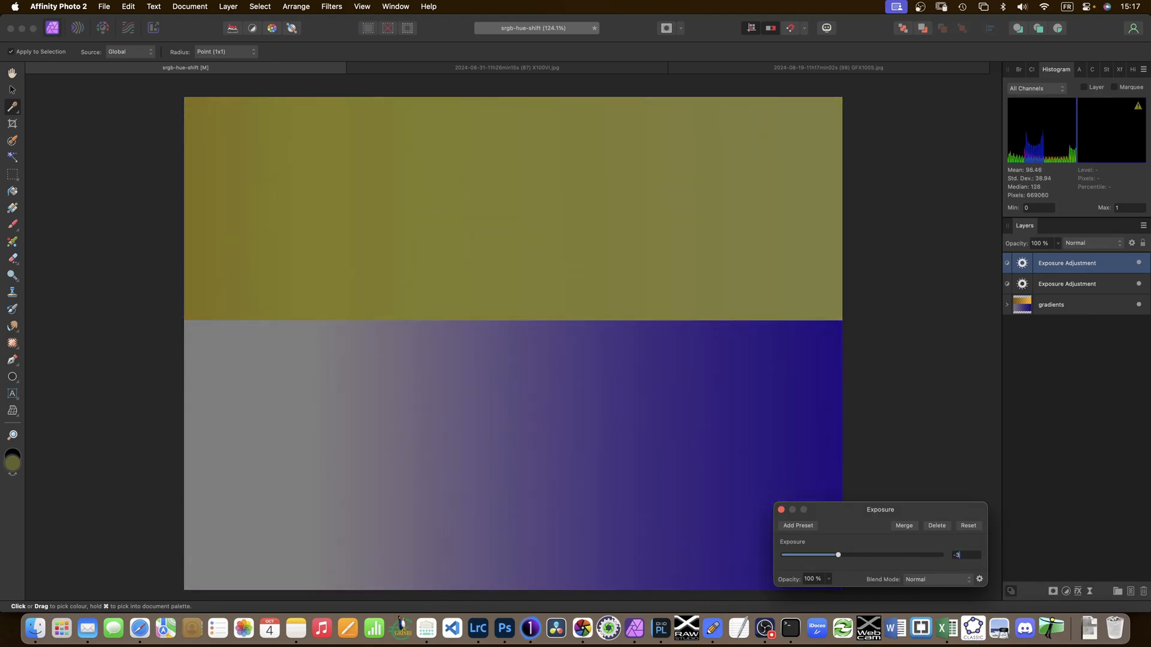
Try a negative exposure, close the settings, and toggle between the two Exposure adjustment layers.
left_click_drag(838, 556, 829, 555)
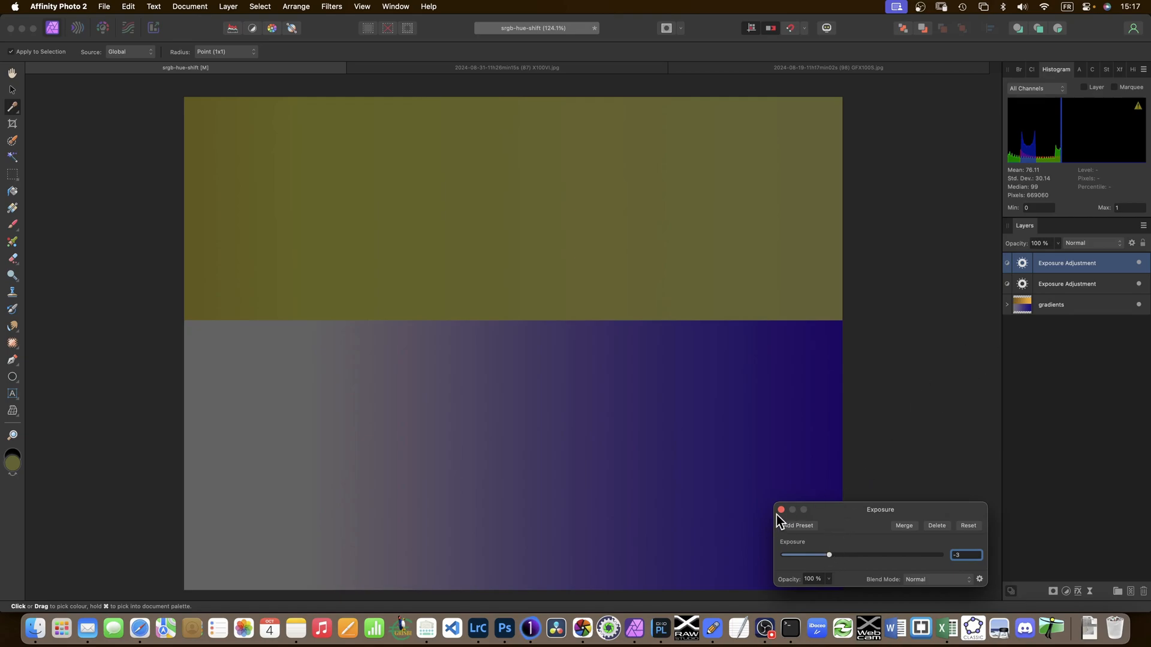
left_click(780, 510)
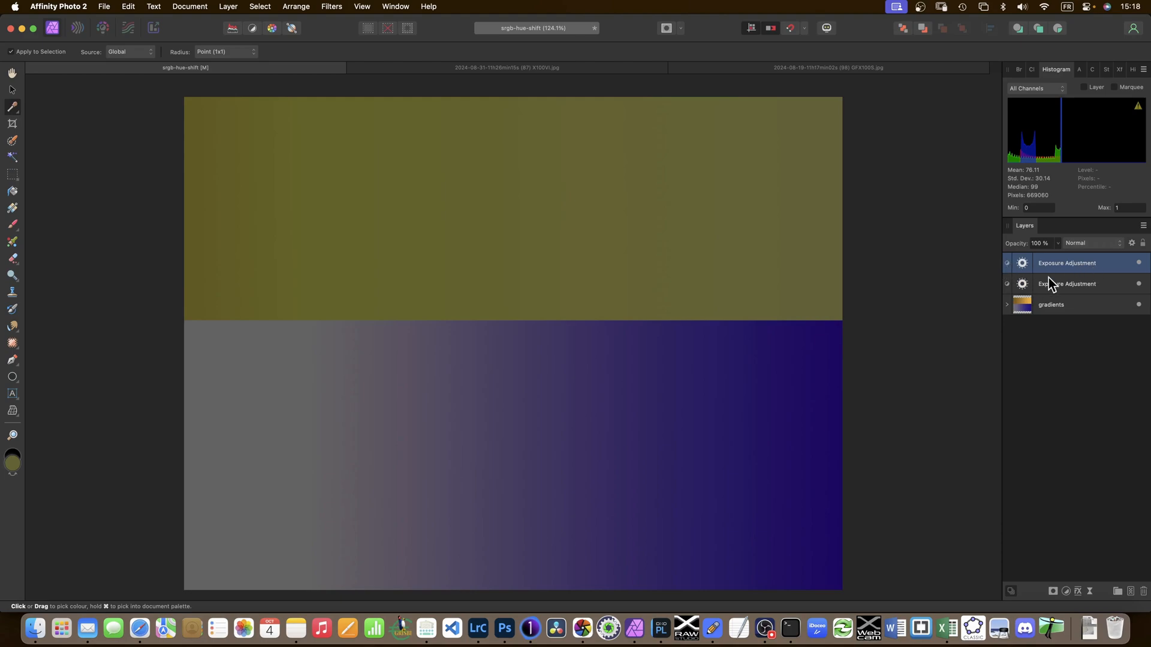
left_click(1068, 284)
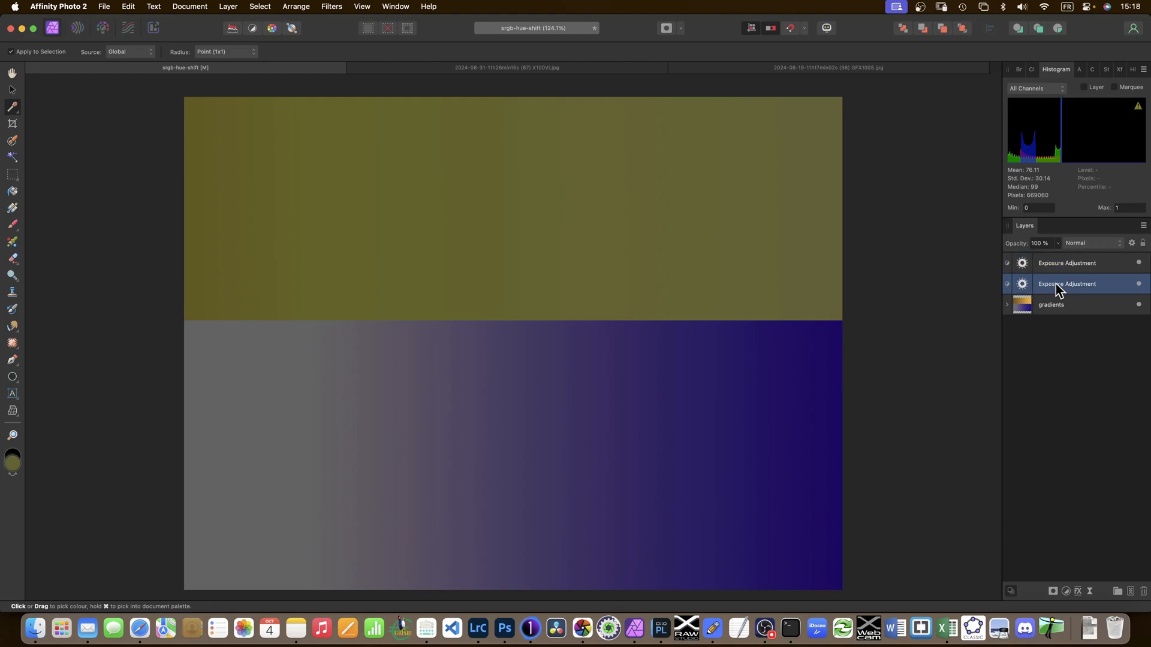
left_click(1067, 262)
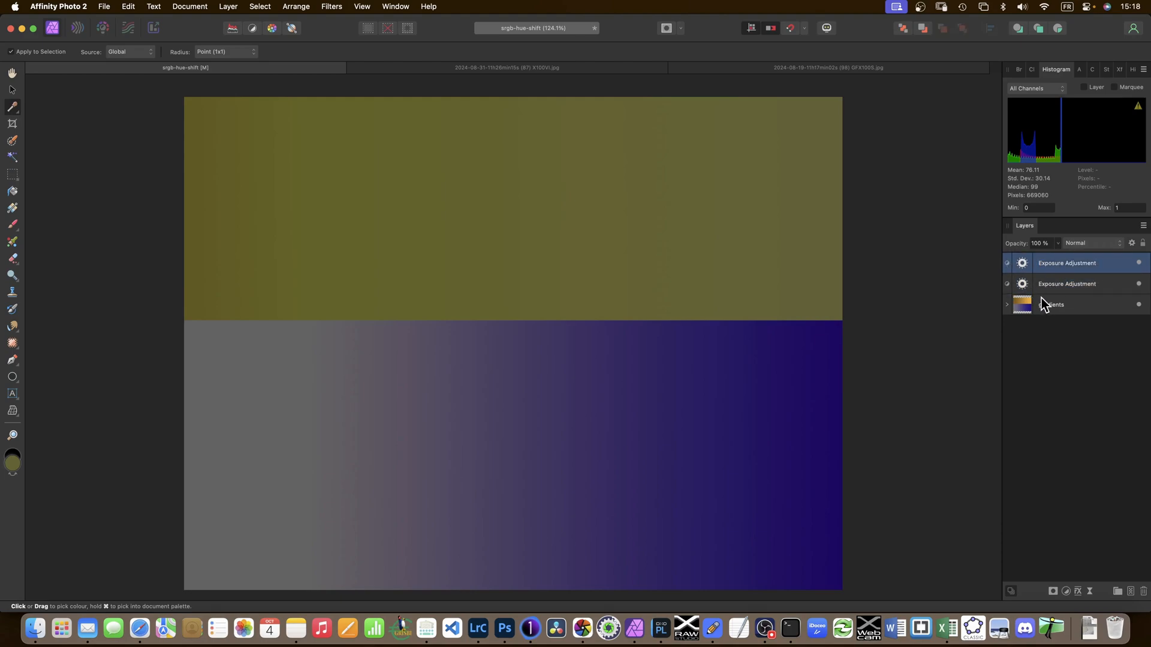
left_click(1064, 263)
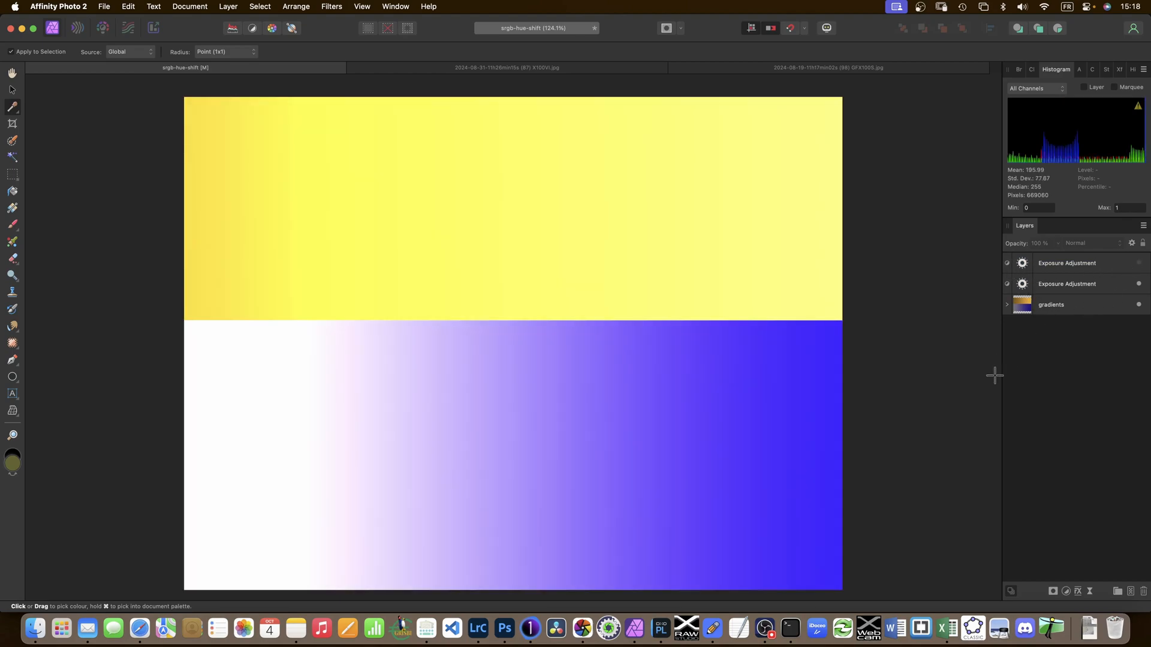
mouse_move(999, 374)
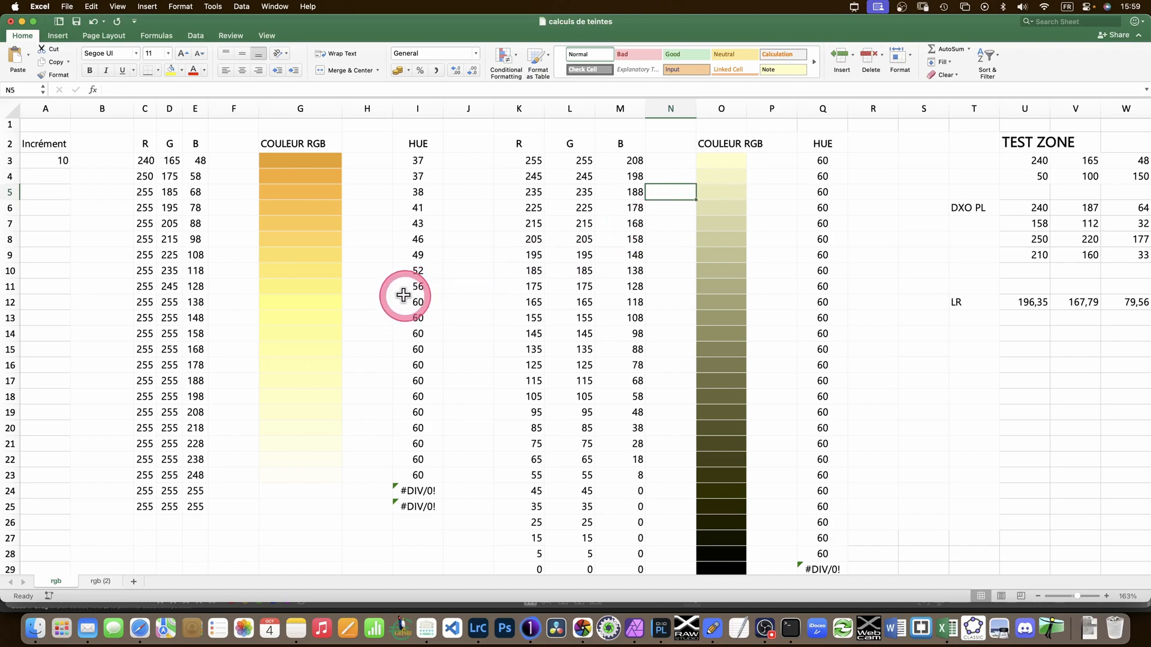
mouse_move(244, 193)
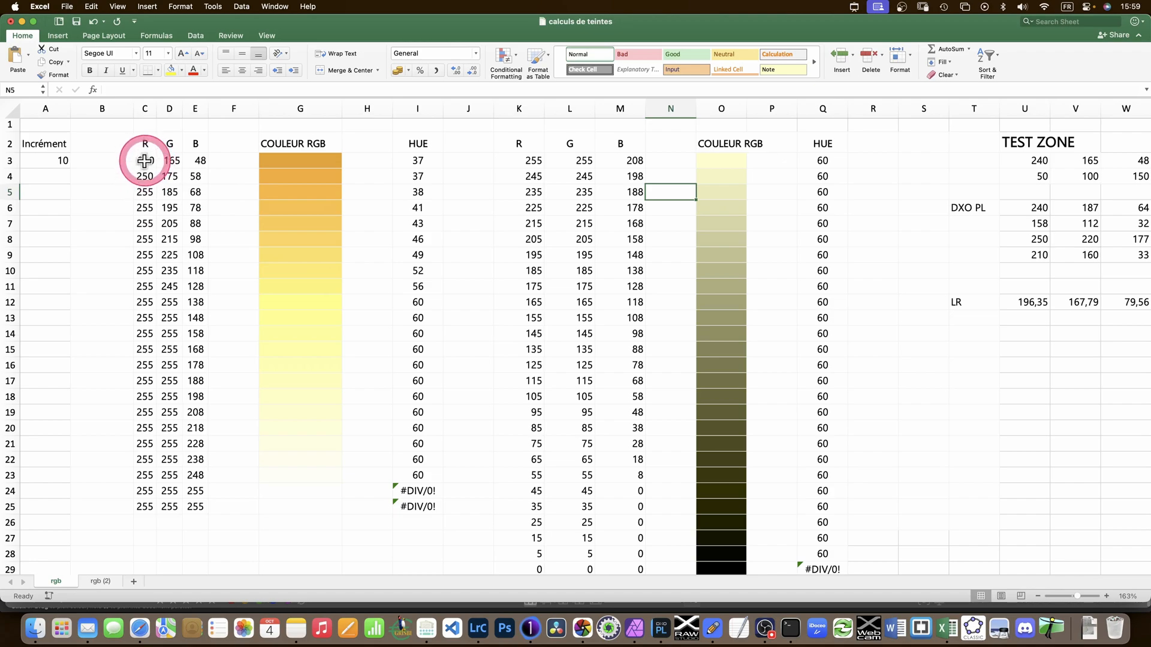
Inspect the first row's RGB values, myRGB swatch formula and ROUND/ATAN2 hue formula in the tint workbook.
left_click(169, 160)
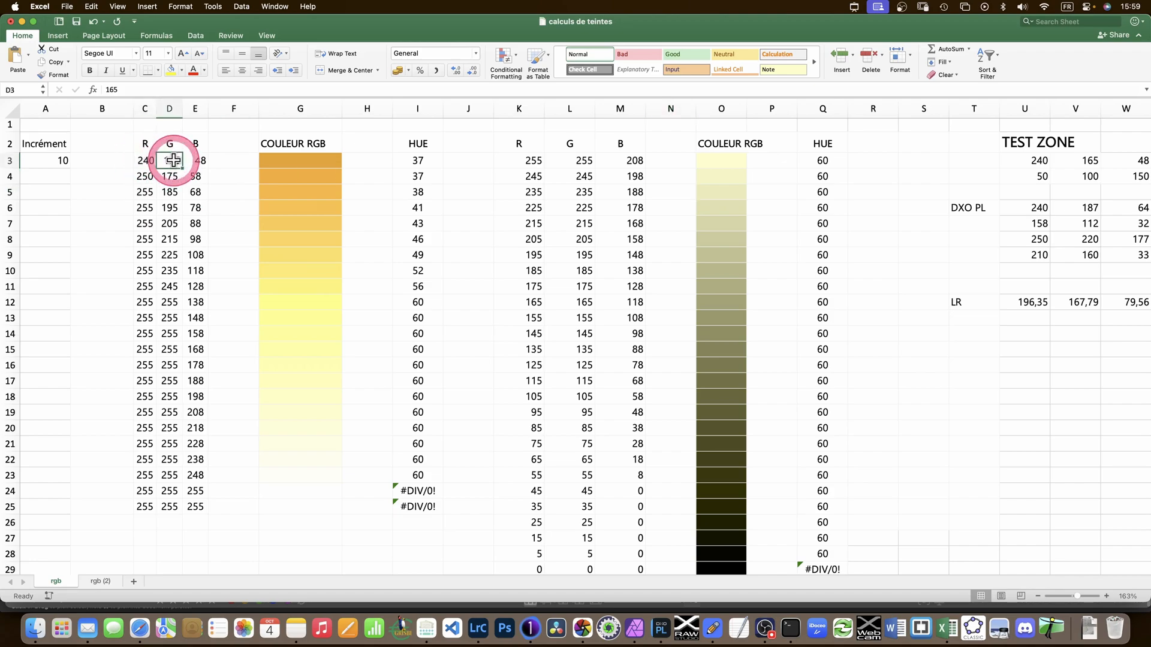
left_click(299, 160)
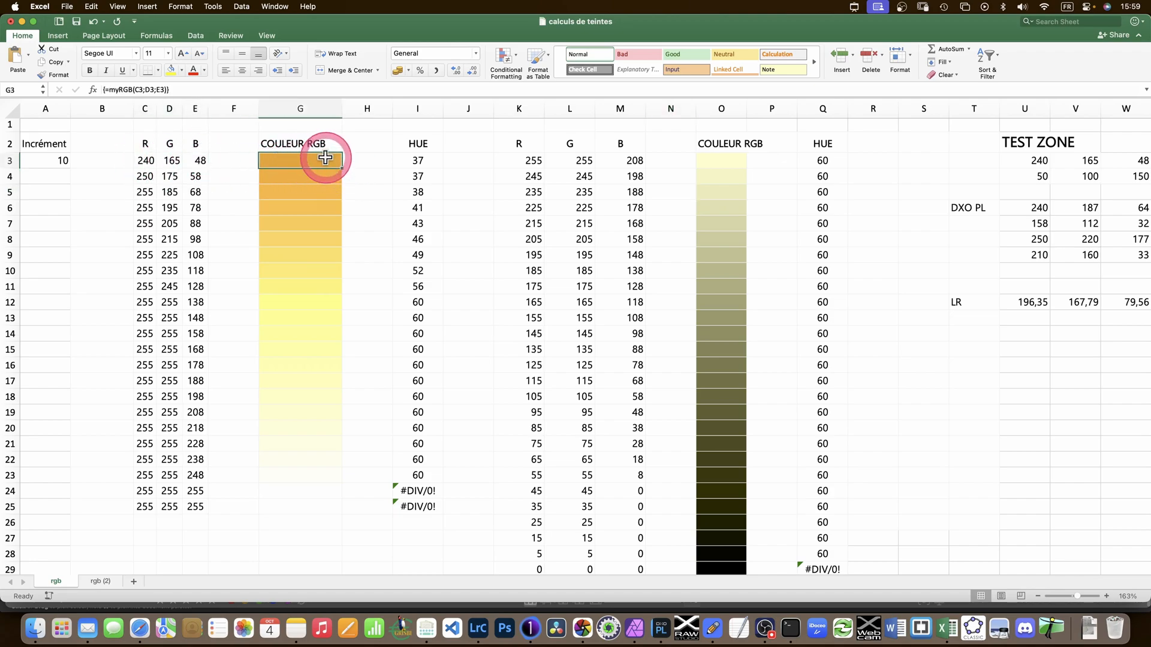
left_click(418, 159)
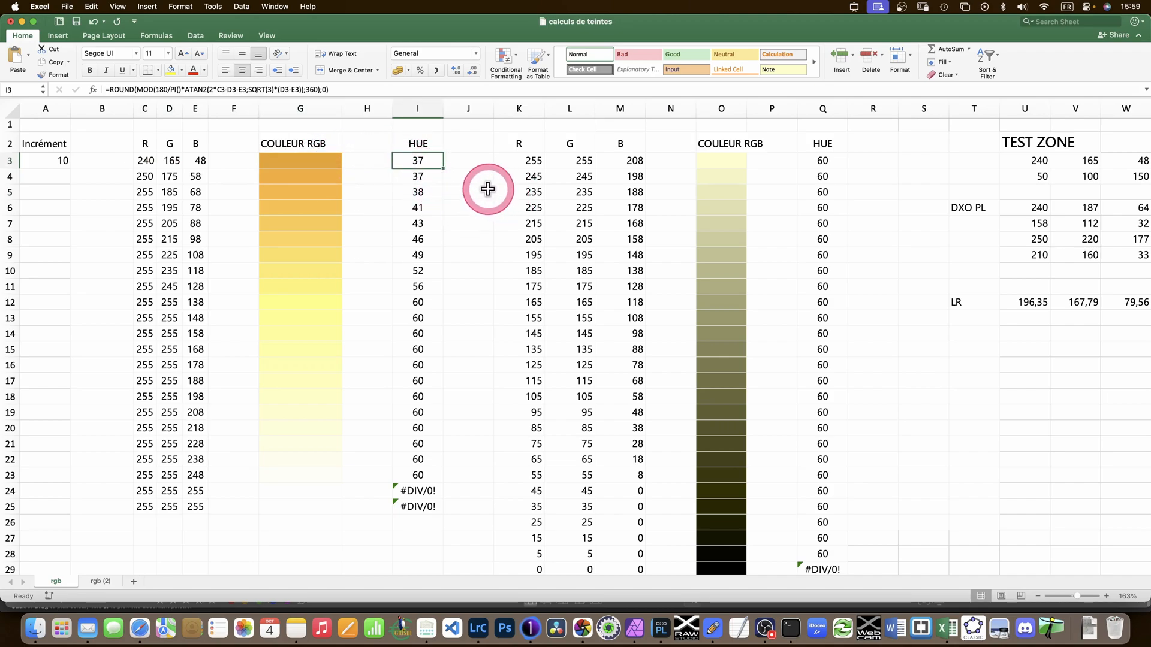
mouse_move(136, 166)
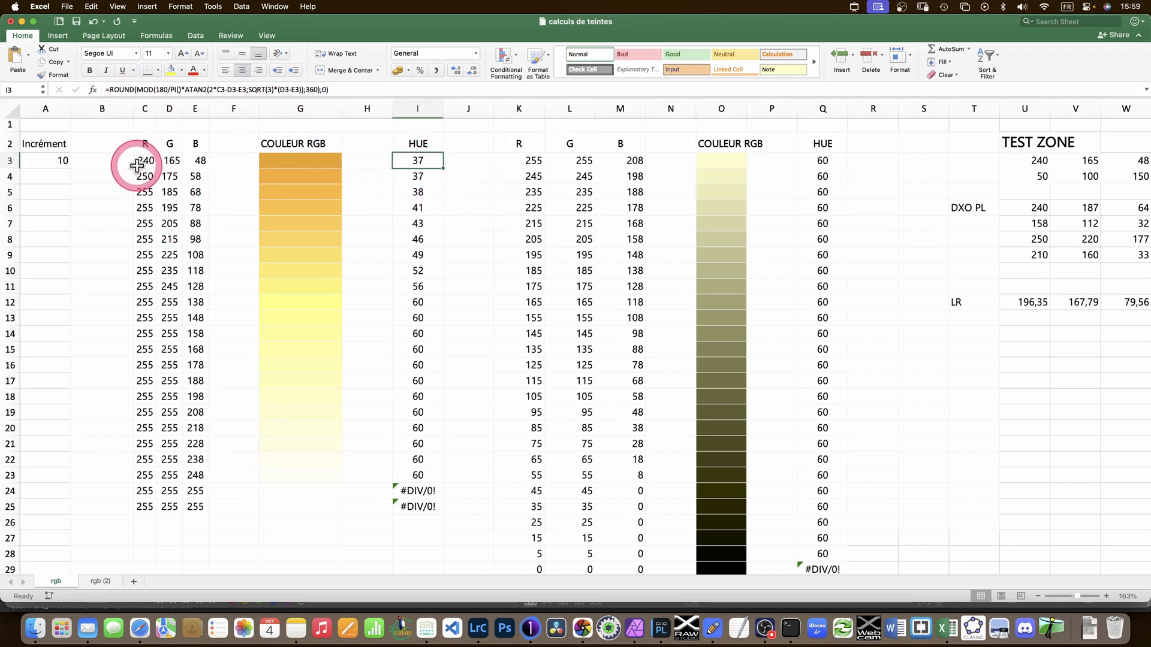
left_click(145, 159)
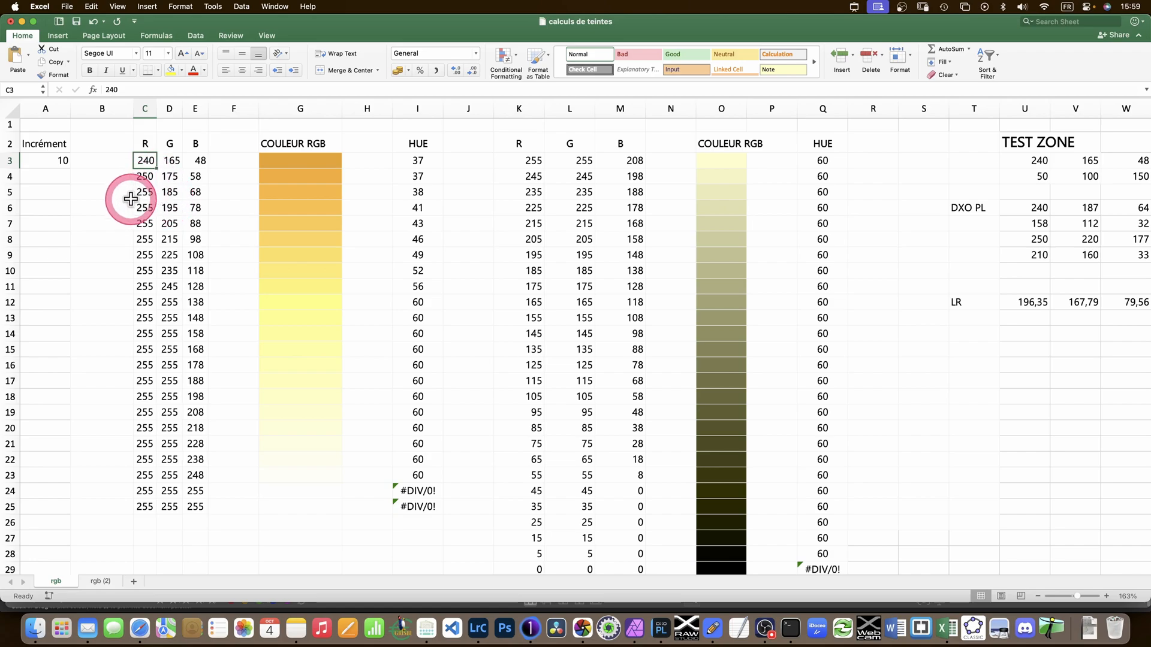
left_click(300, 160)
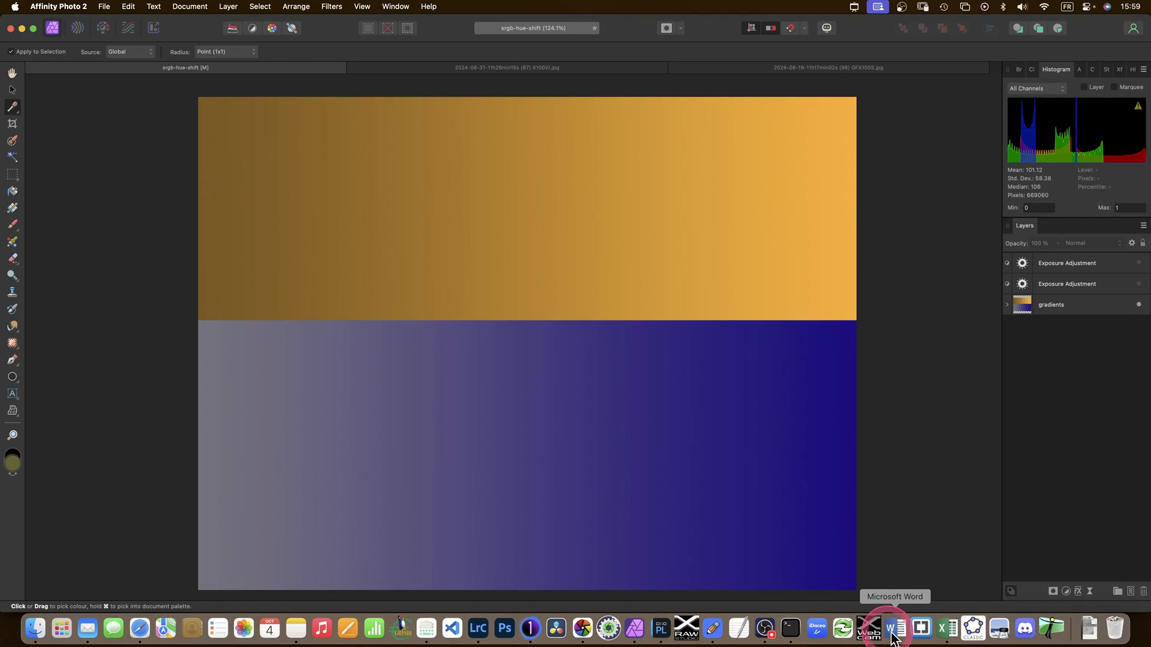
left_click(892, 630)
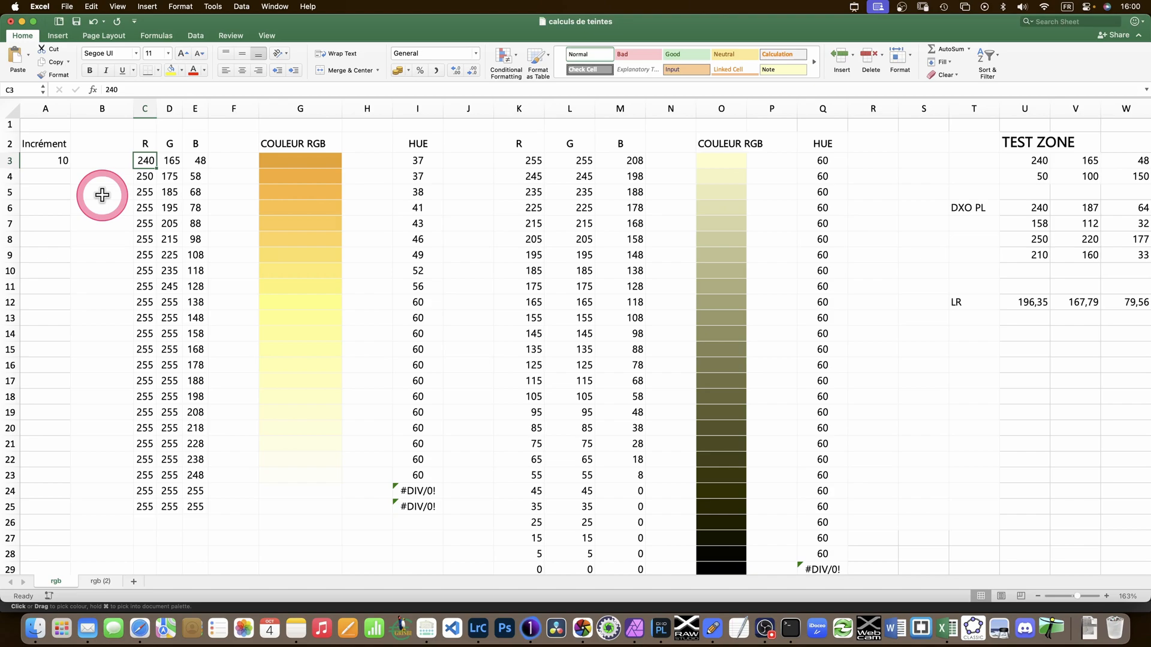
Check the =MIN(255;C4+$A$3) formulas capping the red values in rows 5 and 7.
left_click(145, 191)
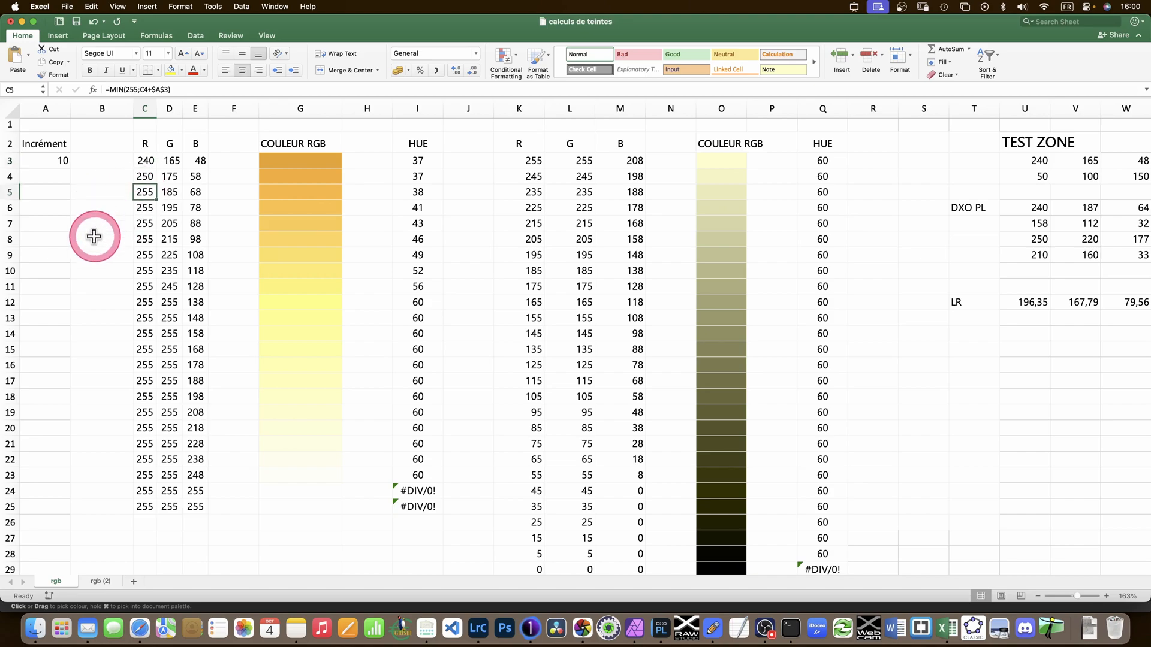
mouse_move(101, 227)
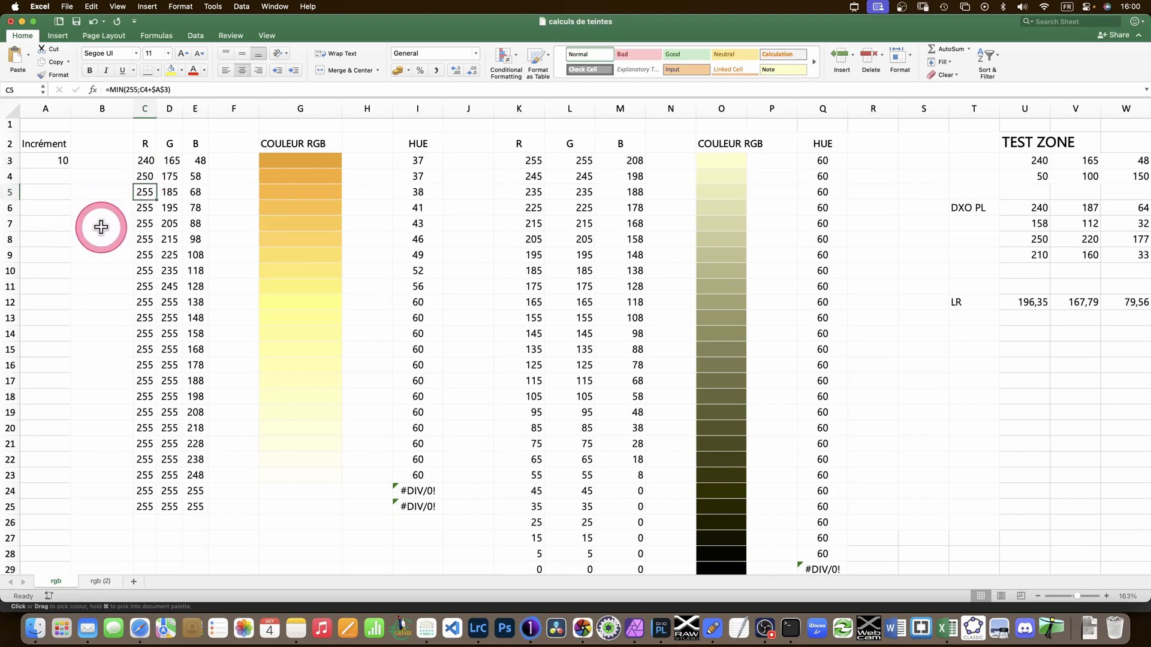
mouse_move(105, 207)
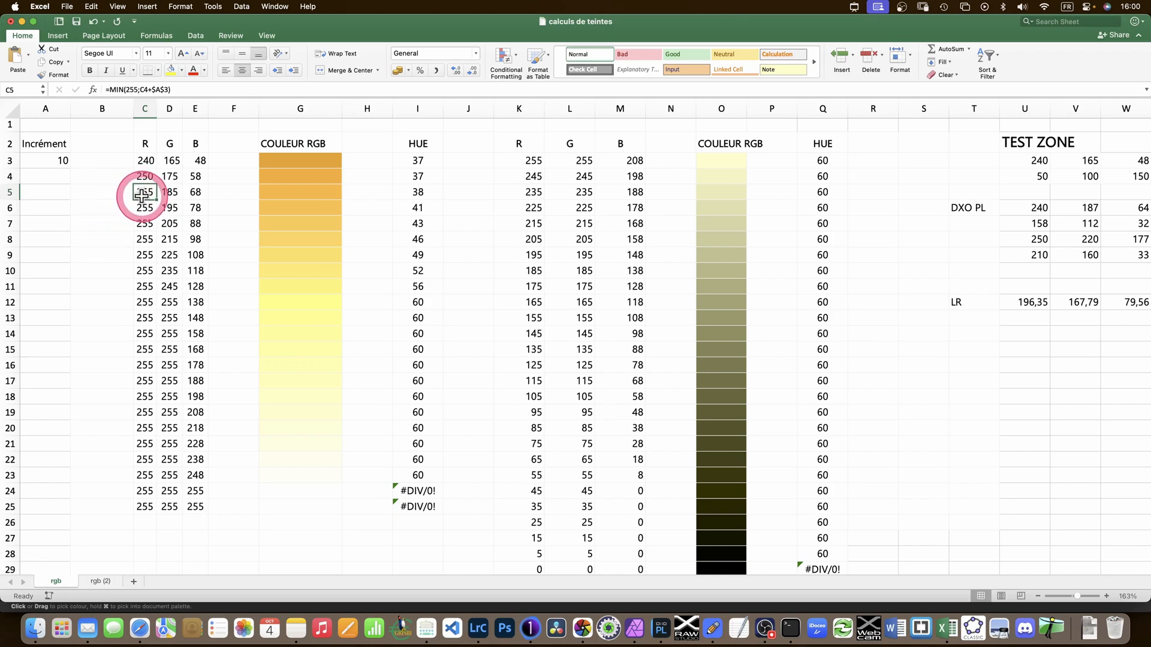
mouse_move(144, 268)
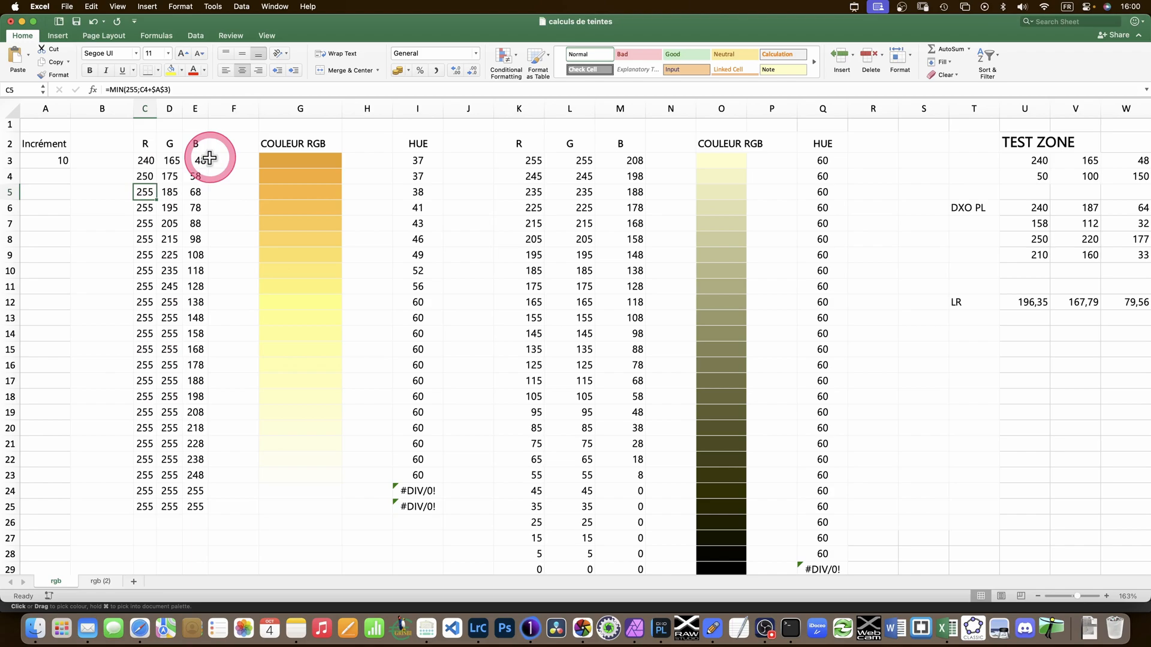
mouse_move(235, 374)
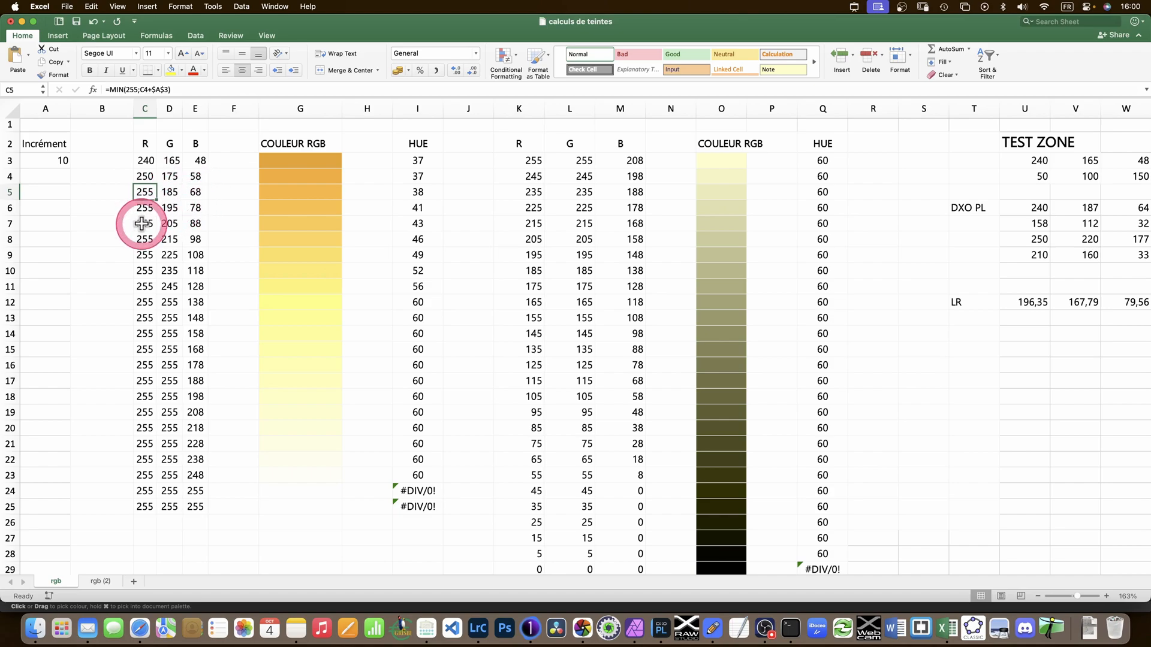
left_click(144, 223)
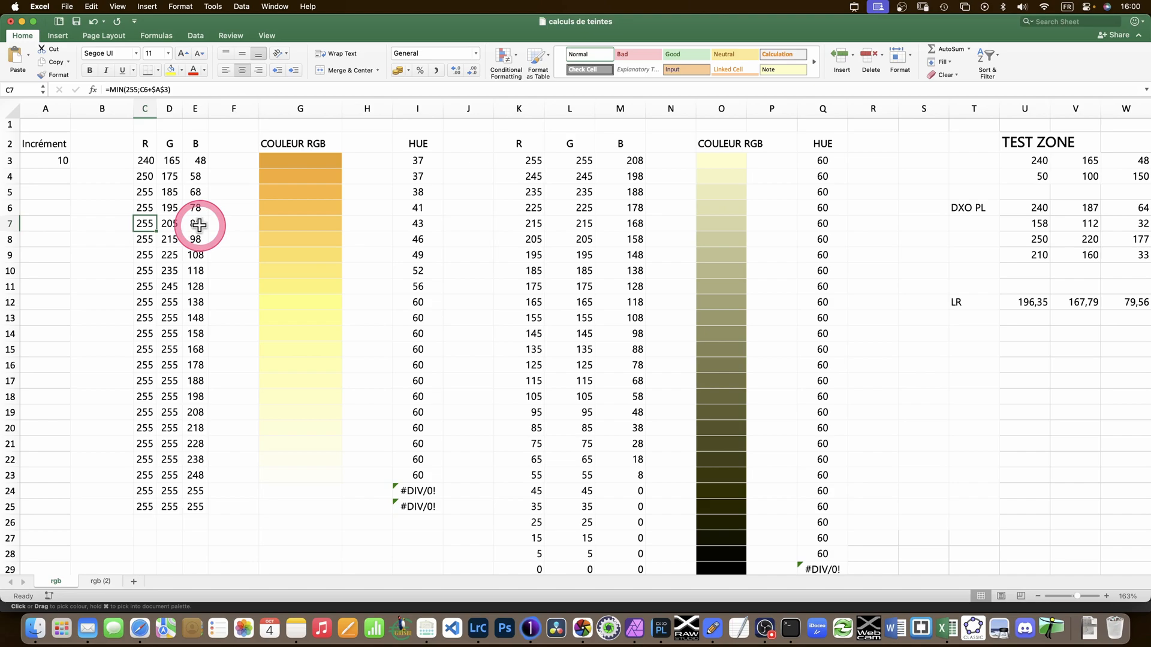
mouse_move(429, 257)
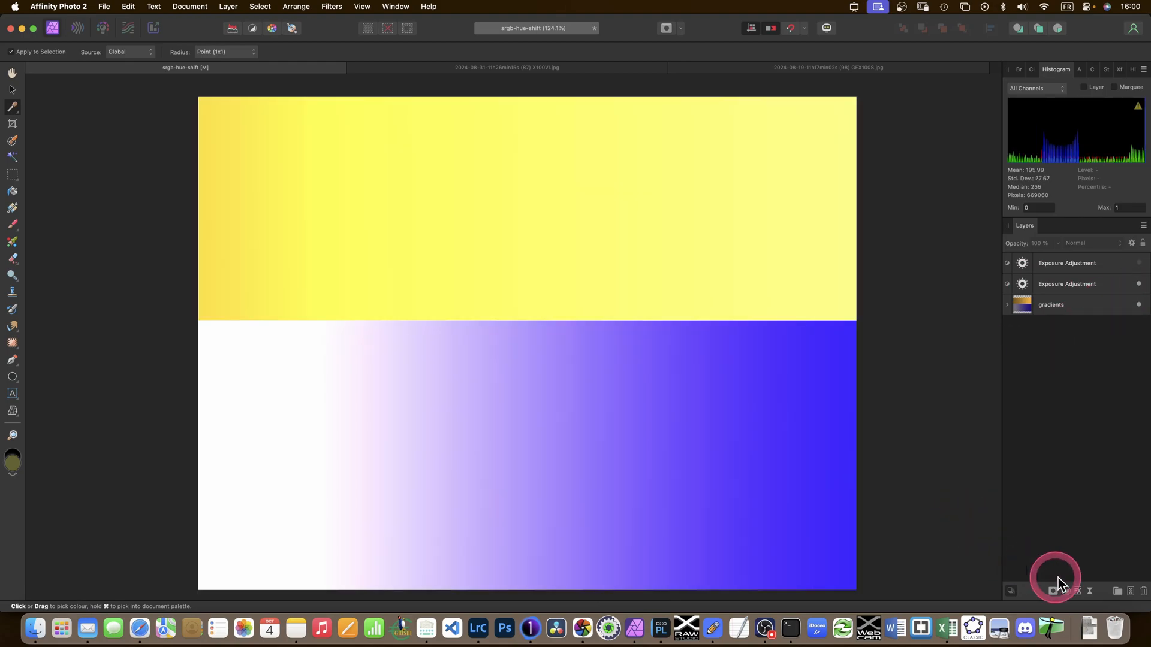
mouse_move(946, 630)
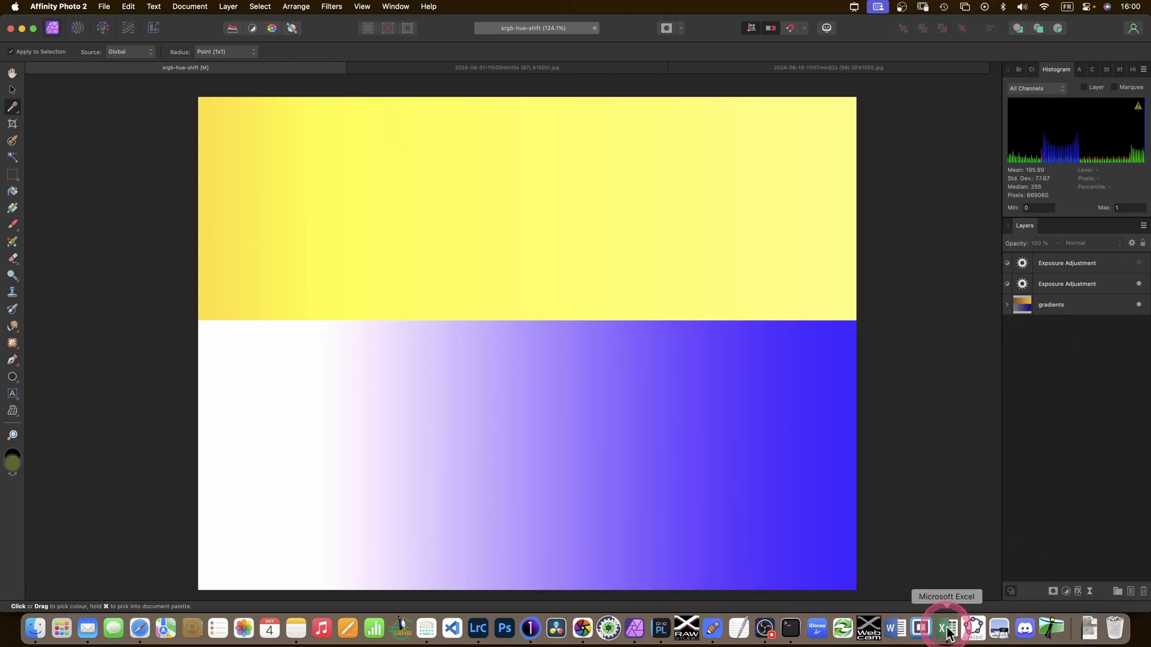
Switch from Affinity Photo back to the calculs de teintes workbook in Excel.
left_click(946, 630)
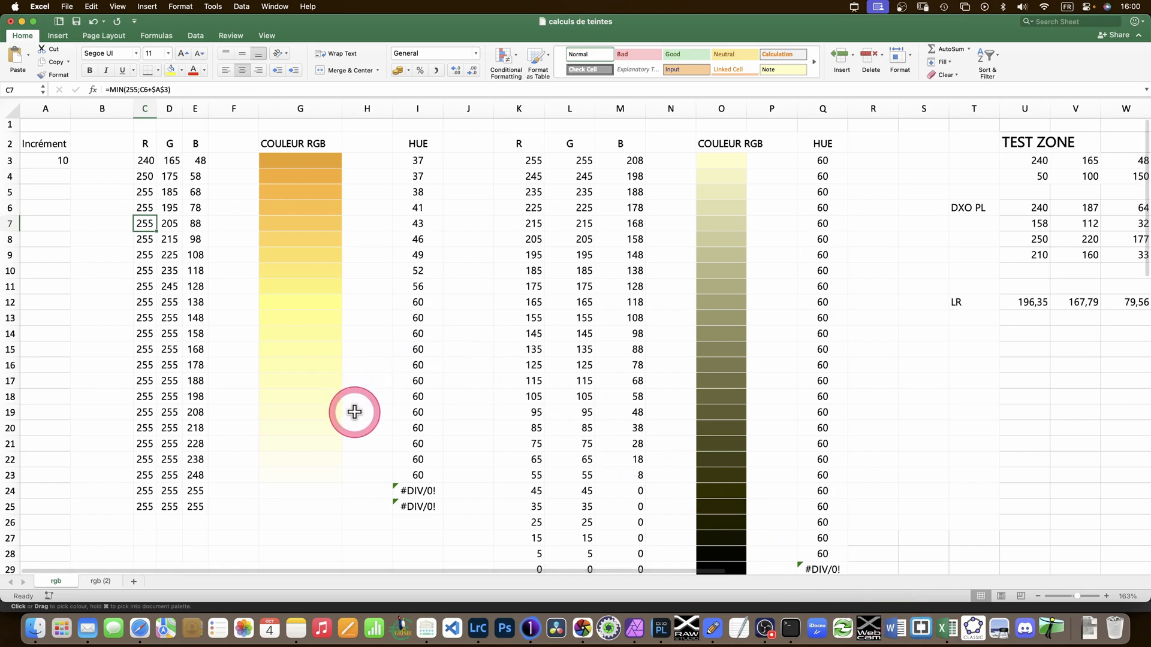
mouse_move(349, 325)
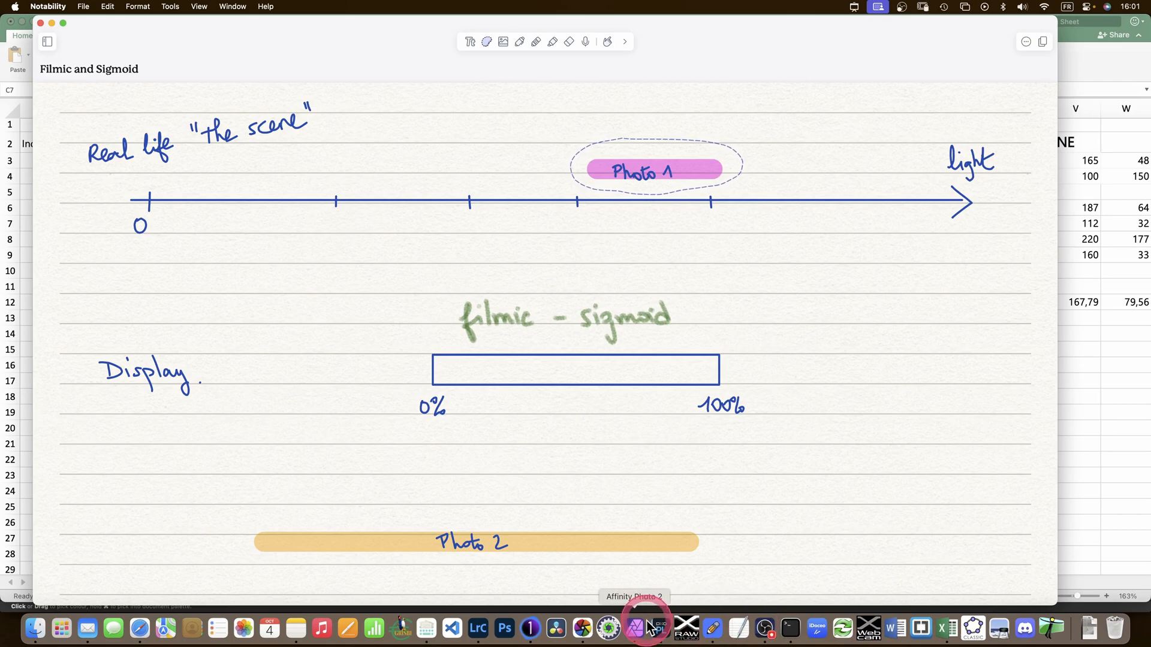
mouse_move(921, 630)
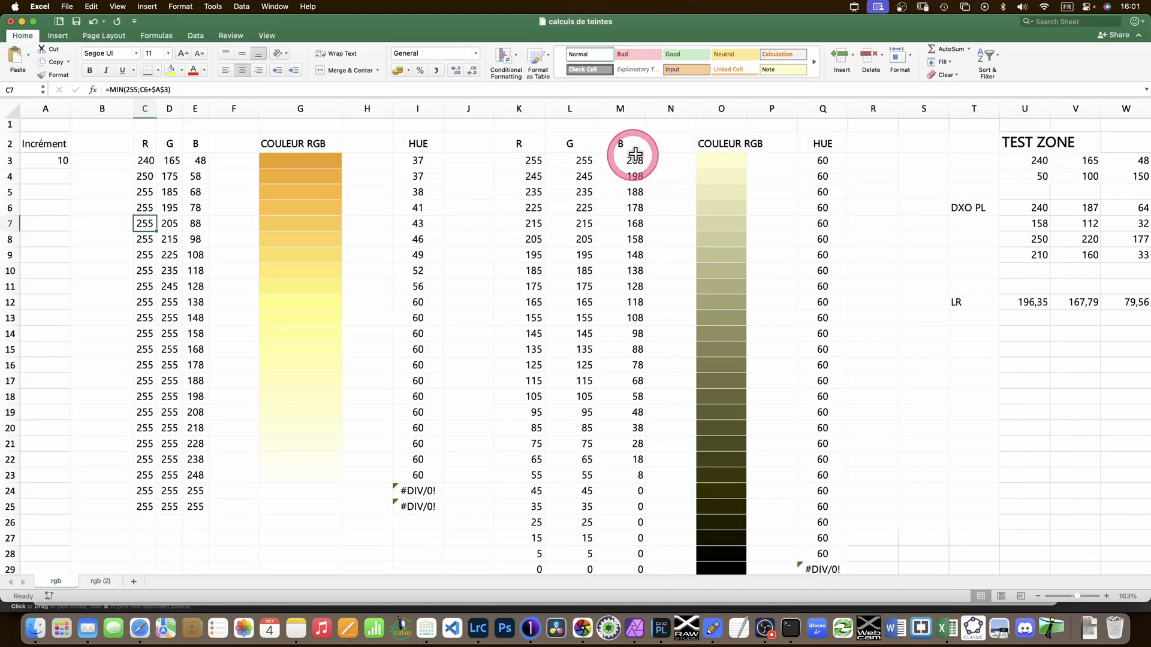
mouse_move(197, 443)
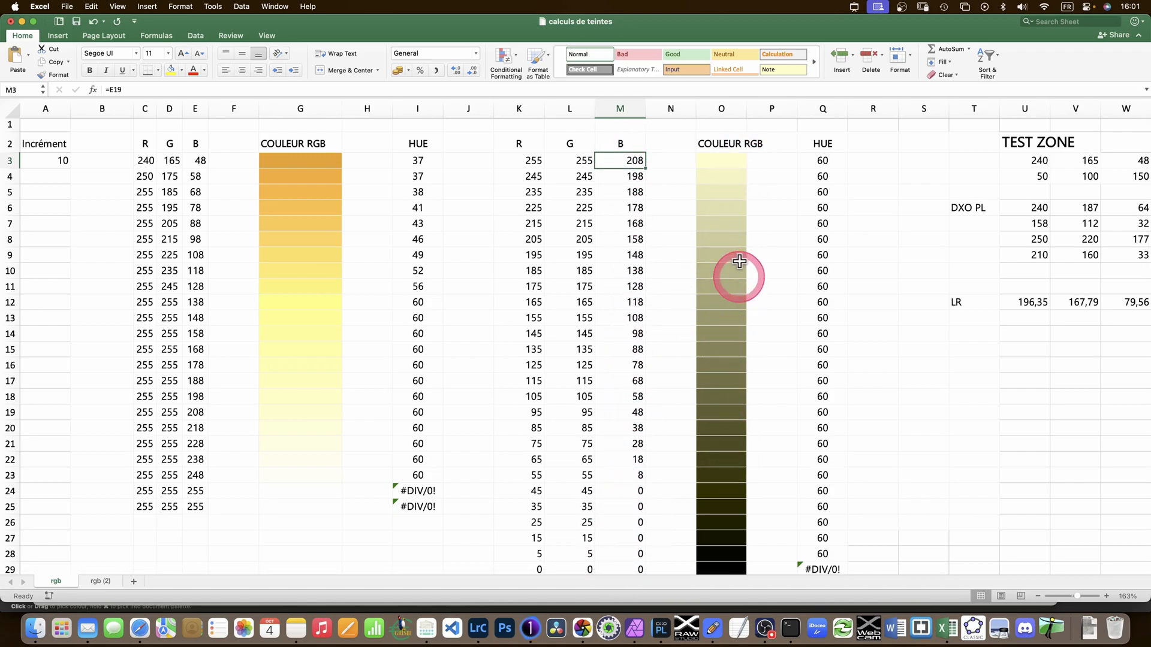
mouse_move(734, 519)
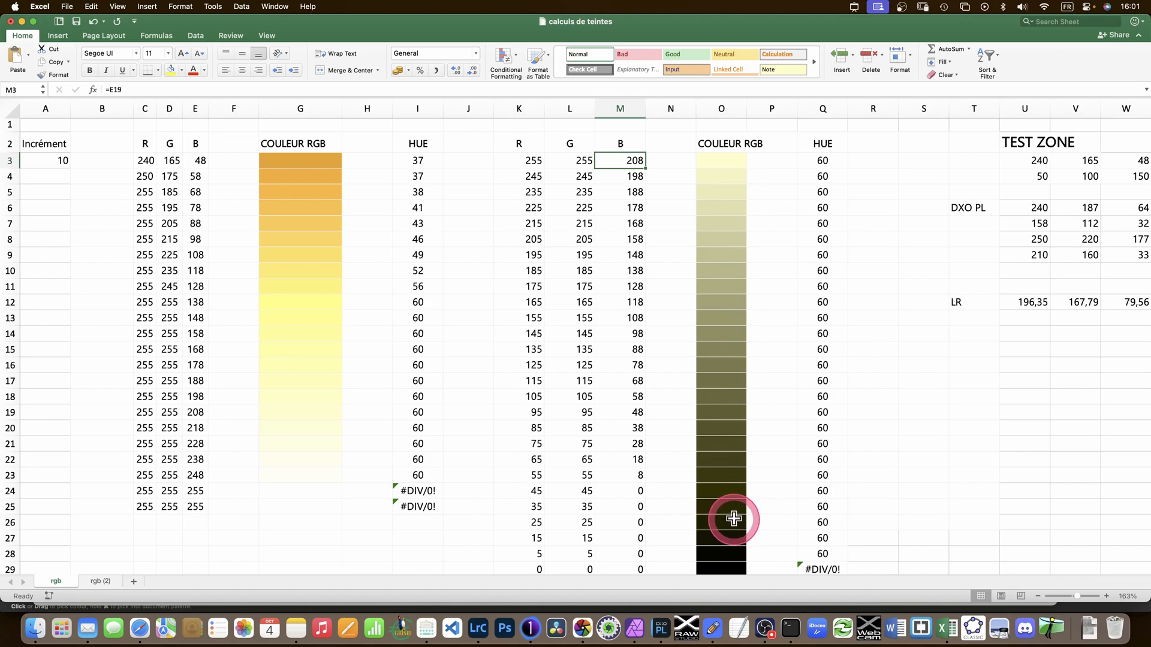
mouse_move(339, 201)
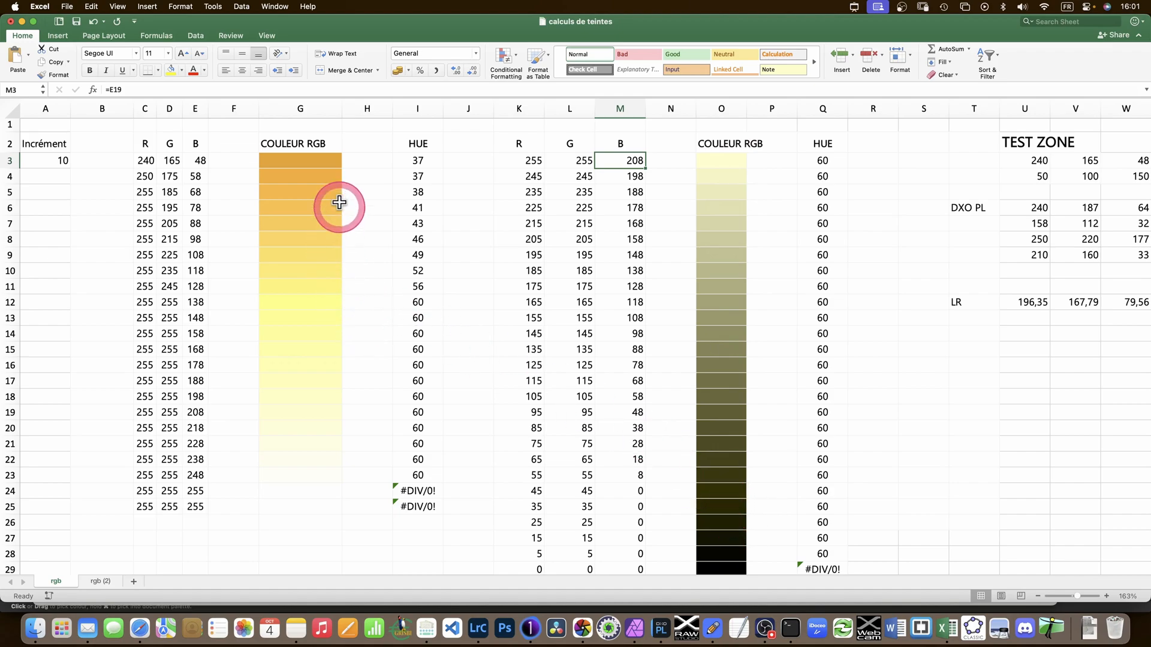
mouse_move(308, 162)
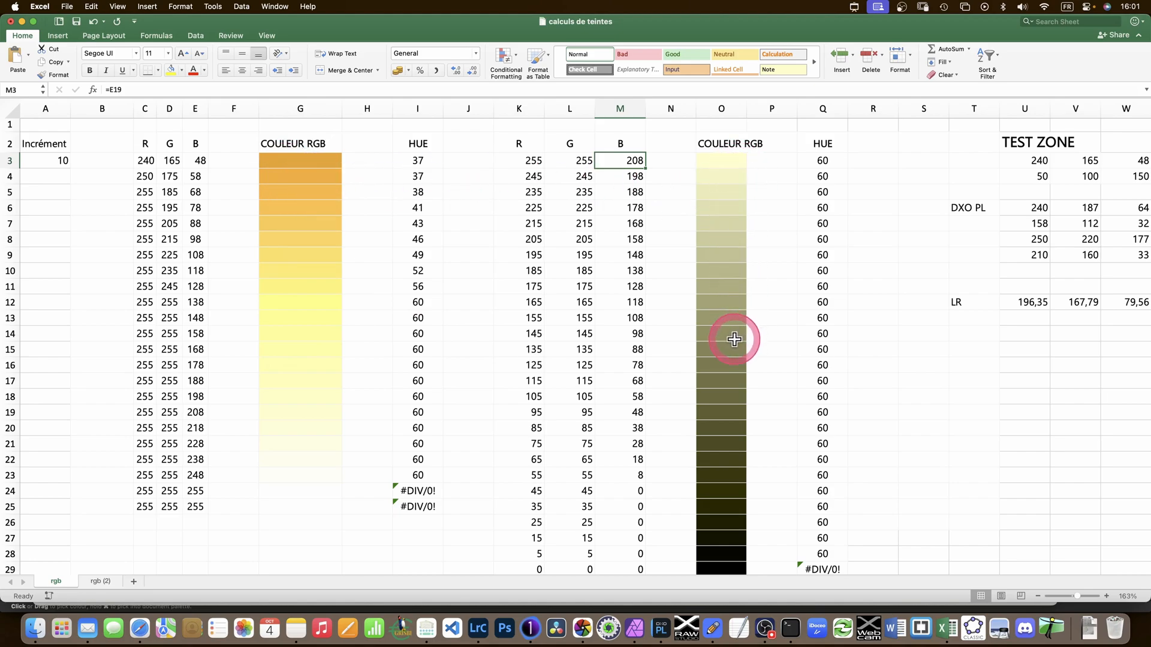
left_click(721, 333)
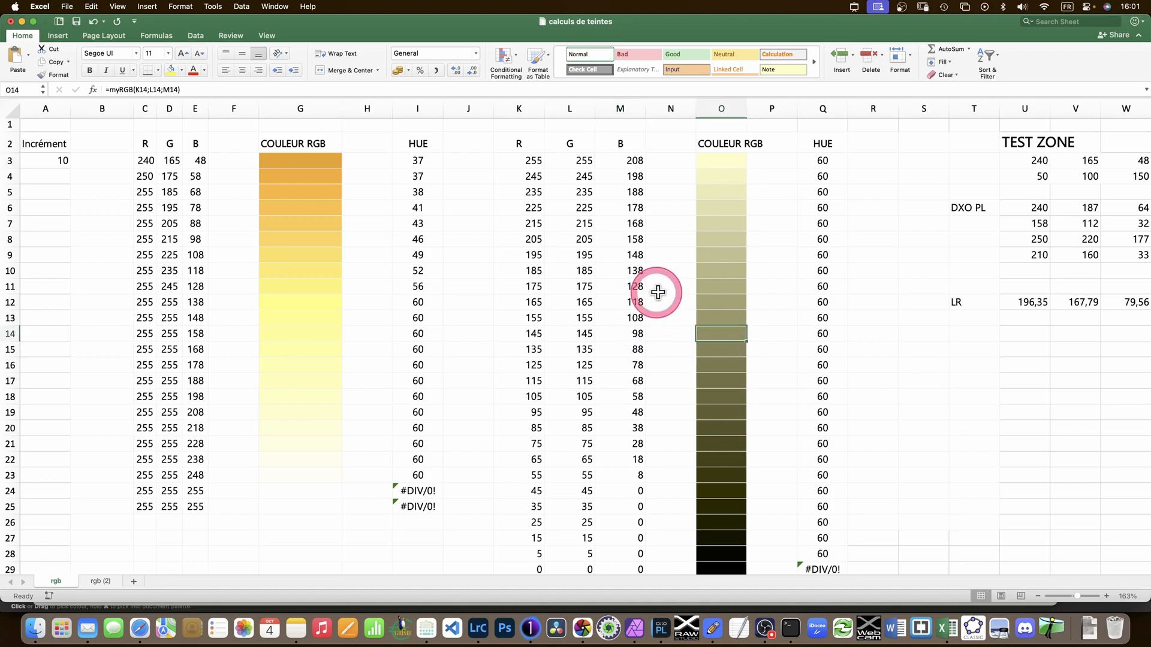
left_click(669, 286)
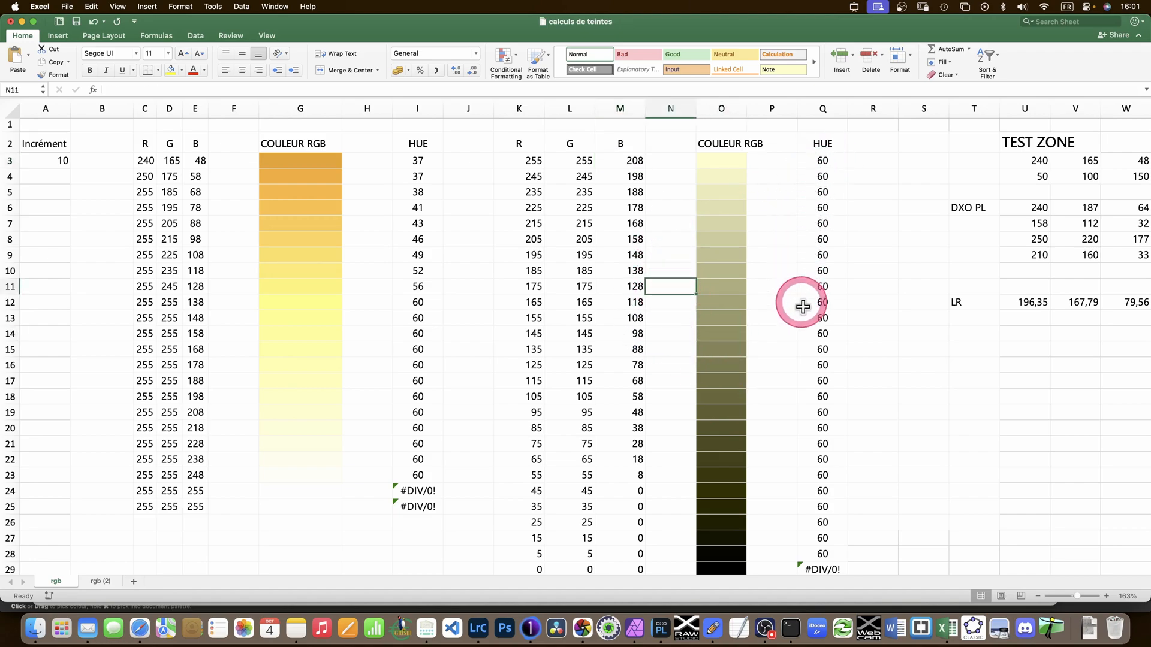
mouse_move(652, 544)
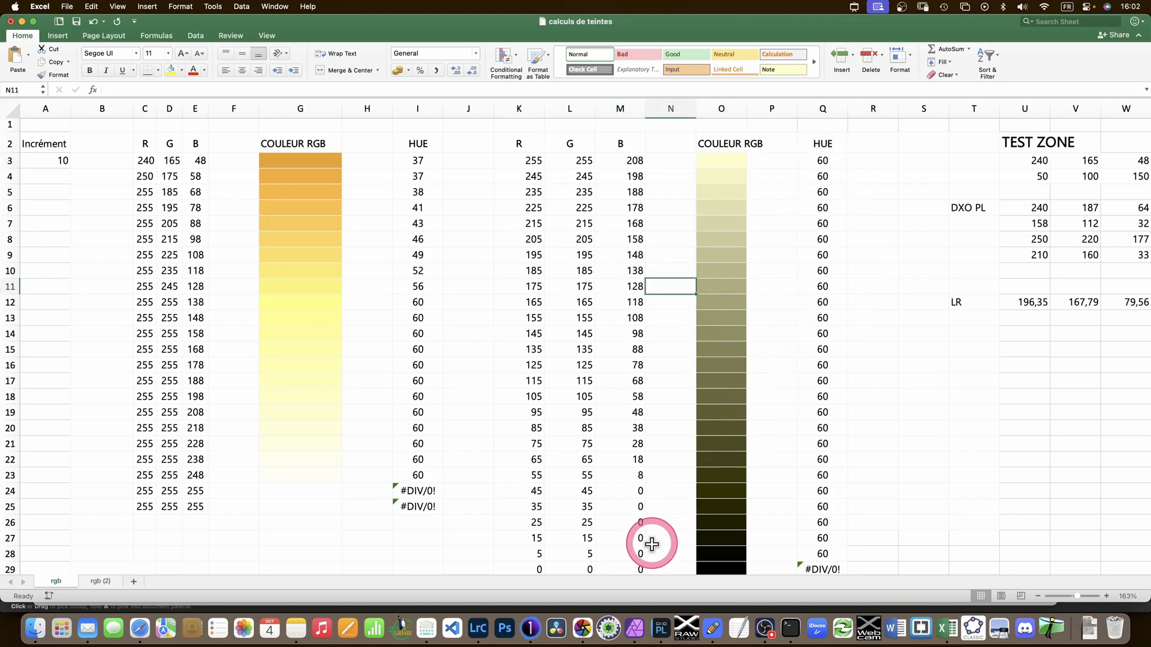
mouse_move(563, 231)
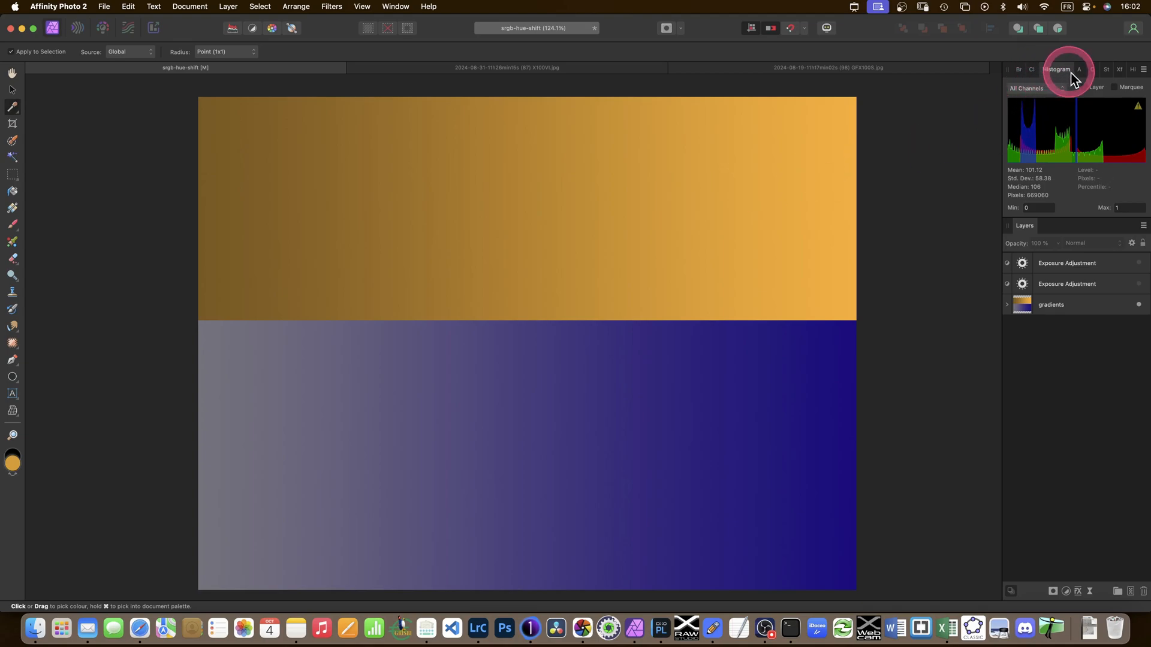
Show the Colour panel and sample colours from the lower and orange gradients with the picker.
left_click(1025, 69)
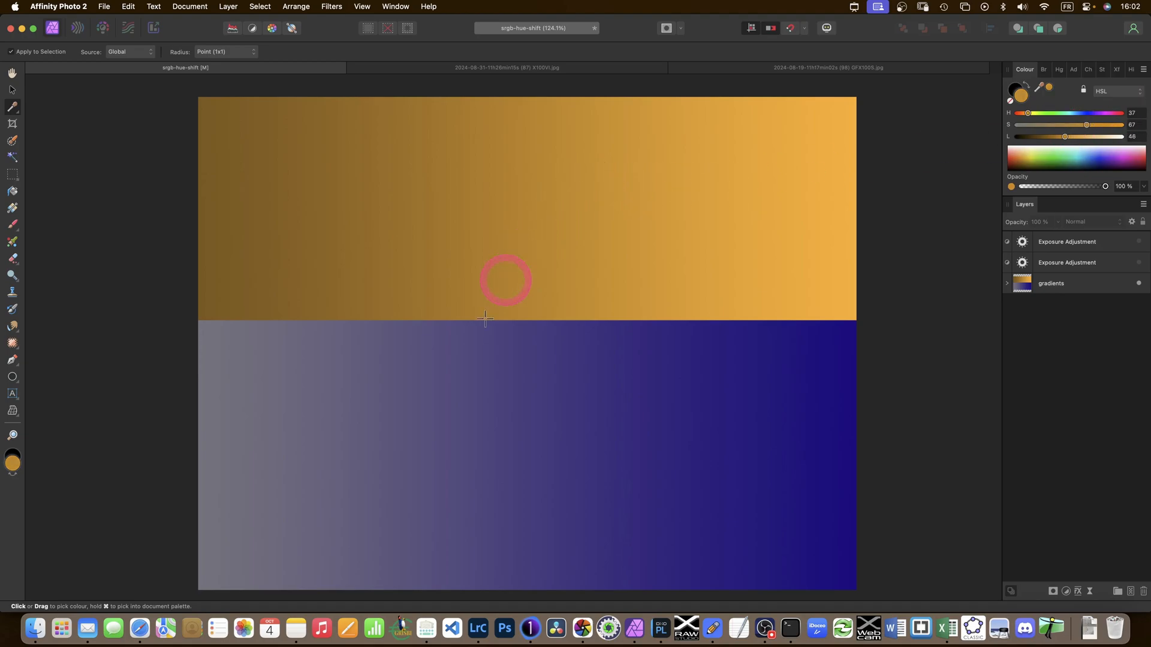
left_click(656, 197)
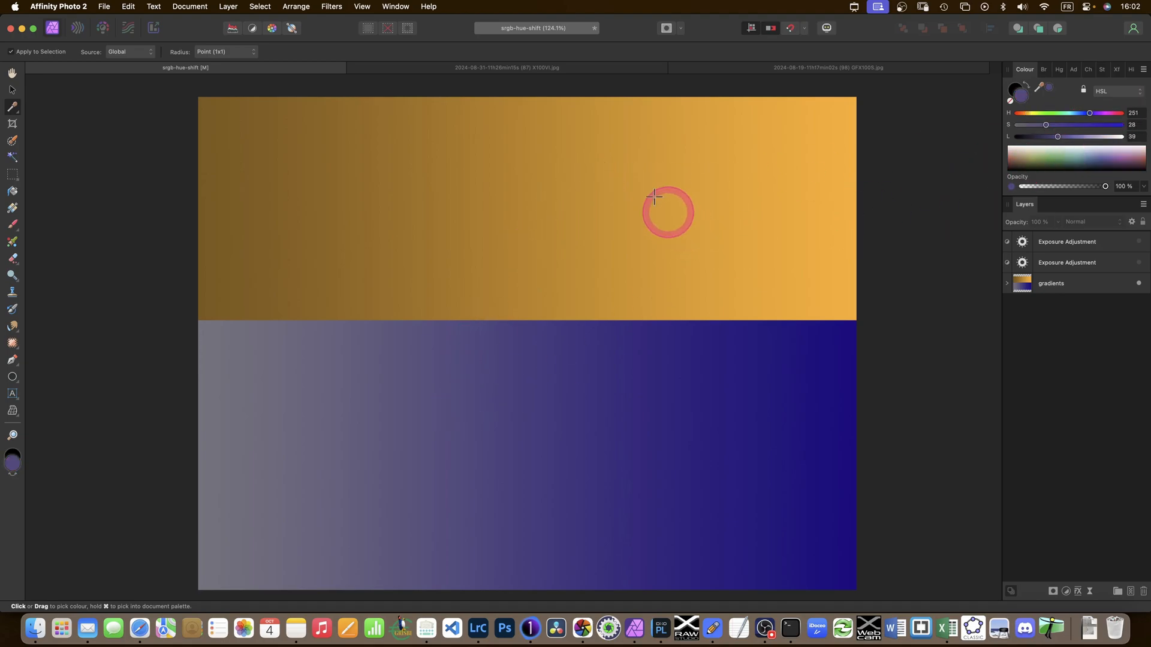
left_click(521, 248)
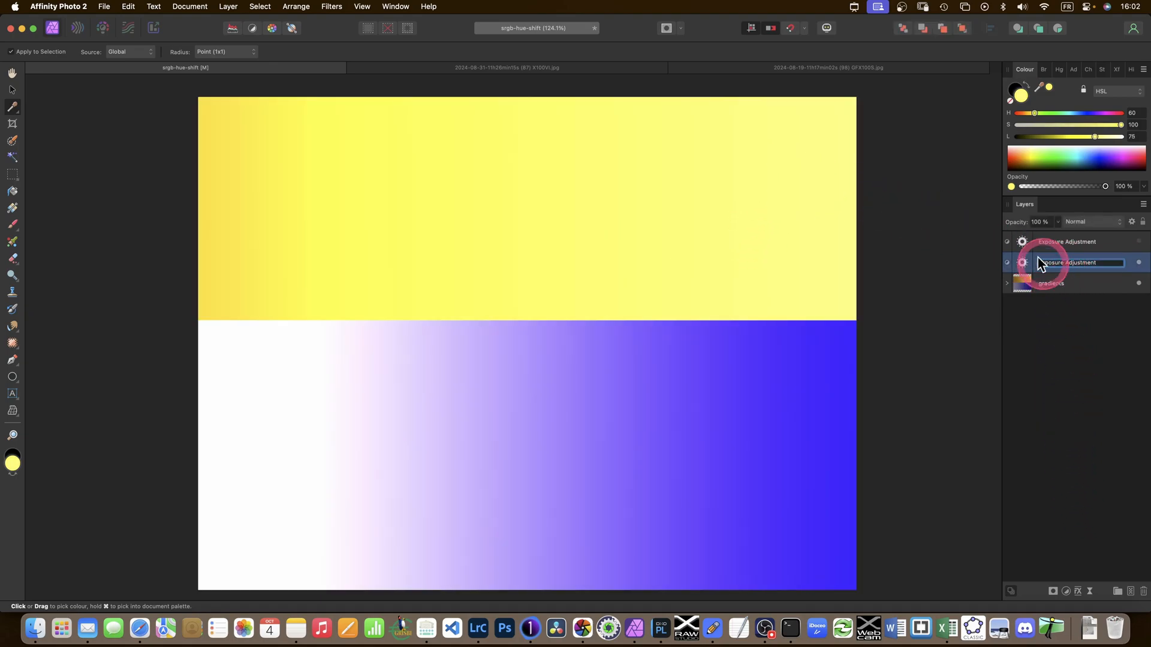
Lower the second Exposure adjustment to about 0.33 so the orange gradient turns golden-yellow.
double_click(1068, 263)
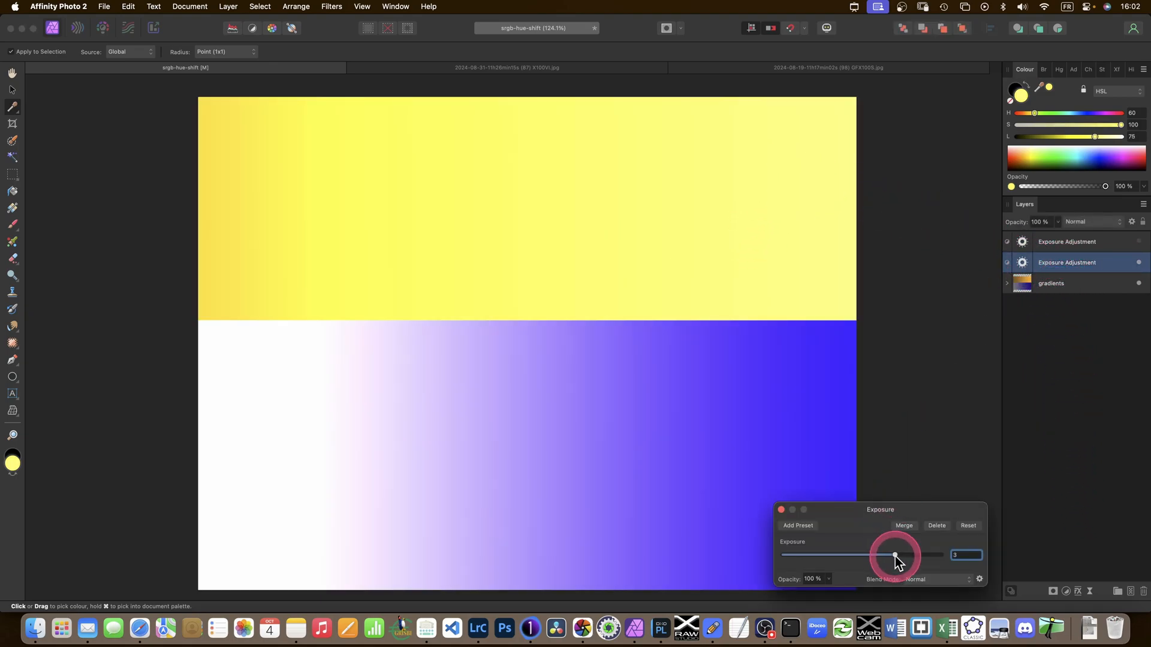
left_click_drag(896, 555, 866, 555)
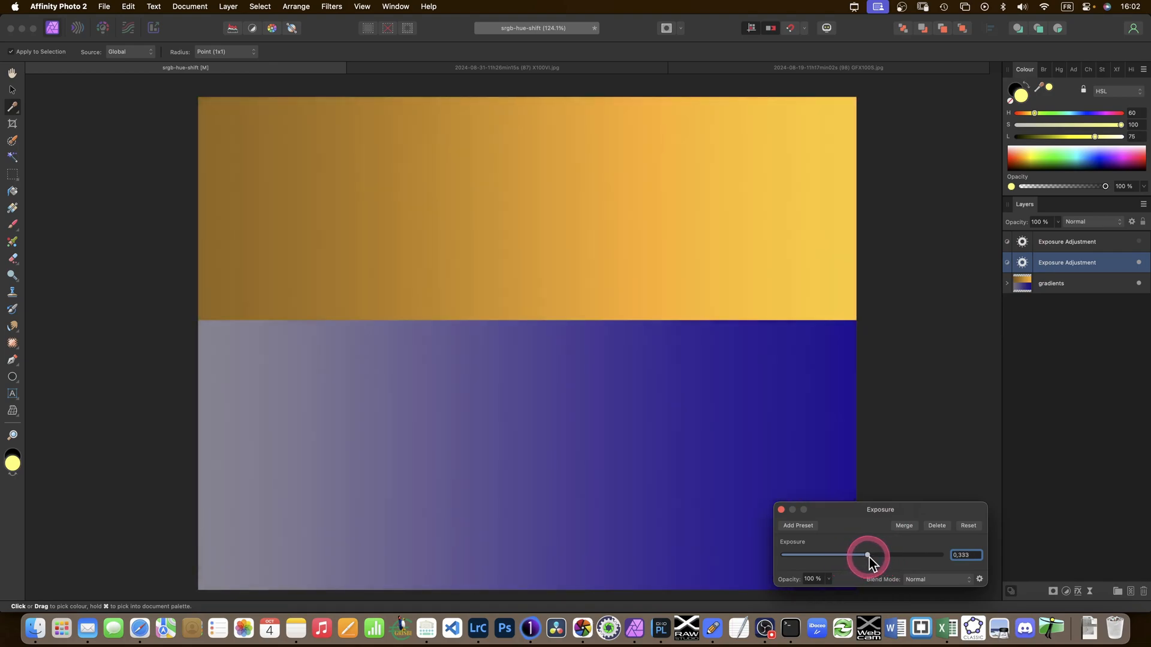
left_click_drag(866, 555, 871, 555)
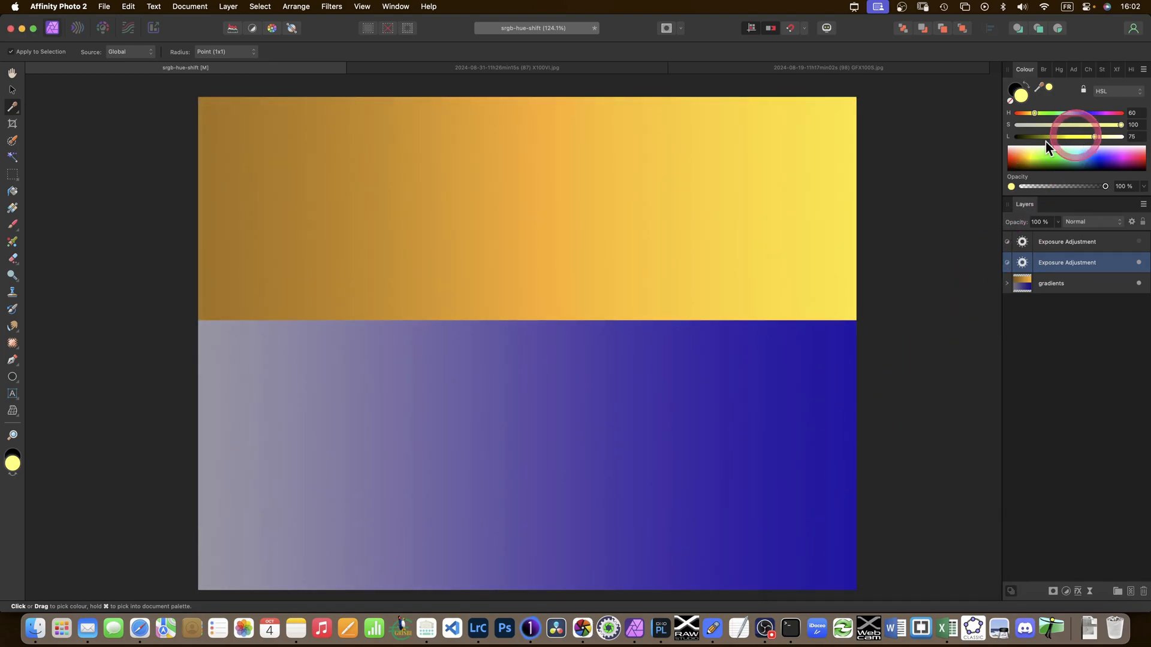
left_click_drag(1093, 135, 1114, 117)
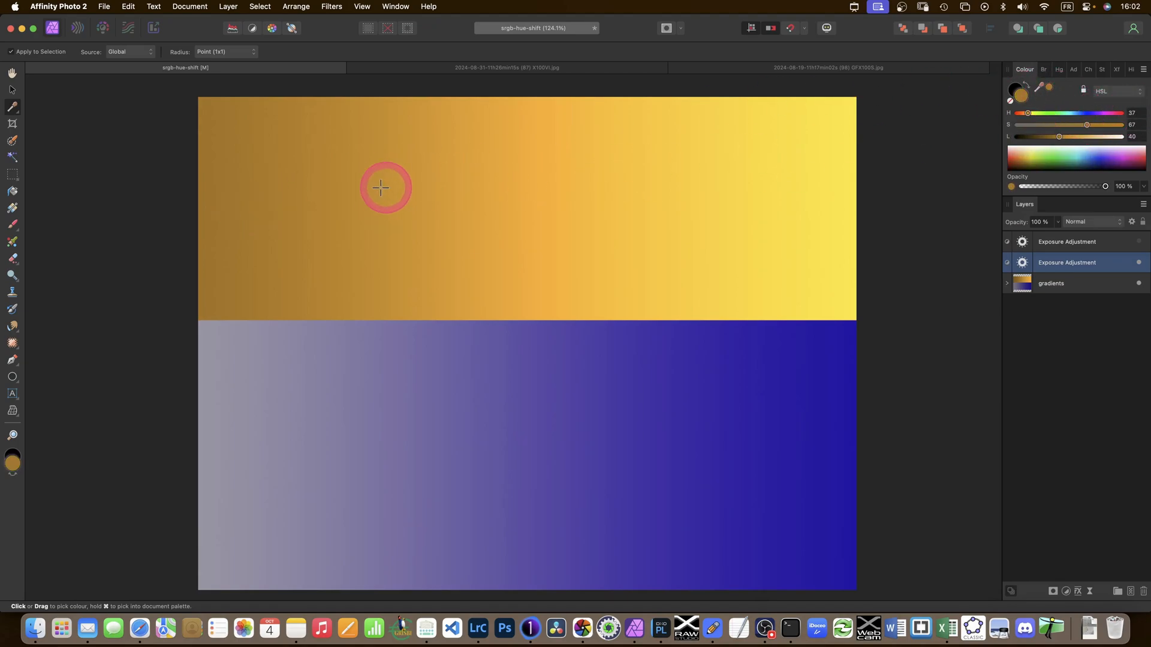
Sample the mid and brighter spots of the orange gradient with the Colour Picker.
left_click(604, 215)
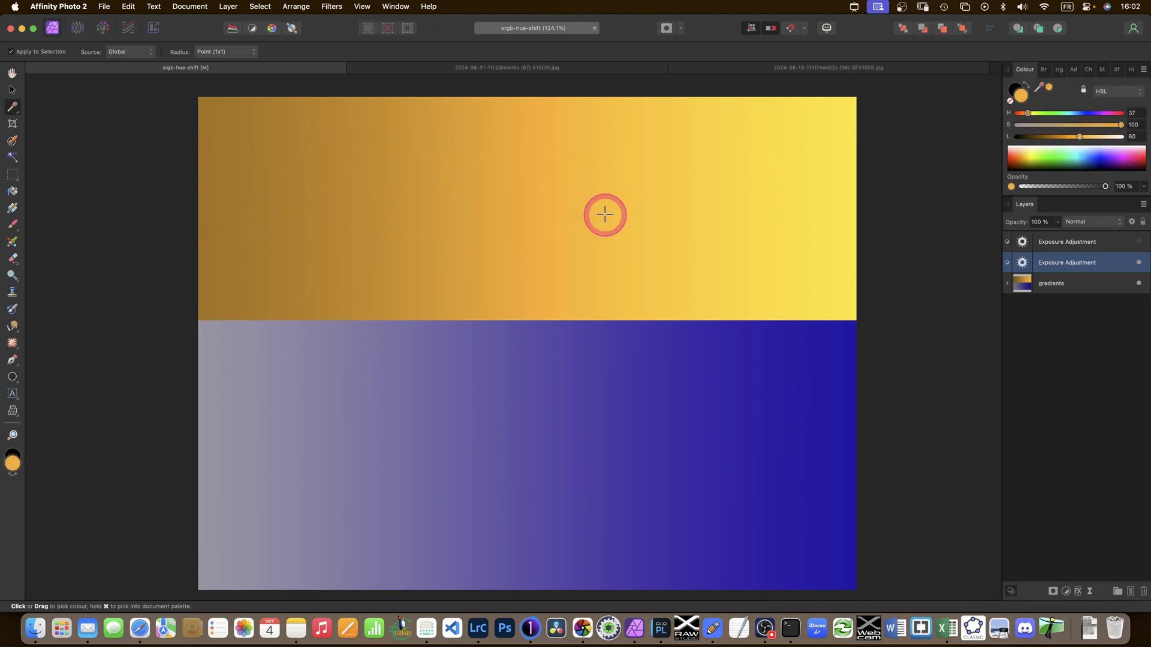
left_click(768, 224)
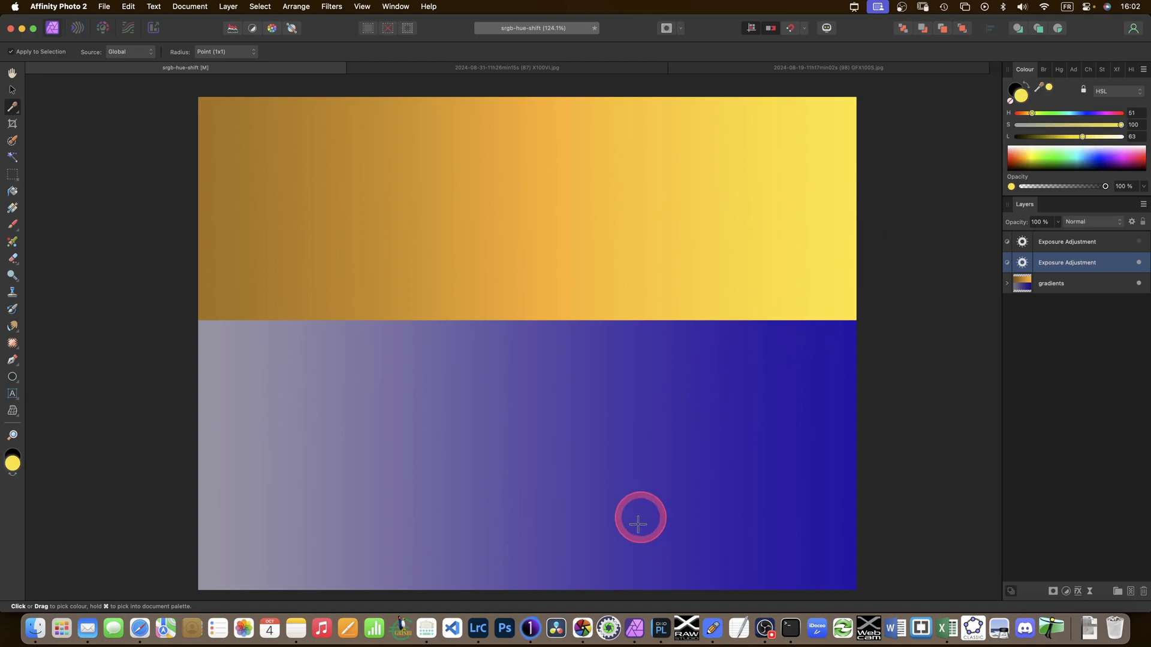
mouse_move(795, 450)
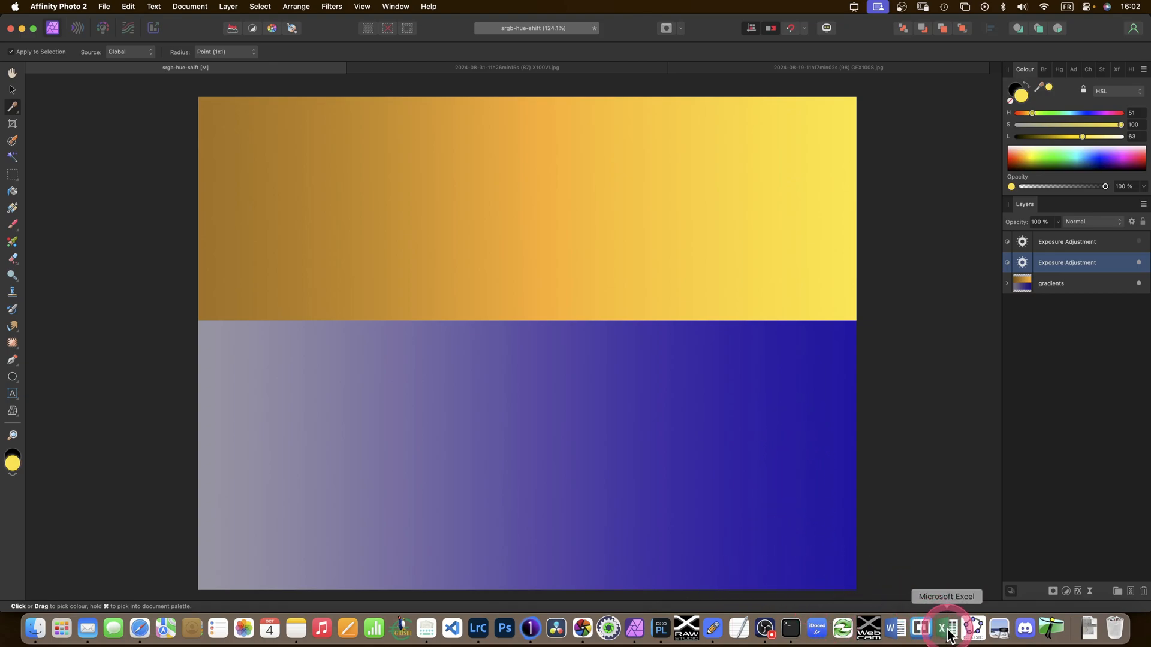
mouse_move(698, 605)
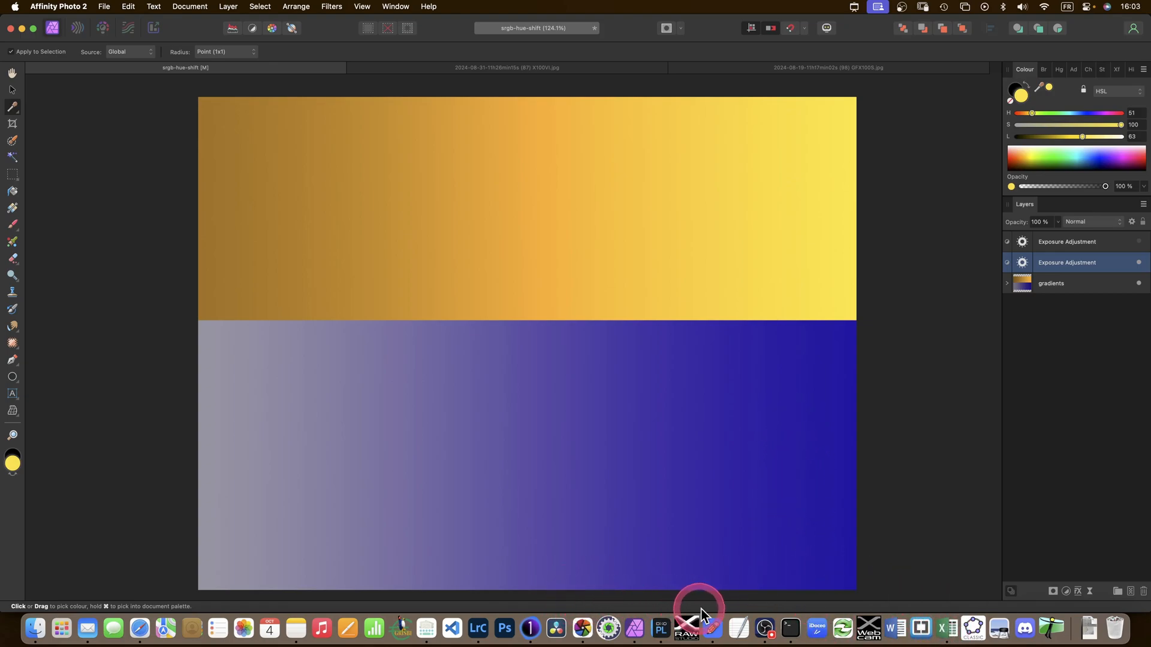
Move the Photo 1 highlight into the 0–100% display box, slide it toward and past 100%, then back to the axis.
left_click(698, 627)
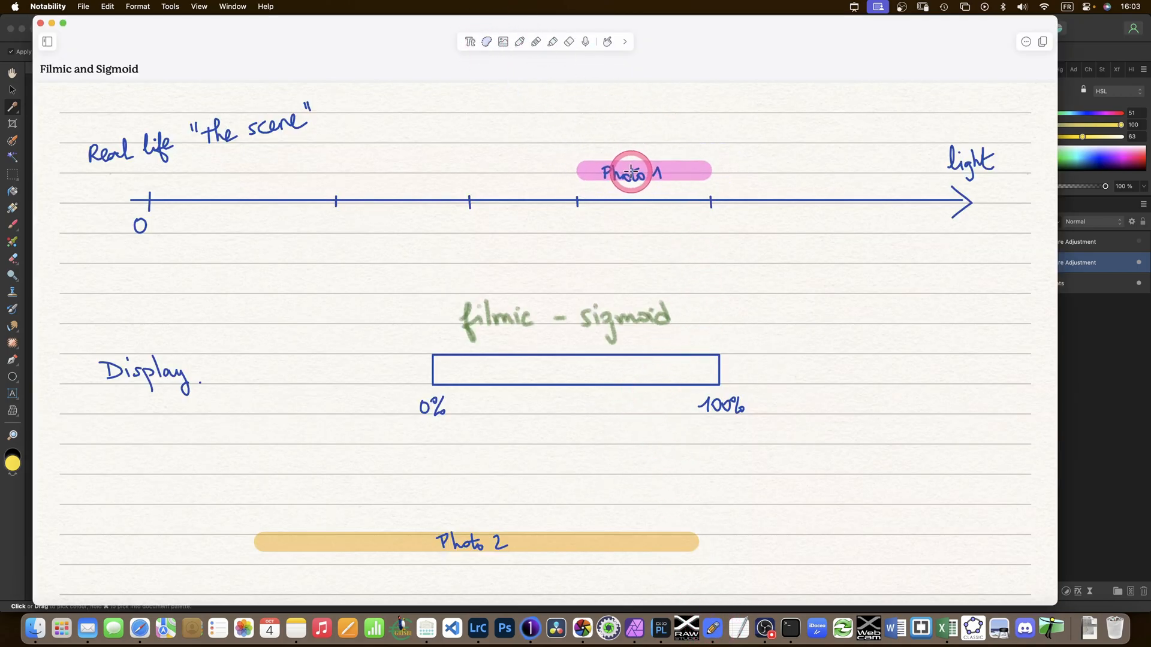
left_click_drag(642, 172, 538, 370)
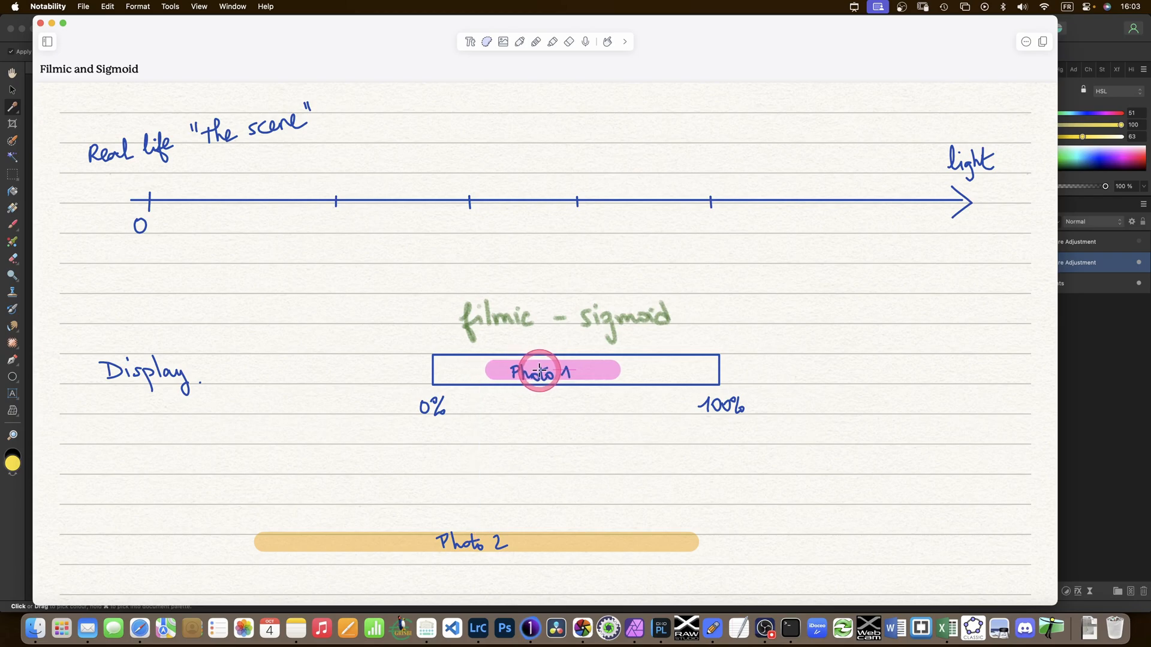
left_click_drag(539, 370, 605, 370)
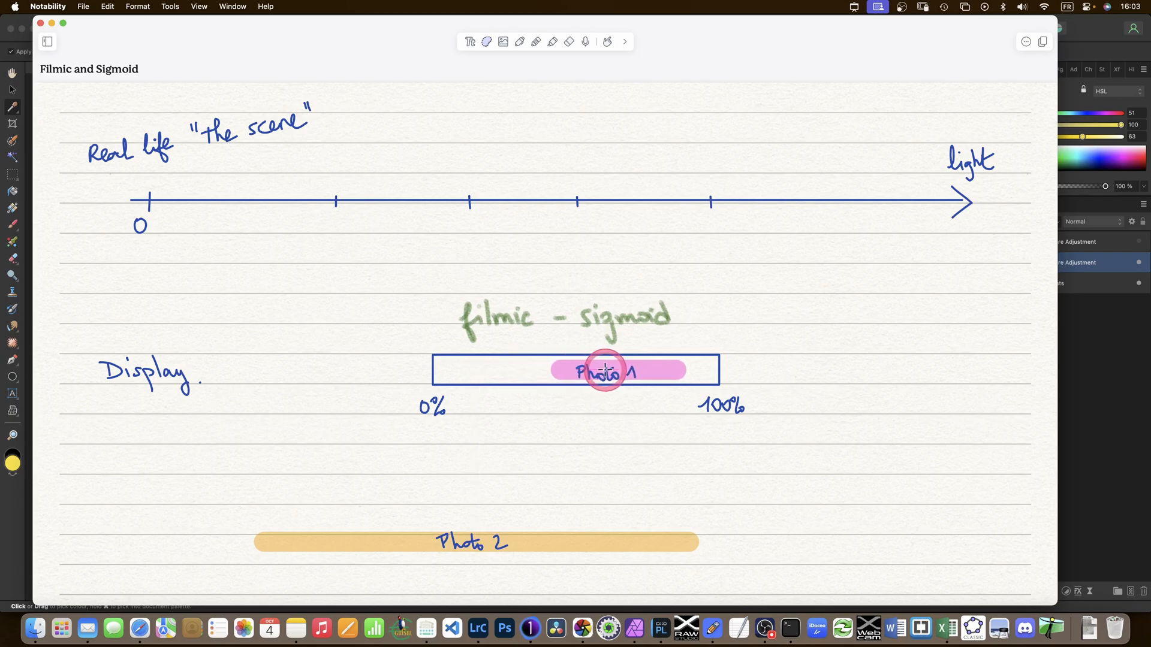
left_click_drag(606, 370, 664, 371)
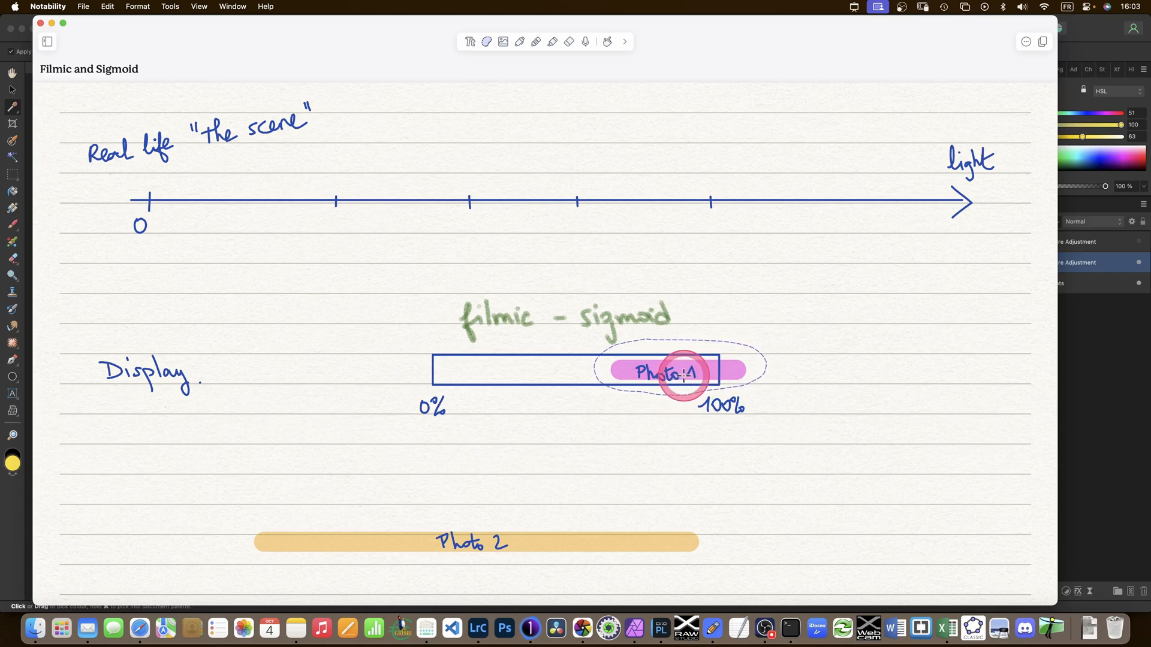
left_click_drag(681, 374, 636, 371)
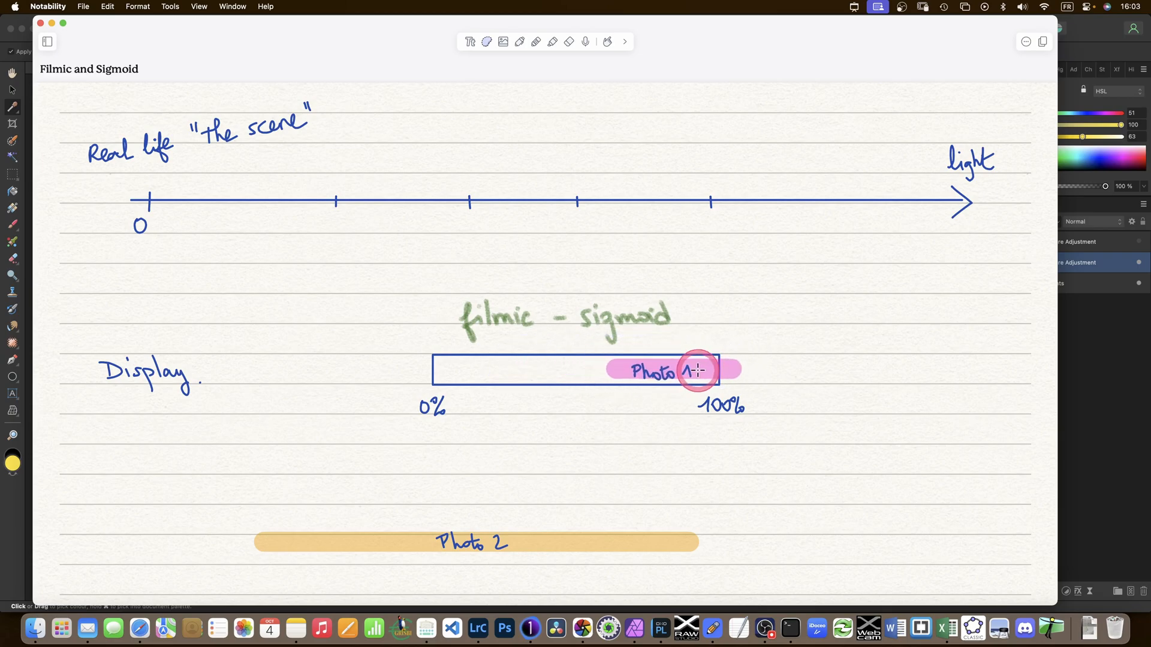
left_click_drag(694, 371, 605, 374)
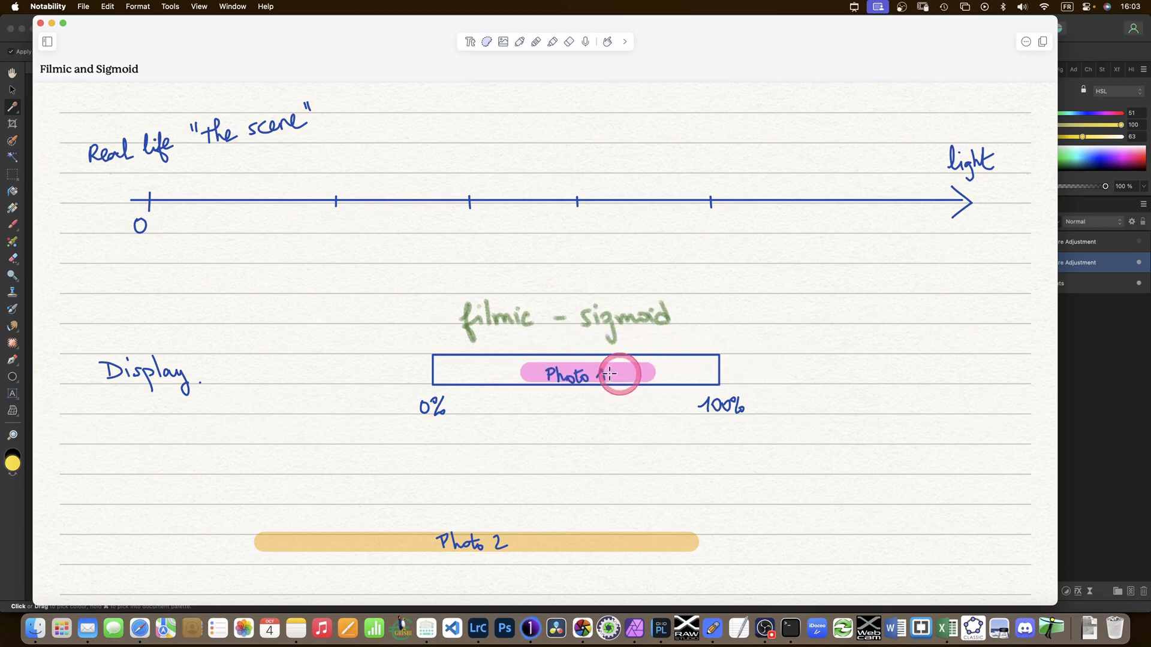
left_click_drag(584, 374, 563, 280)
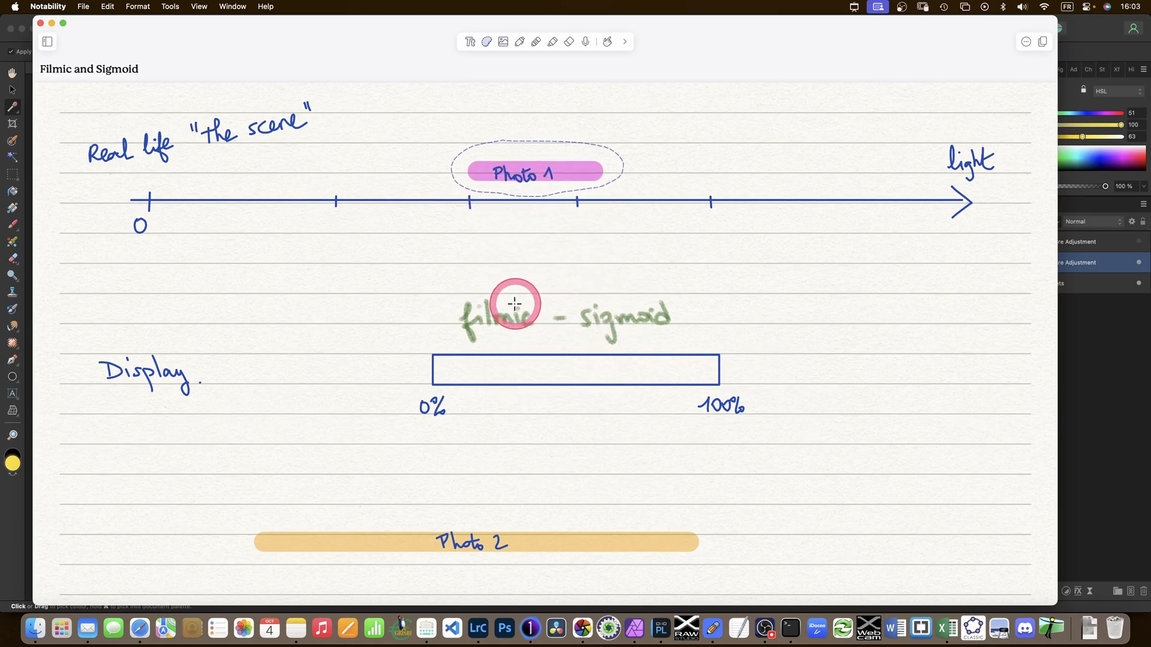
mouse_move(512, 308)
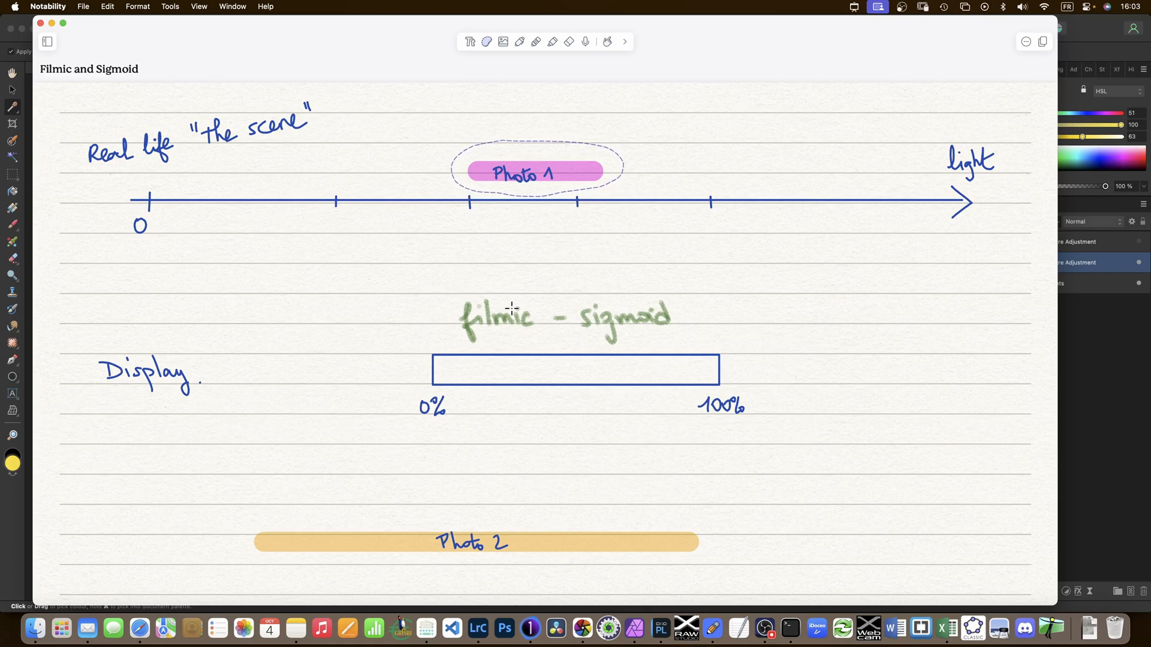
Drop Photo 1 into the display box once more and return it to the scene light axis.
left_click_drag(537, 172, 576, 369)
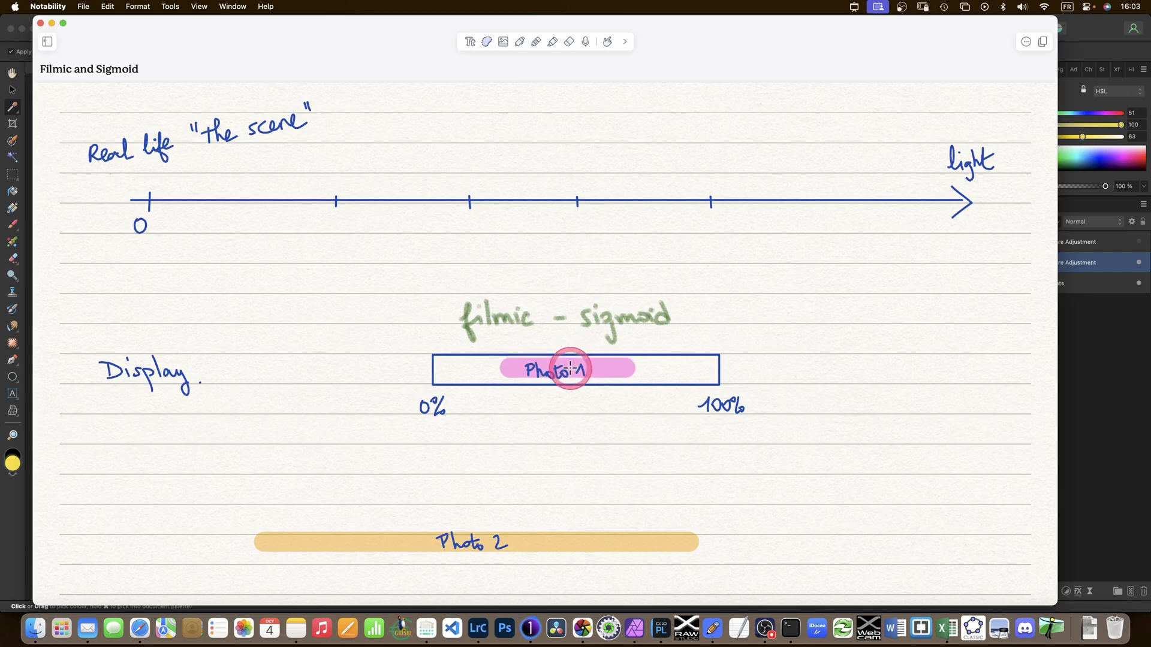
left_click_drag(569, 368, 547, 190)
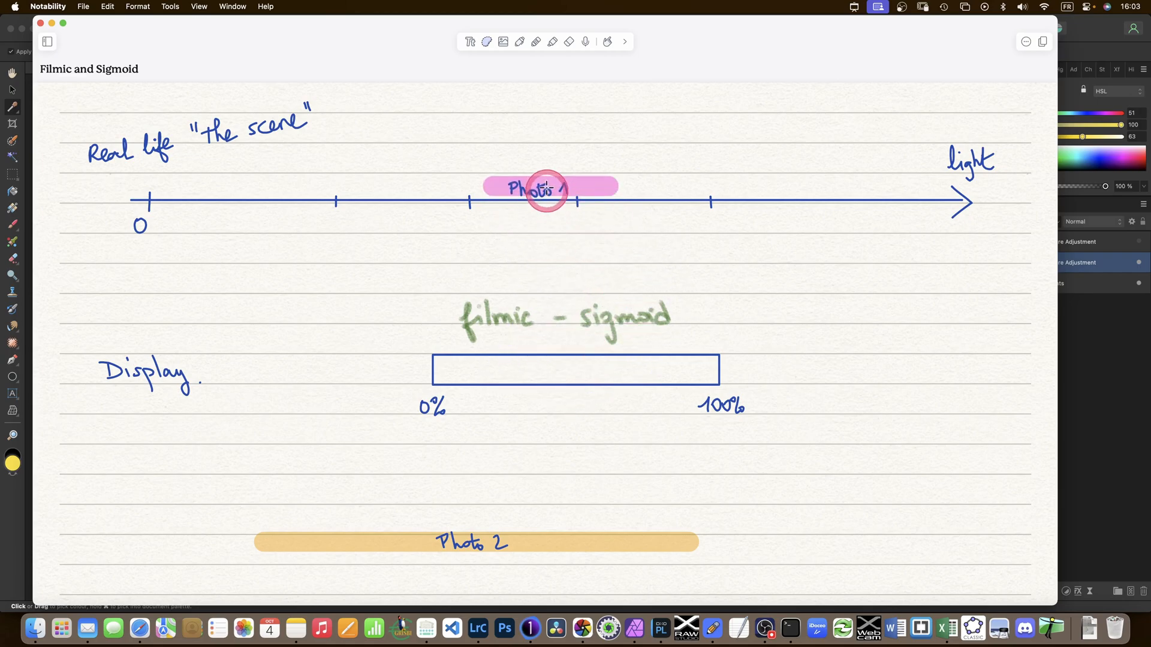